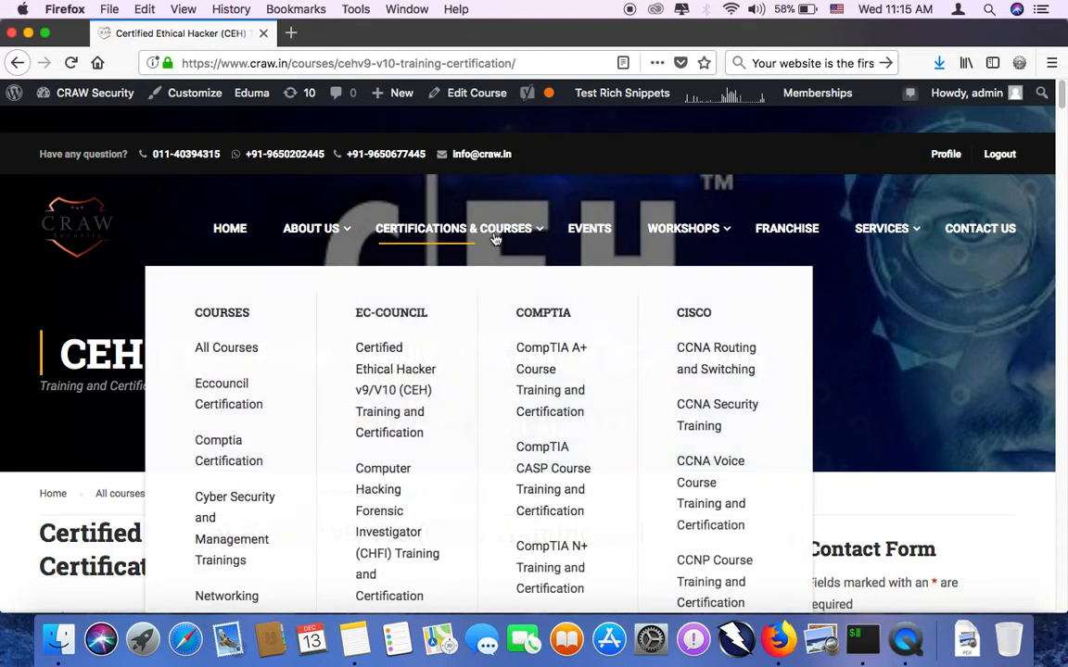
{"action": "mouse_move", "coordinate": [621, 168]}
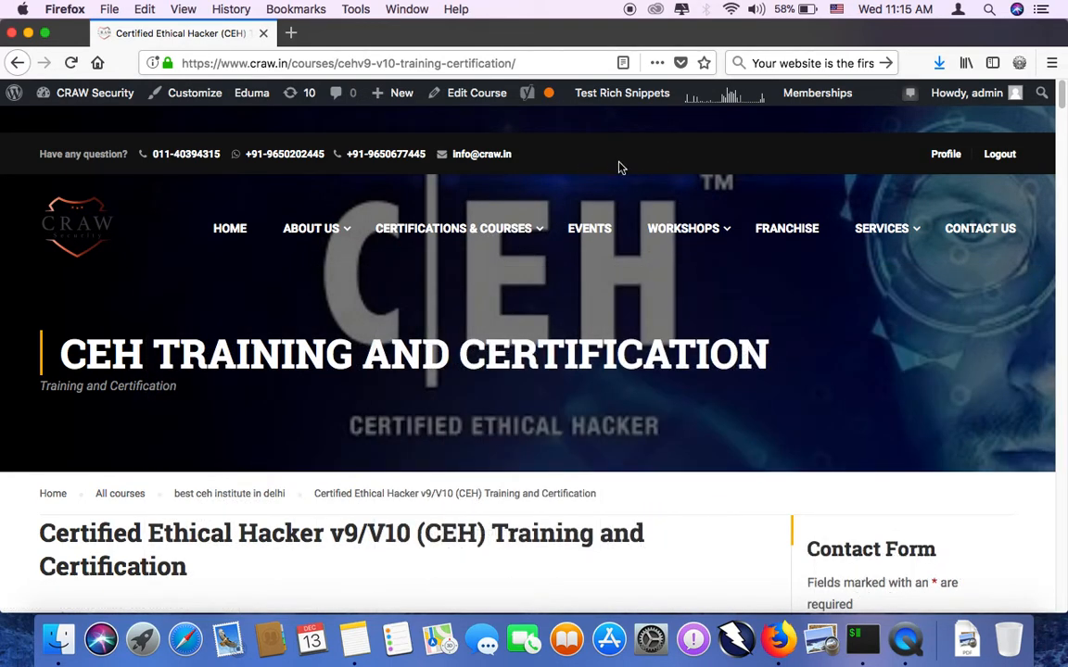
{"action": "mouse_move", "coordinate": [566, 141]}
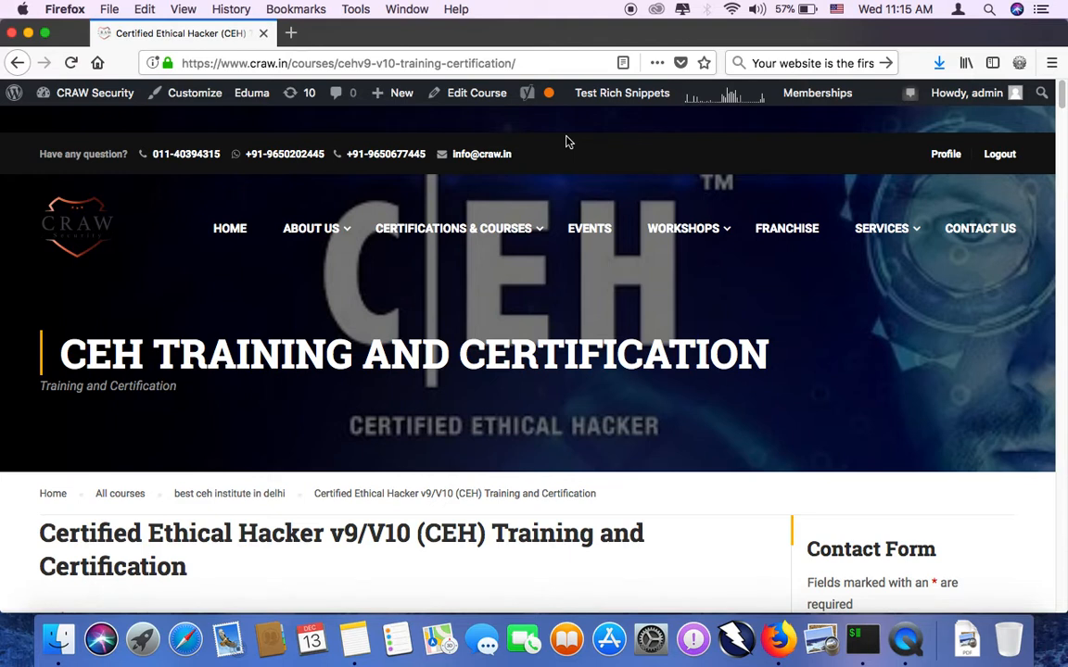
{"action": "mouse_move", "coordinate": [598, 284]}
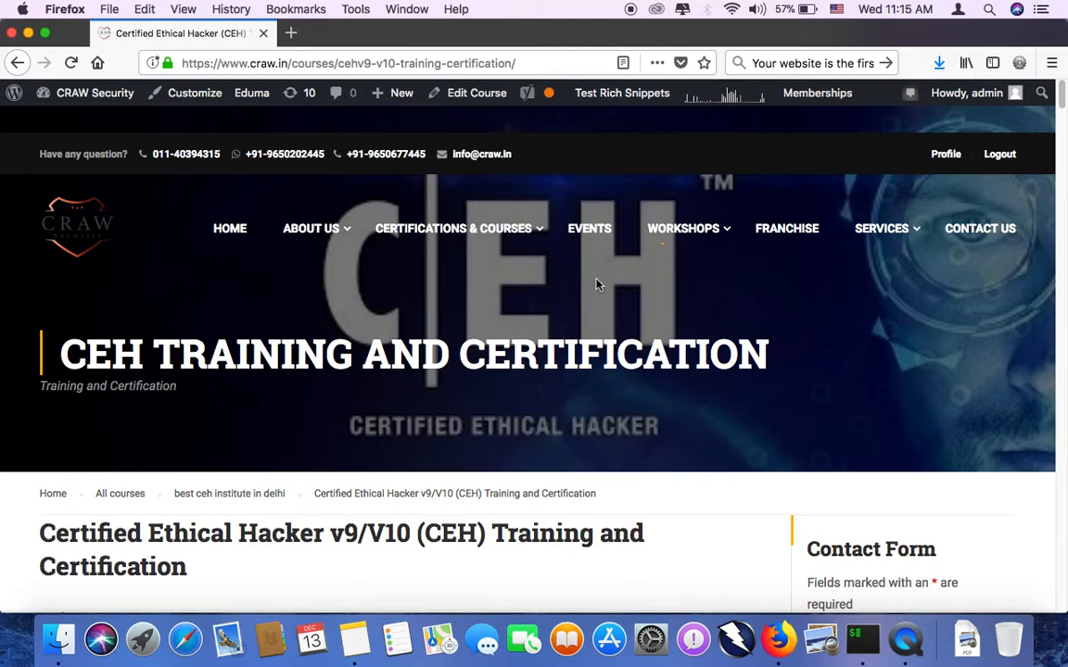
Step: Scroll past the CEH price and Buy button to the description and Course Features list
{"action": "scroll", "scroll_direction": "down", "scroll_amount": 3}
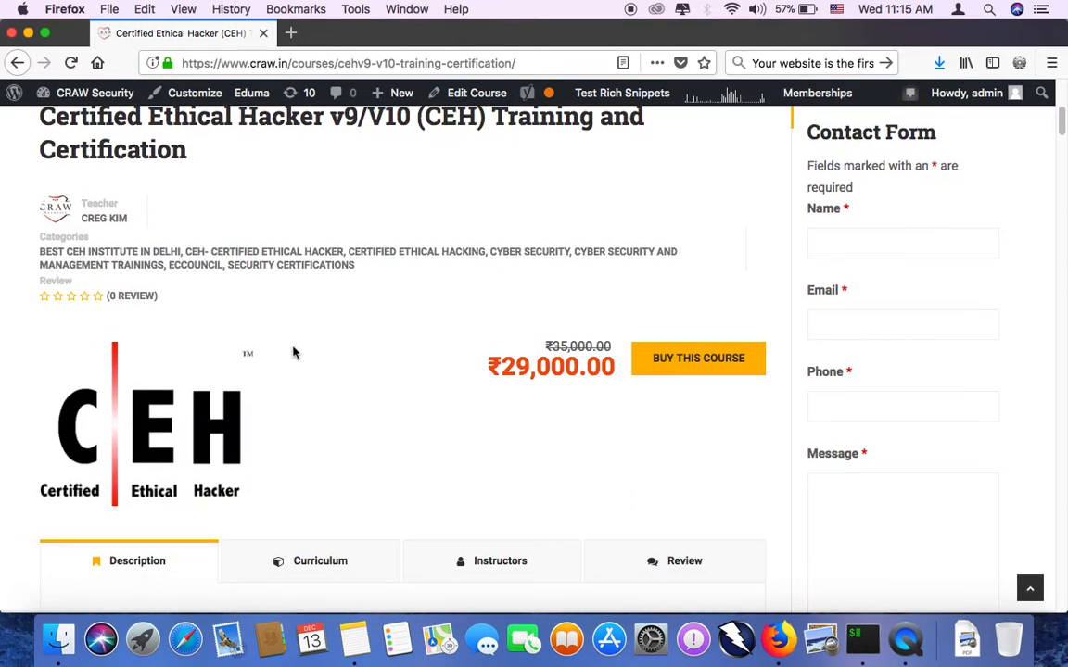
{"action": "mouse_move", "coordinate": [236, 445]}
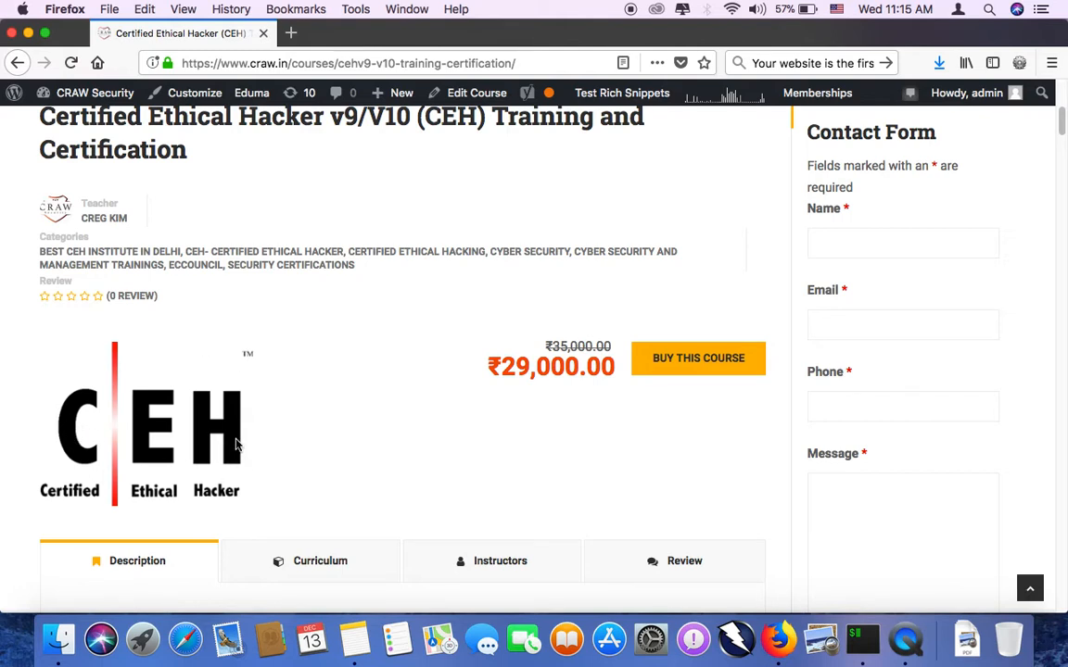
{"action": "mouse_move", "coordinate": [69, 491]}
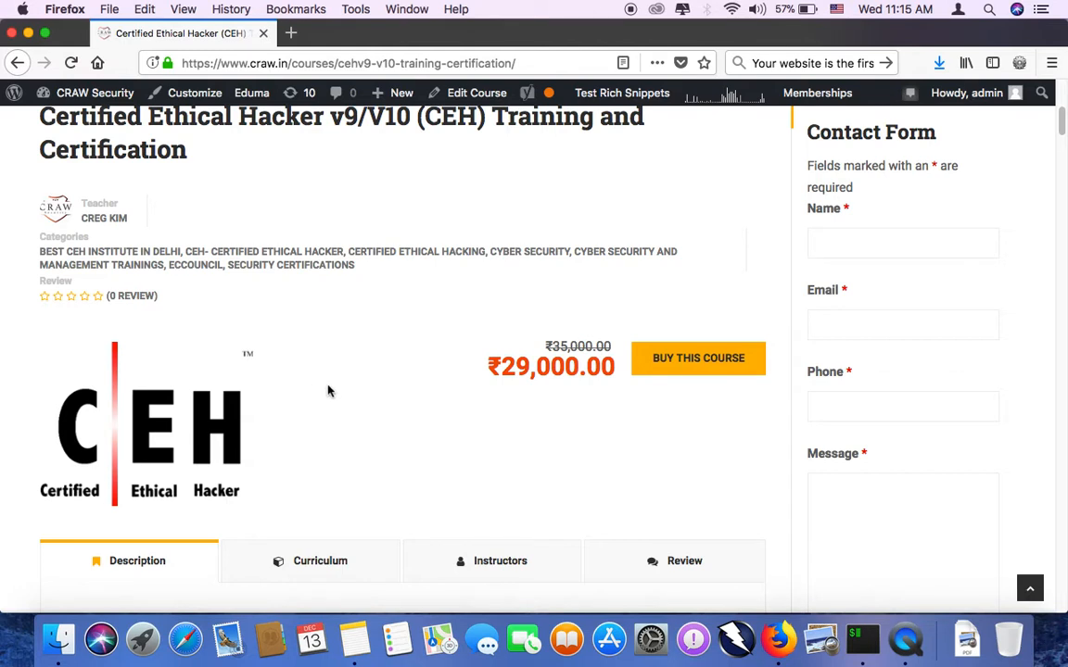
{"action": "scroll", "scroll_direction": "down", "scroll_amount": 3}
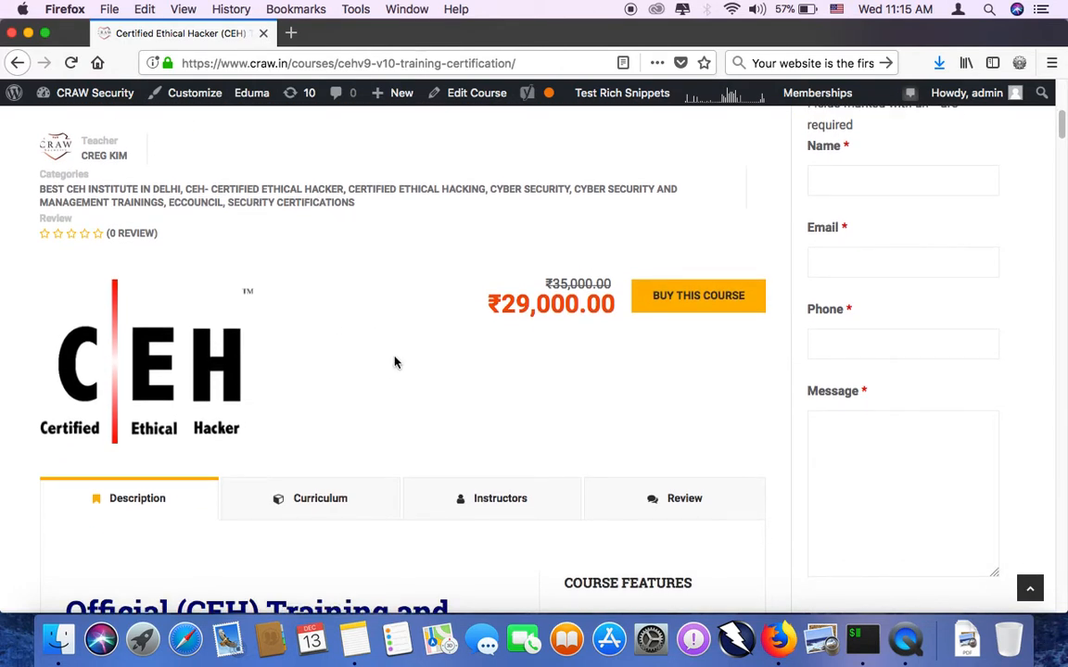
{"action": "scroll", "scroll_direction": "down", "scroll_amount": 3}
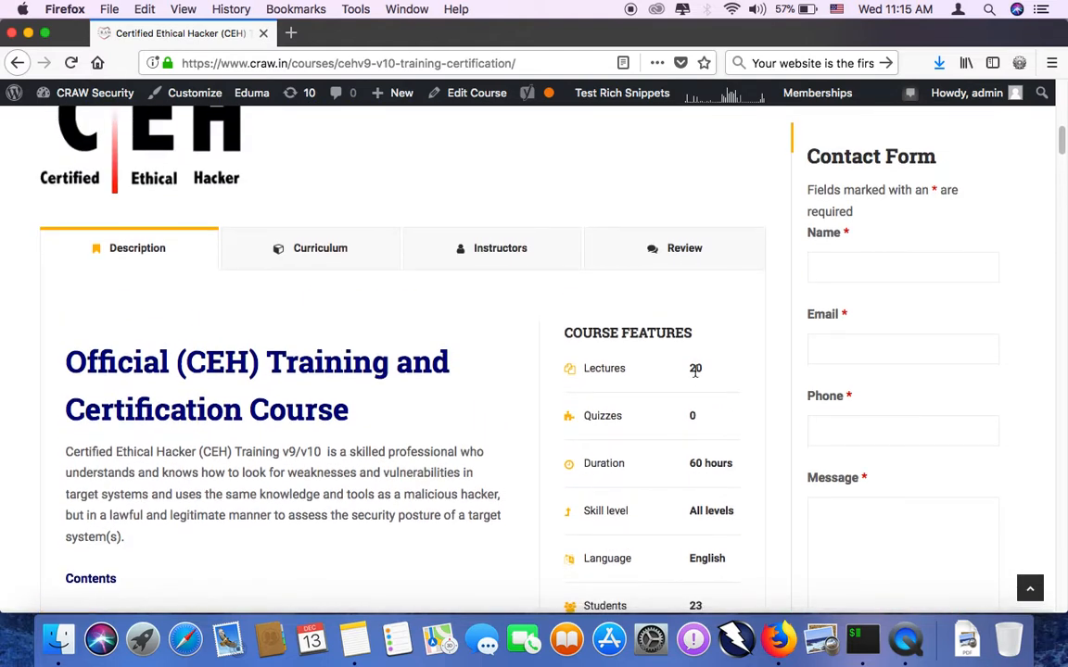
{"action": "mouse_move", "coordinate": [710, 395]}
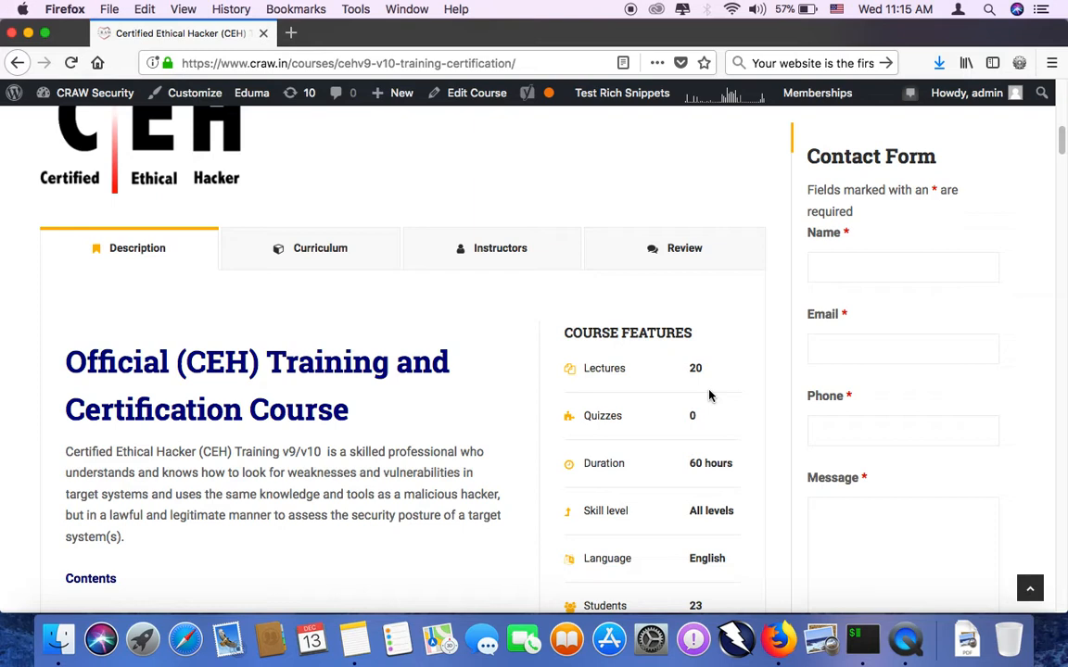
{"action": "scroll", "scroll_direction": "down", "scroll_amount": 3}
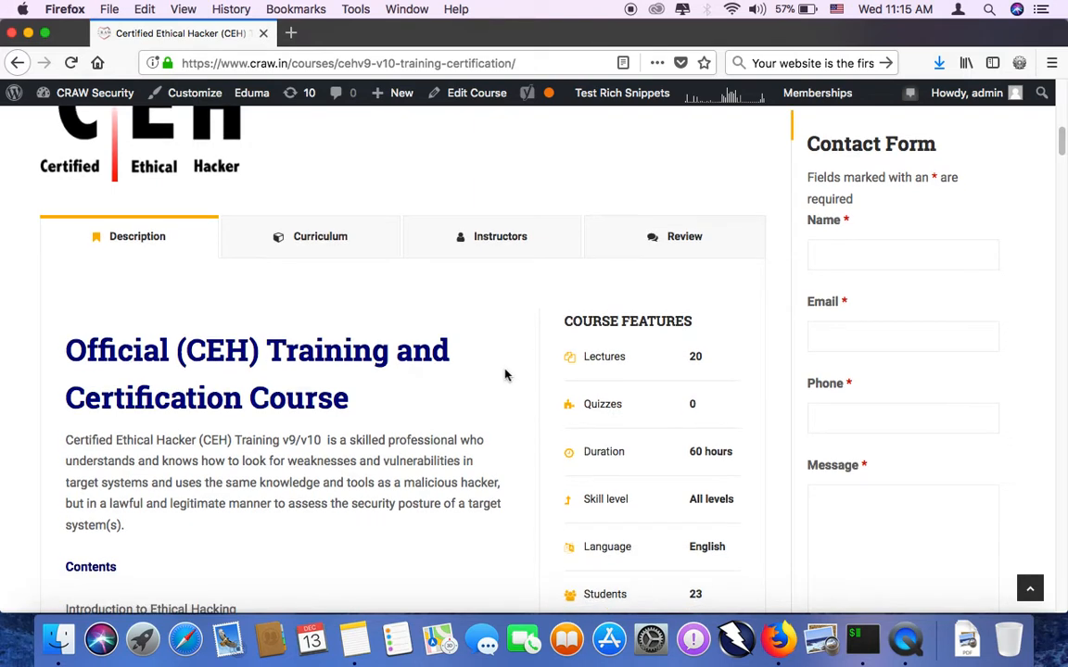
{"action": "scroll", "scroll_direction": "down", "scroll_amount": 3}
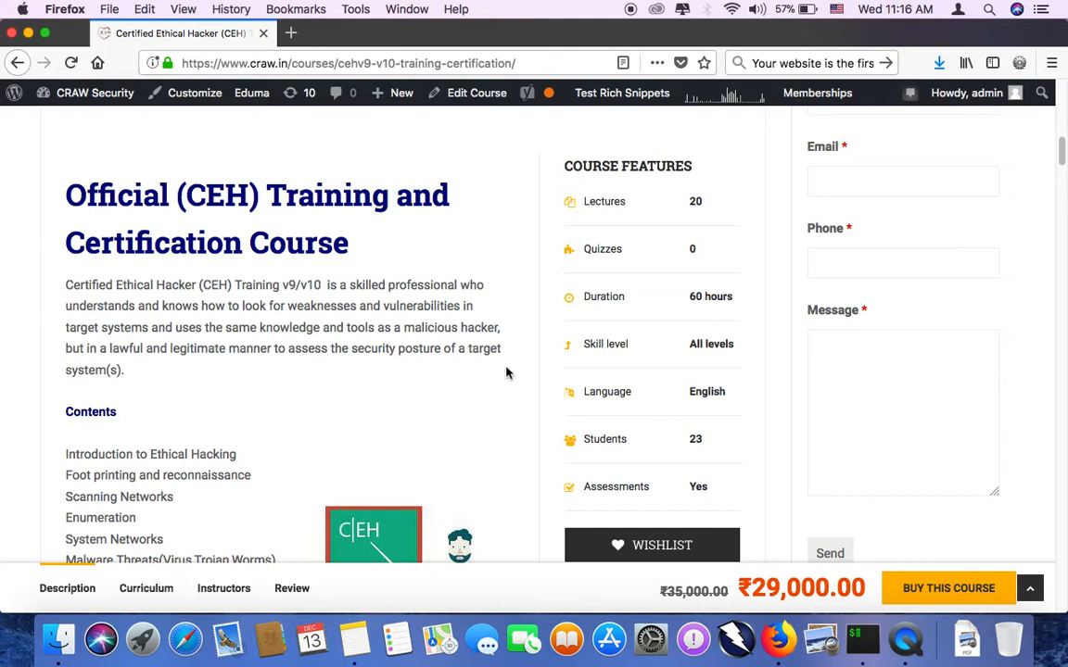
{"action": "mouse_move", "coordinate": [504, 359]}
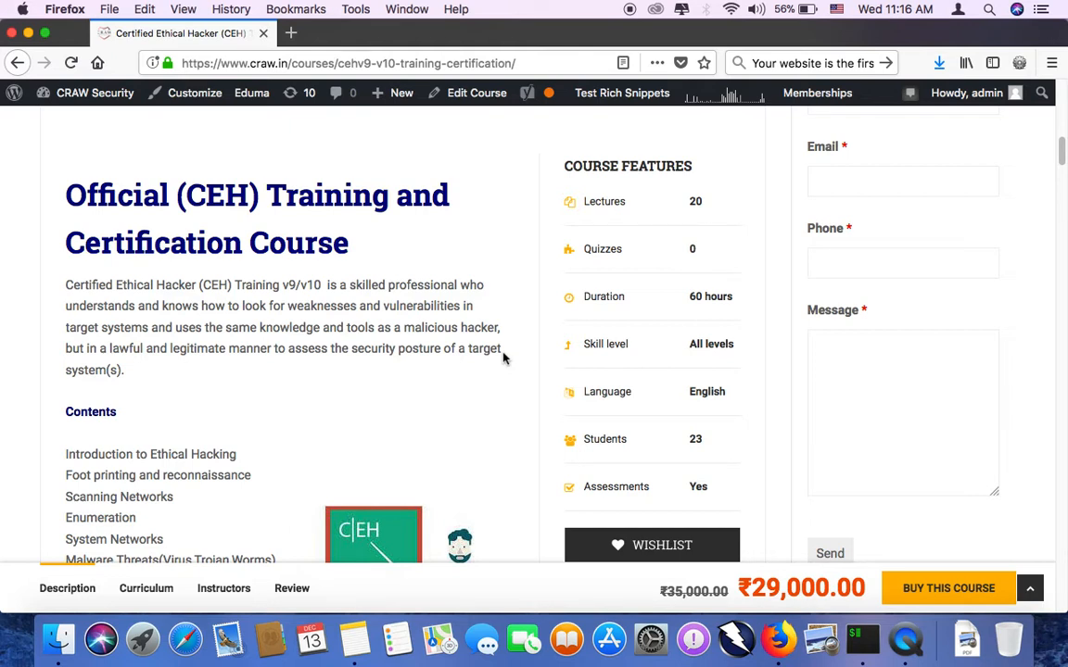
Step: Scroll to the Contents modules, through Evading IDS, Firewalls, Honeypots and Cloud Computing
{"action": "scroll", "scroll_direction": "down", "scroll_amount": 3}
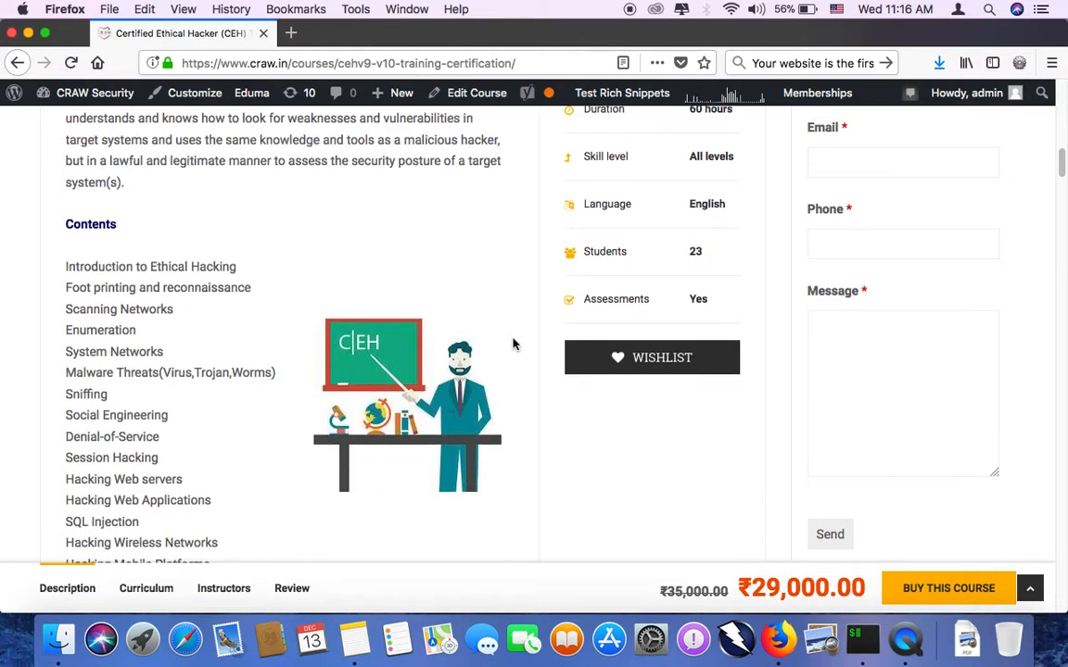
{"action": "scroll", "scroll_direction": "down", "scroll_amount": 3}
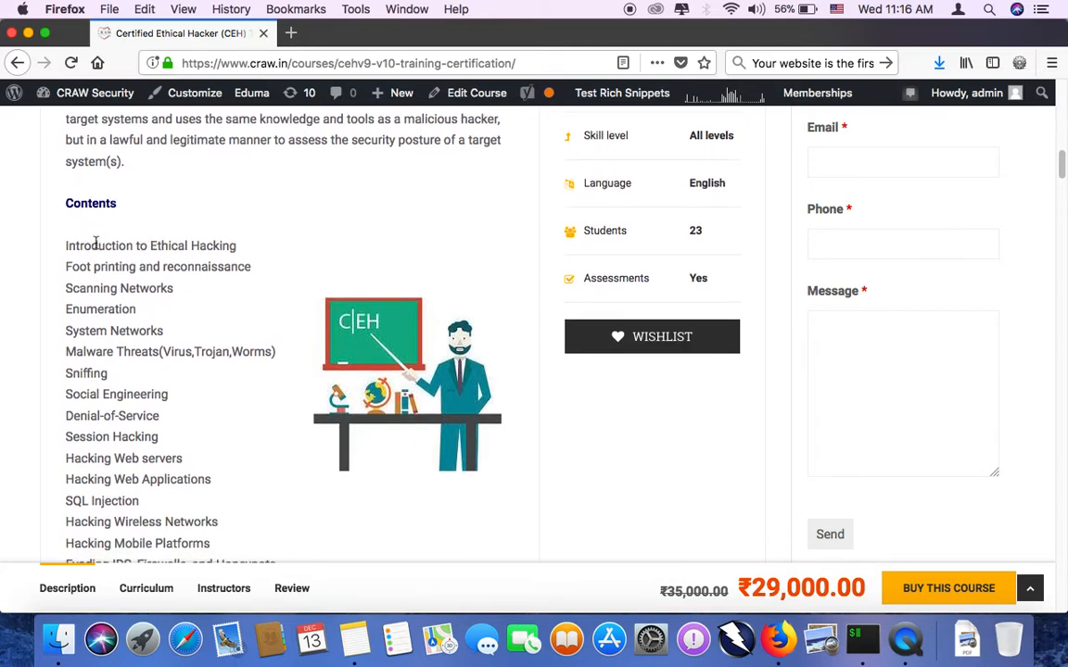
{"action": "mouse_move", "coordinate": [251, 251]}
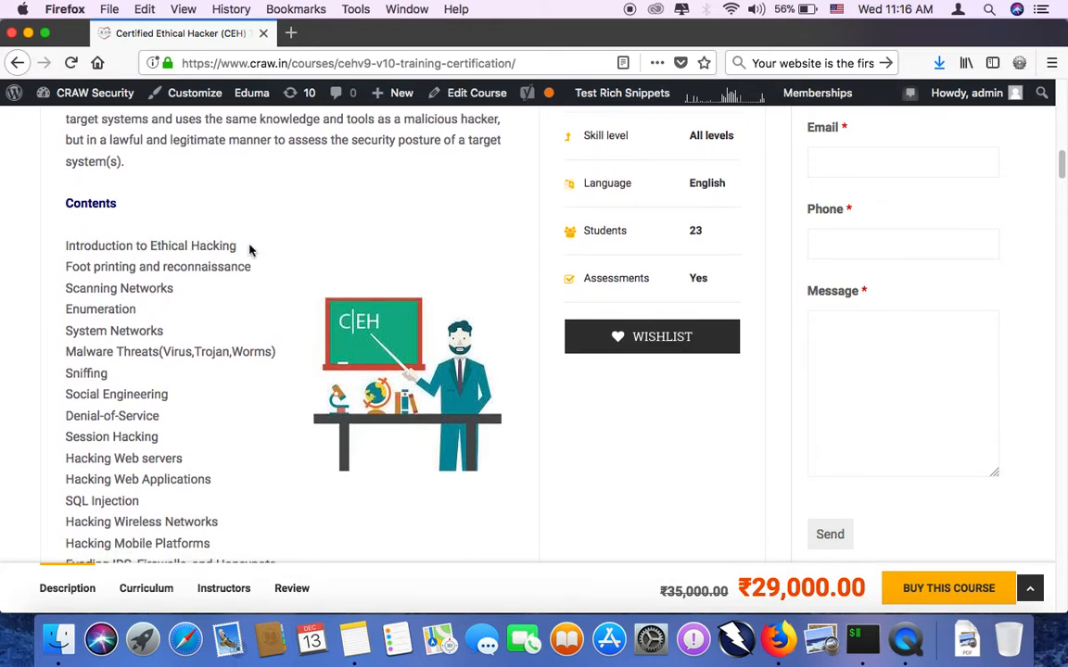
{"action": "double_click", "coordinate": [150, 246]}
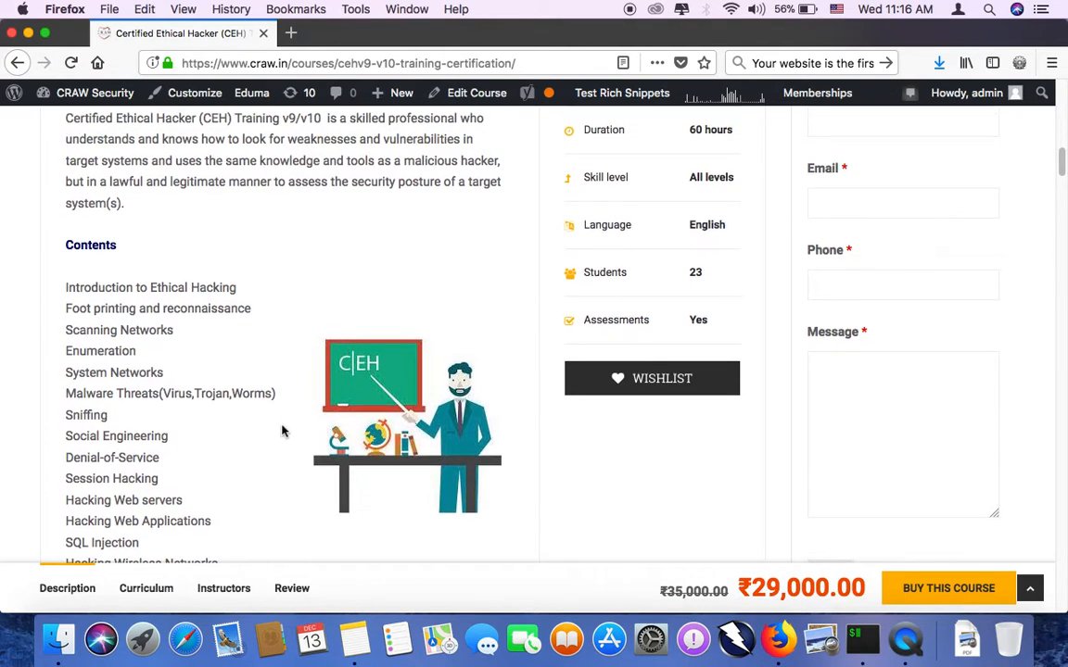
{"action": "scroll", "scroll_direction": "down", "scroll_amount": 3}
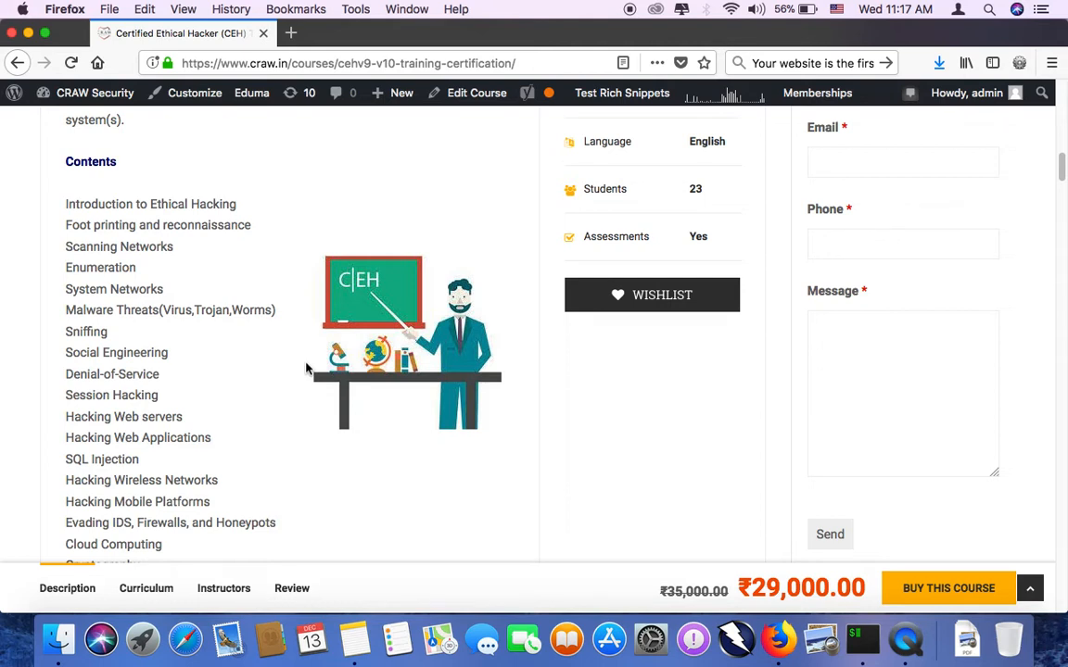
{"action": "mouse_move", "coordinate": [296, 354]}
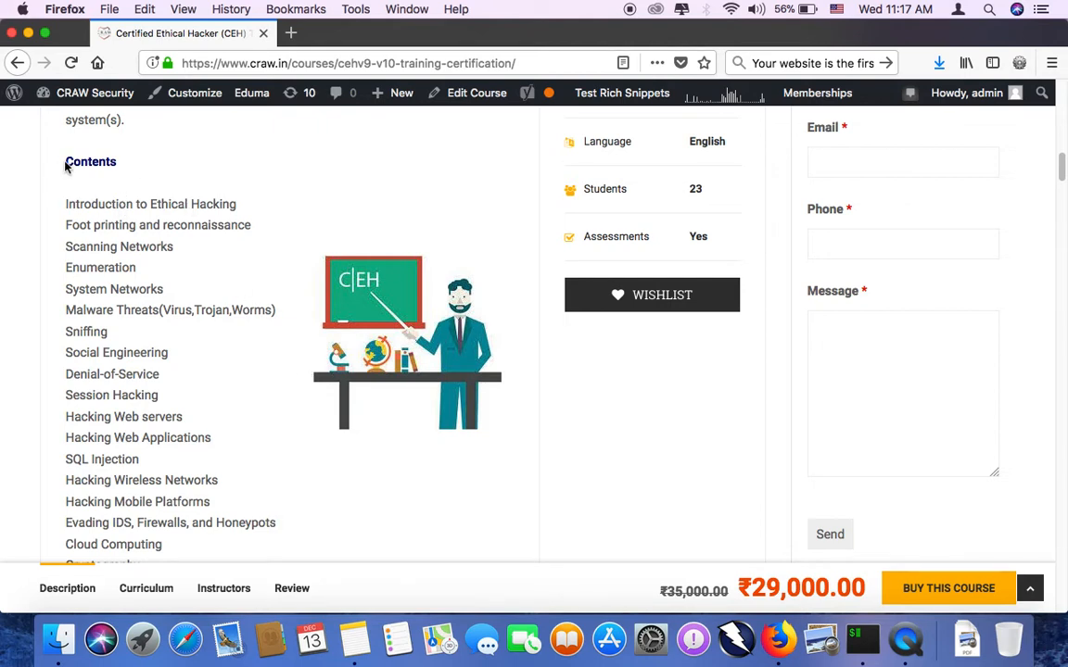
Step: Highlight the Contents modules from Introduction to Ethical Hacking through Cryptography
{"action": "left_click_drag", "start_coordinate": [65, 204], "coordinate": [144, 394]}
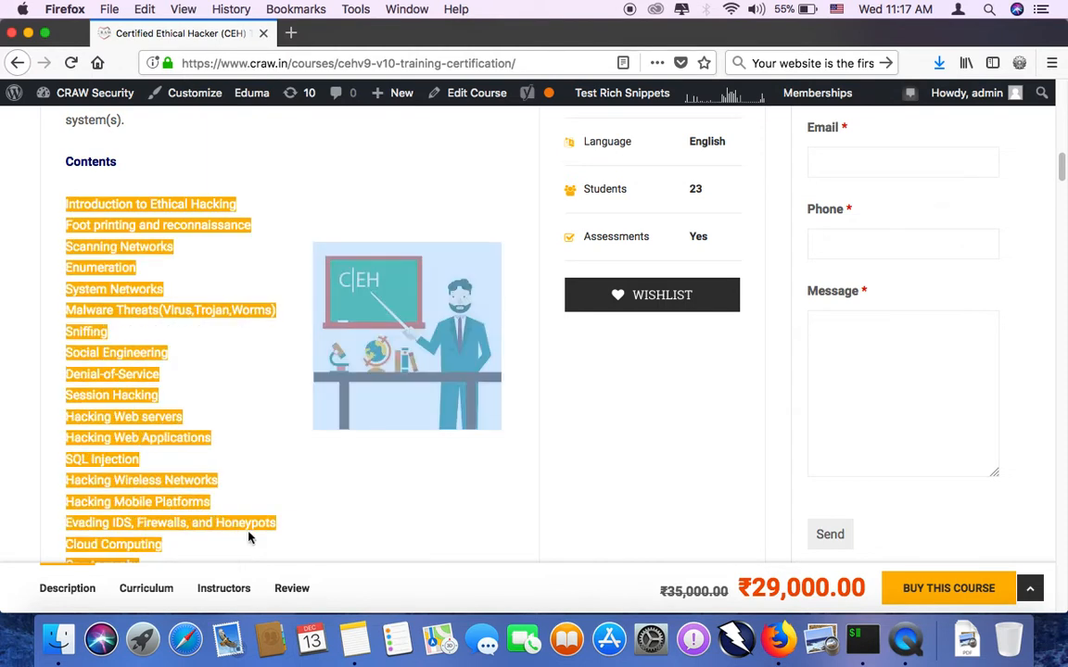
{"action": "scroll", "scroll_direction": "down", "scroll_amount": 3}
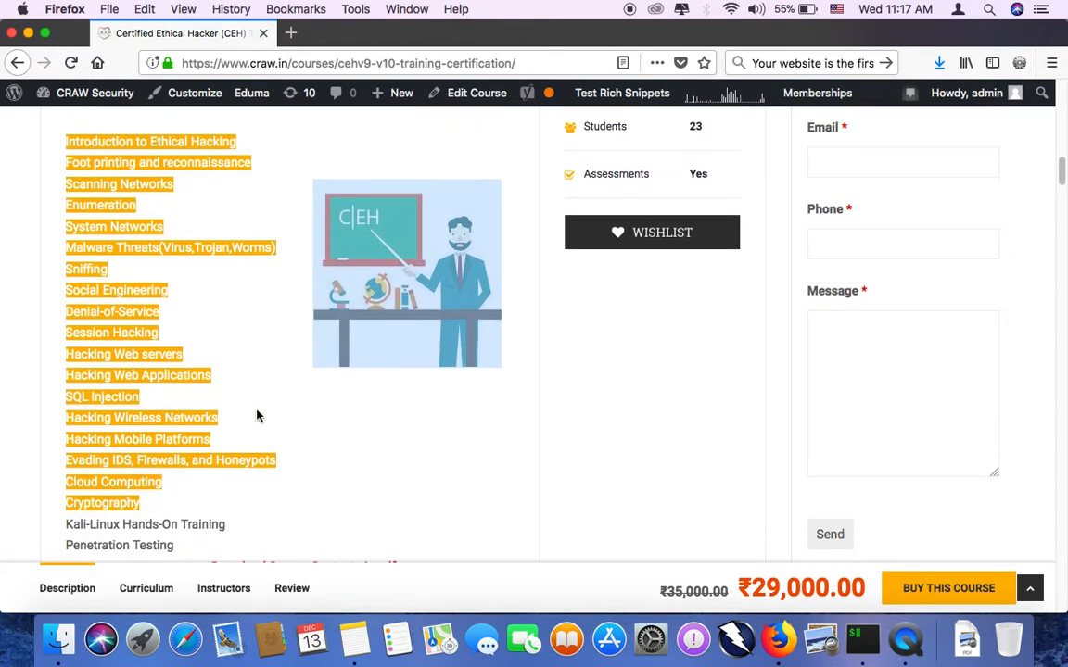
{"action": "mouse_move", "coordinate": [264, 343]}
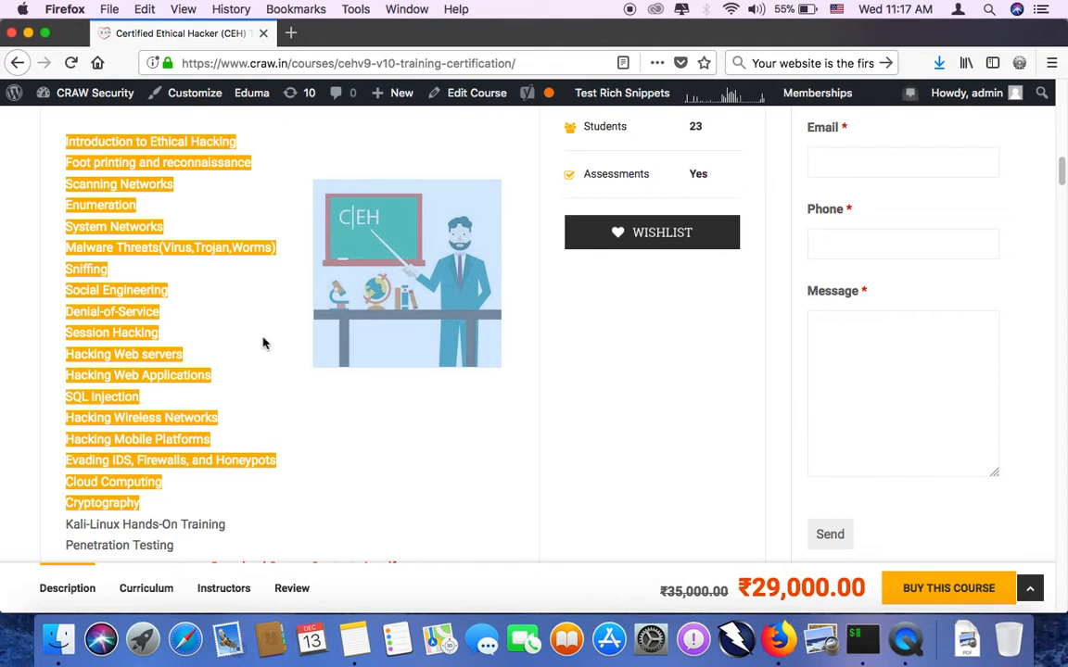
{"action": "mouse_move", "coordinate": [211, 144]}
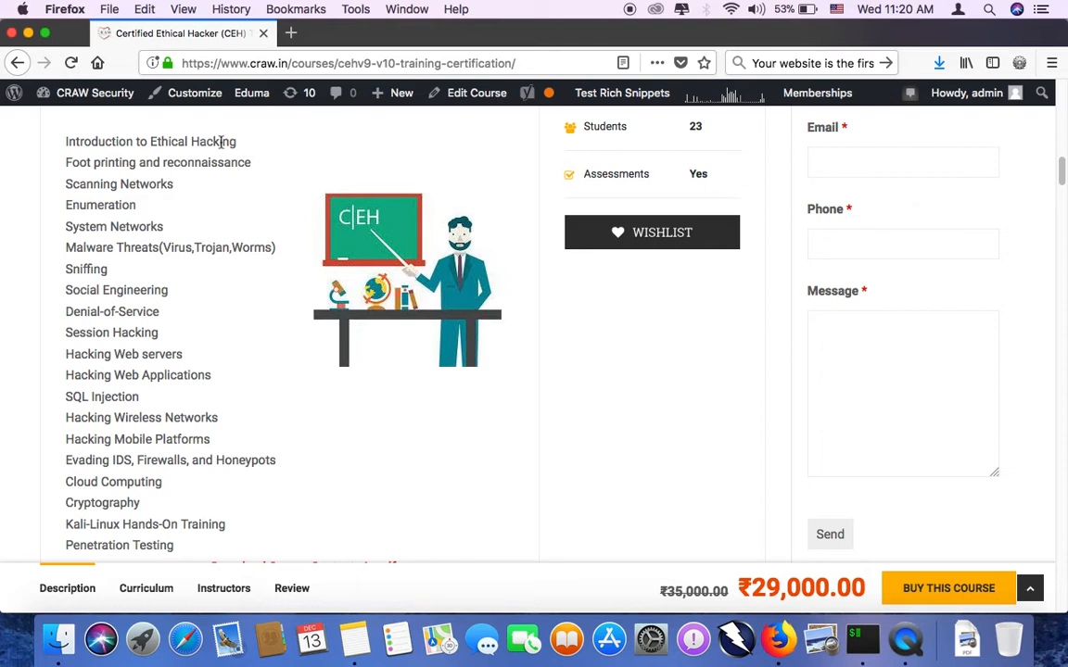
{"action": "mouse_move", "coordinate": [213, 359]}
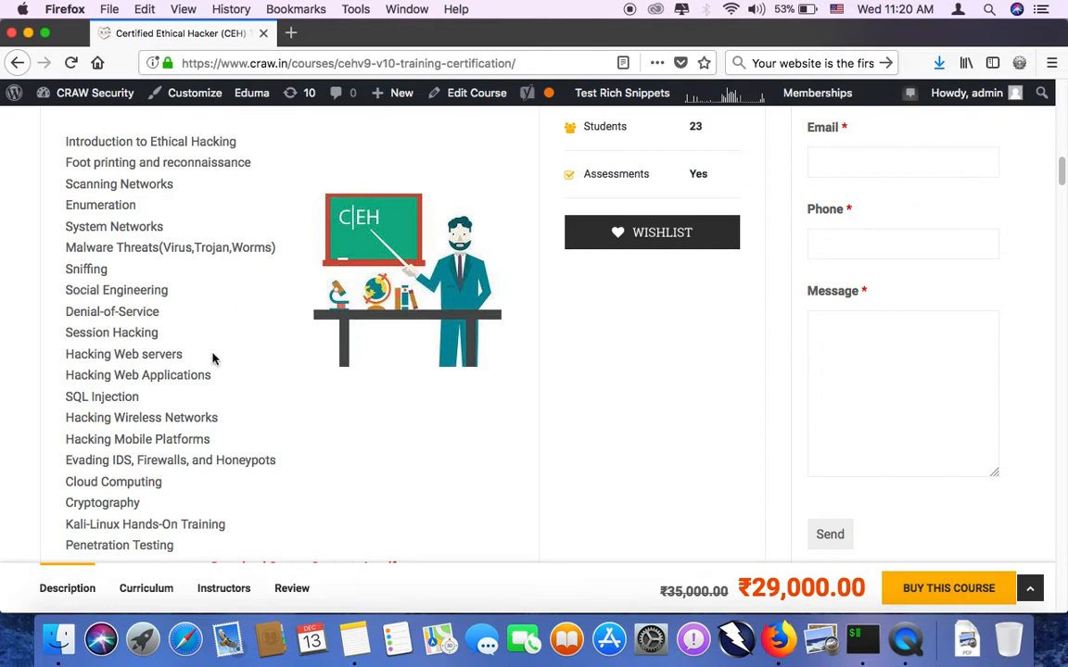
Step: Scroll to the Download Course Contents in pdf link and highlight Penetration Testing
{"action": "scroll", "scroll_direction": "down", "scroll_amount": 3}
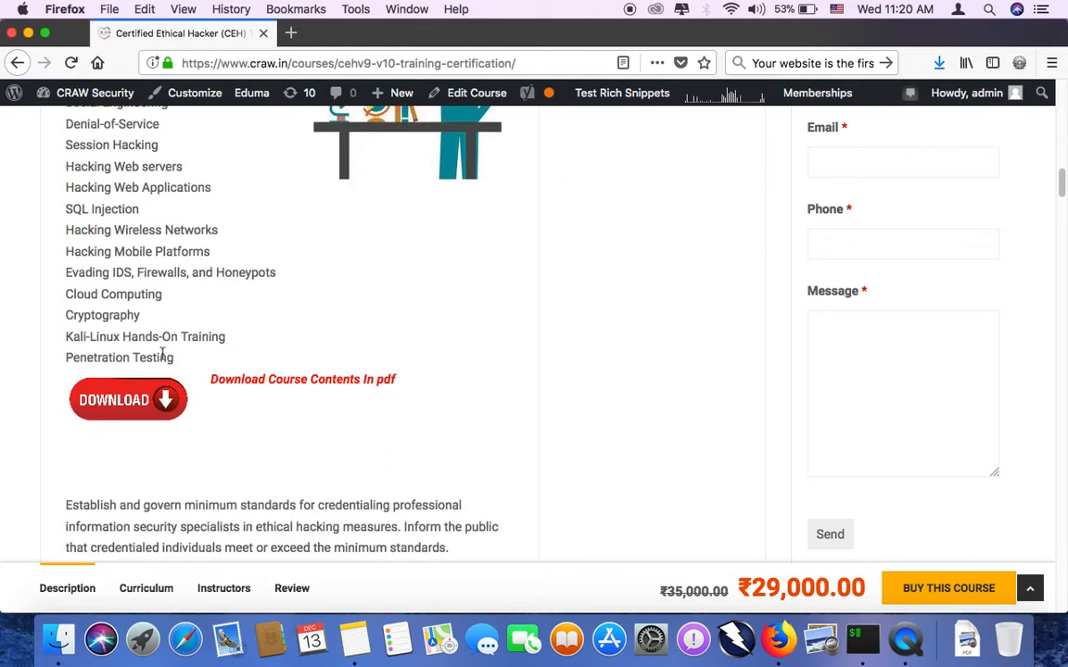
{"action": "double_click", "coordinate": [119, 358]}
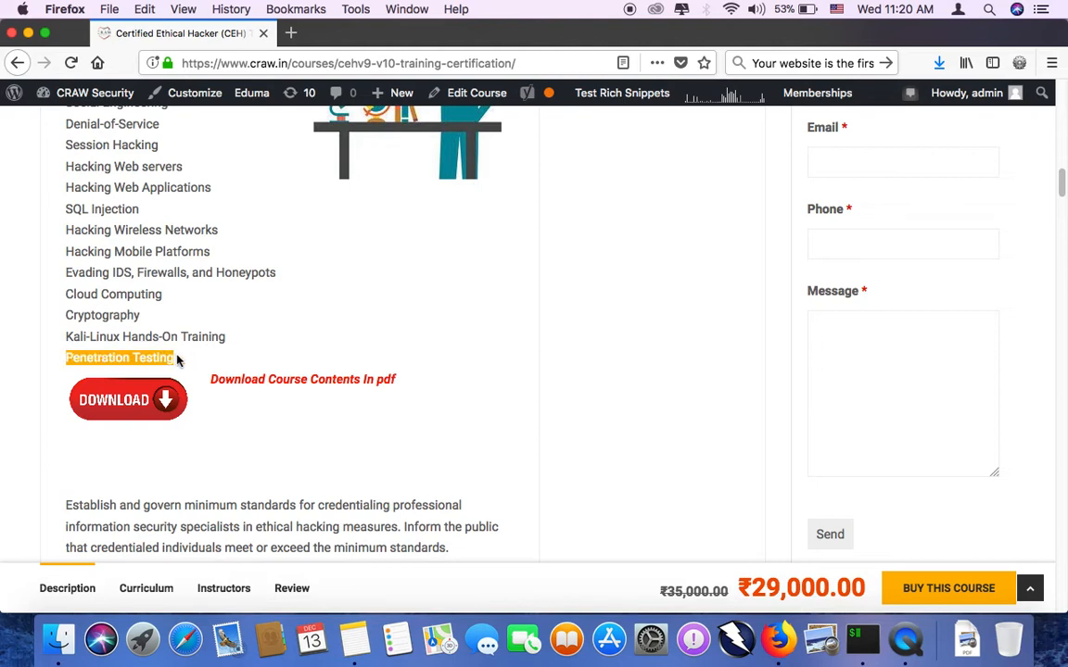
{"action": "mouse_move", "coordinate": [261, 336]}
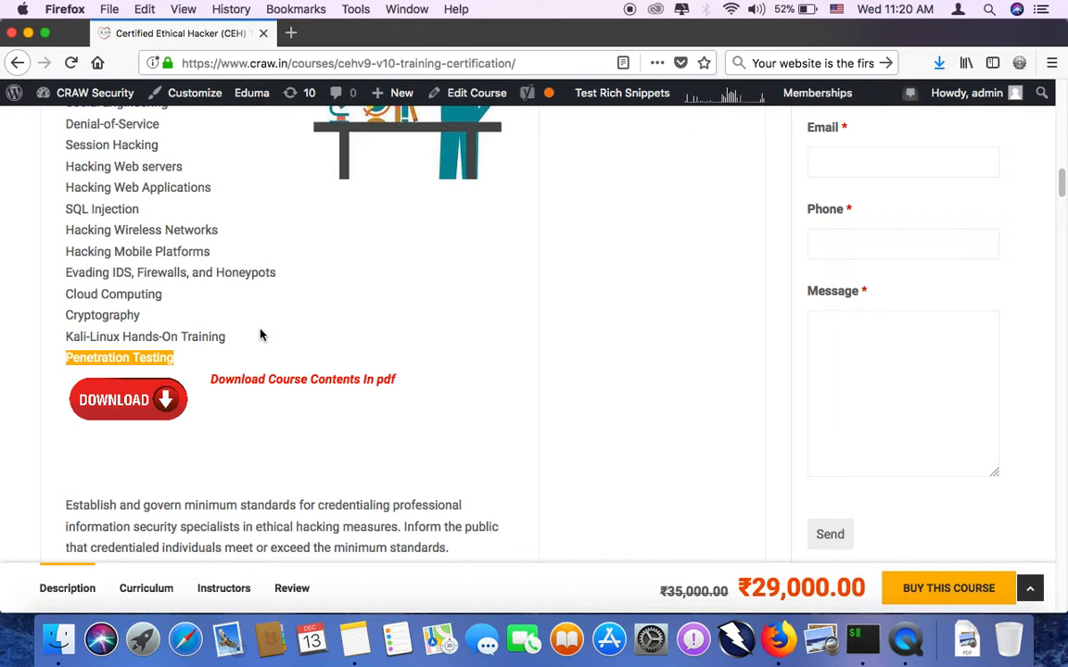
Step: Highlight the CEH training benefits sentence, then the Weekend Track duration of 6 Weekends
{"action": "scroll", "scroll_direction": "down", "scroll_amount": 3}
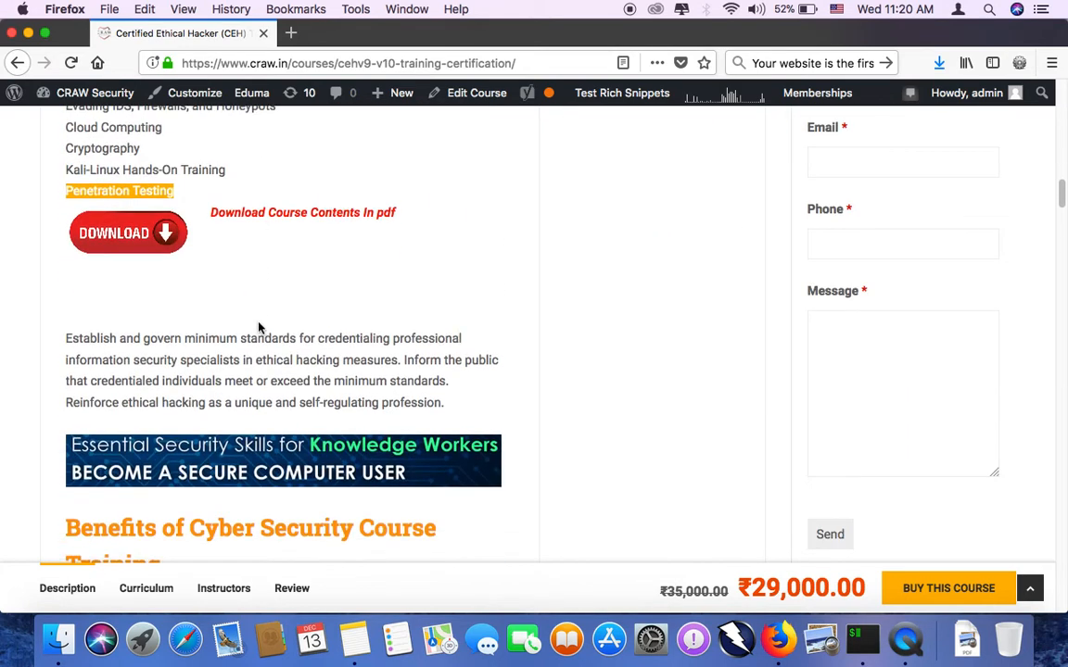
{"action": "scroll", "scroll_direction": "down", "scroll_amount": 3}
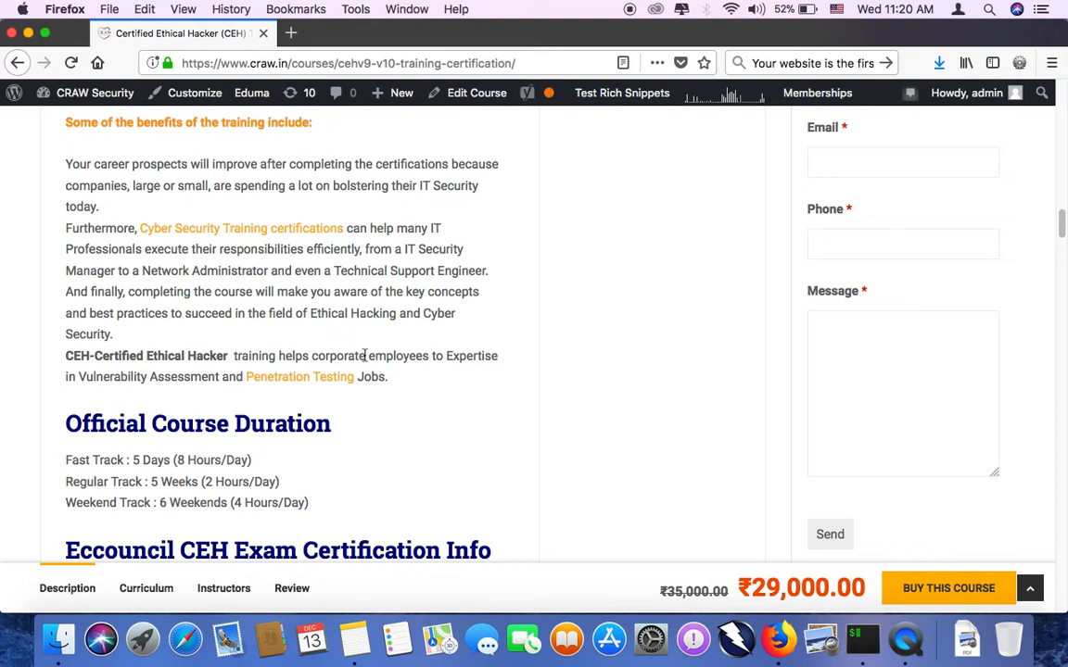
{"action": "left_click_drag", "start_coordinate": [65, 356], "coordinate": [388, 376]}
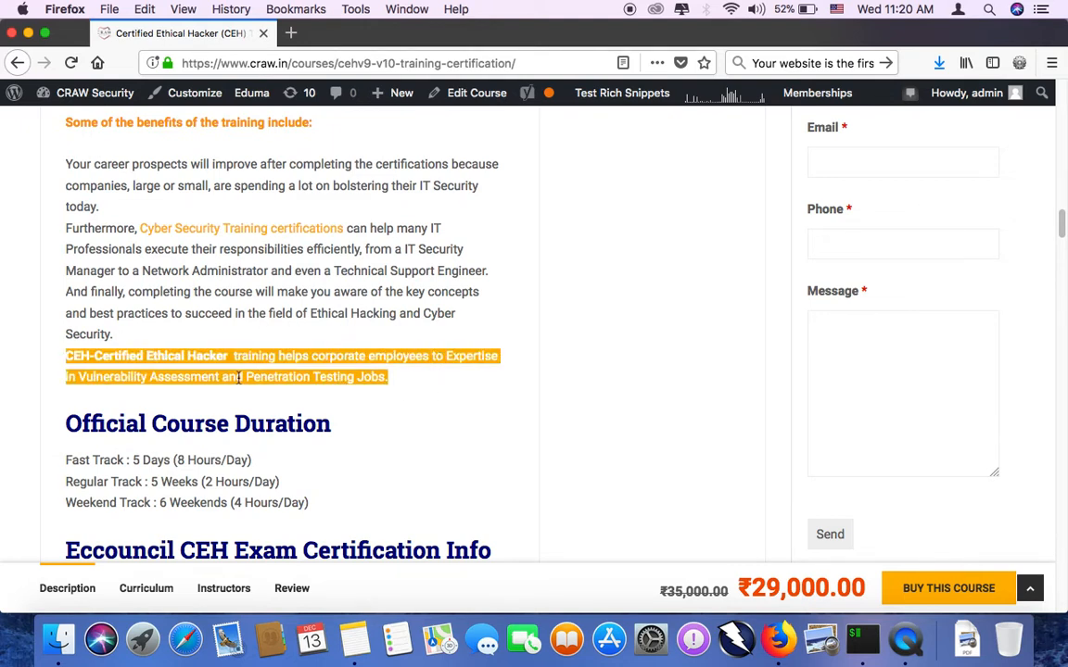
{"action": "left_click", "coordinate": [360, 383]}
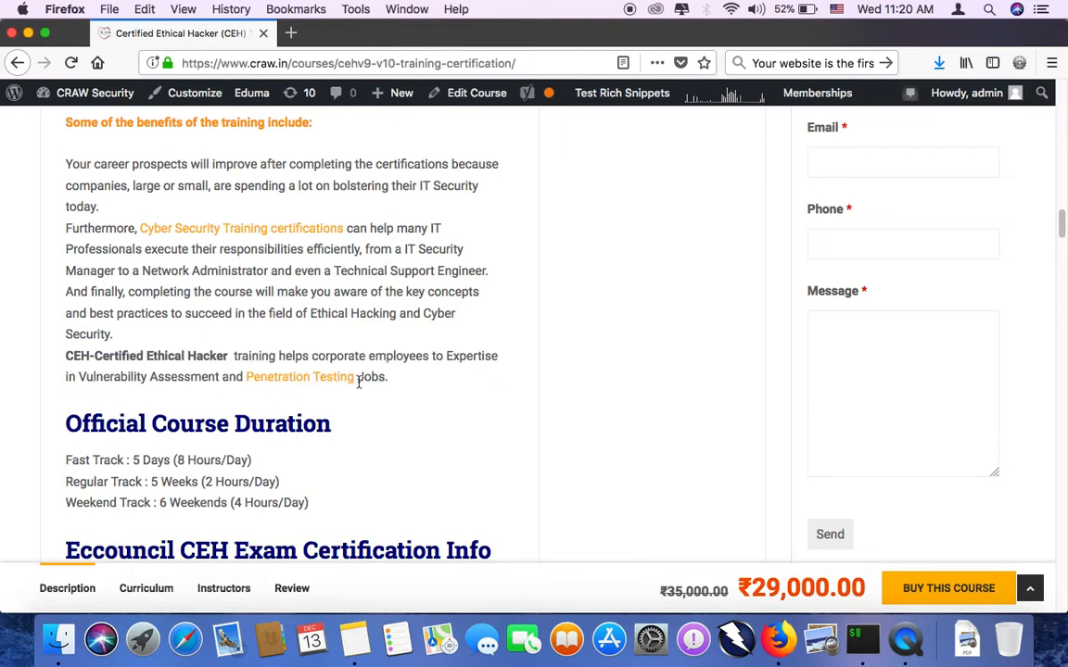
{"action": "mouse_move", "coordinate": [411, 389]}
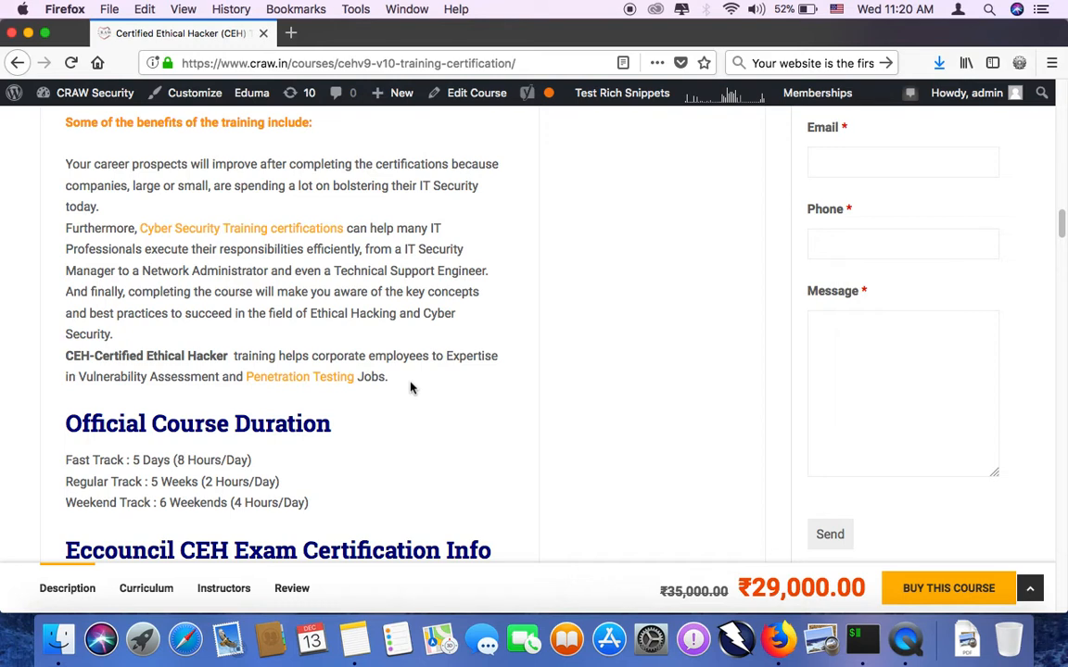
{"action": "mouse_move", "coordinate": [193, 441]}
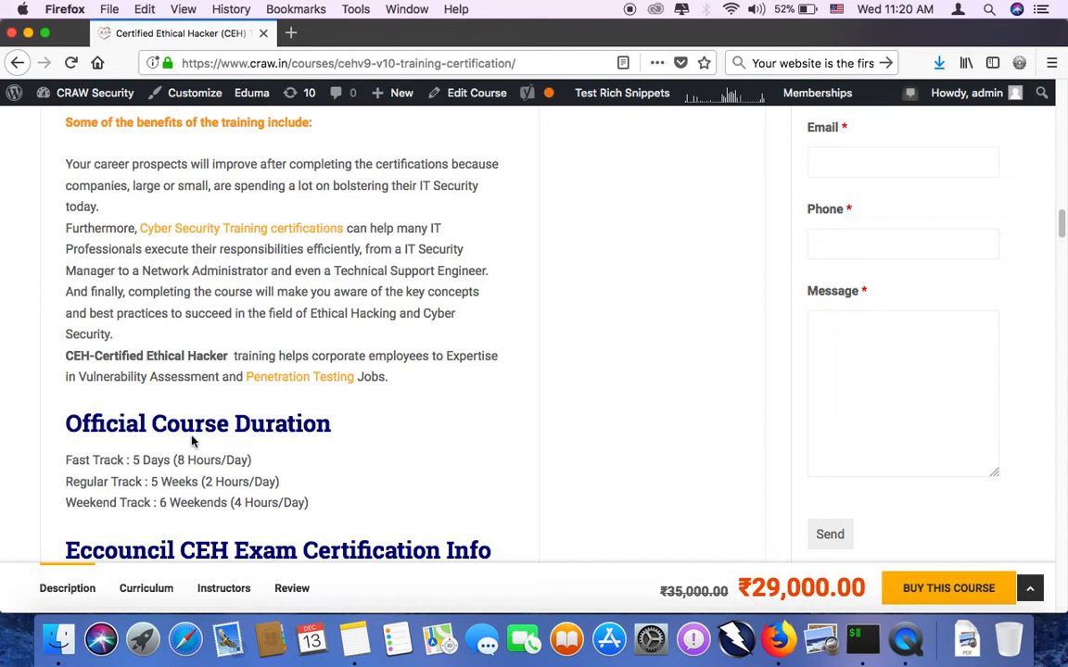
{"action": "left_click_drag", "start_coordinate": [132, 460], "coordinate": [251, 459]}
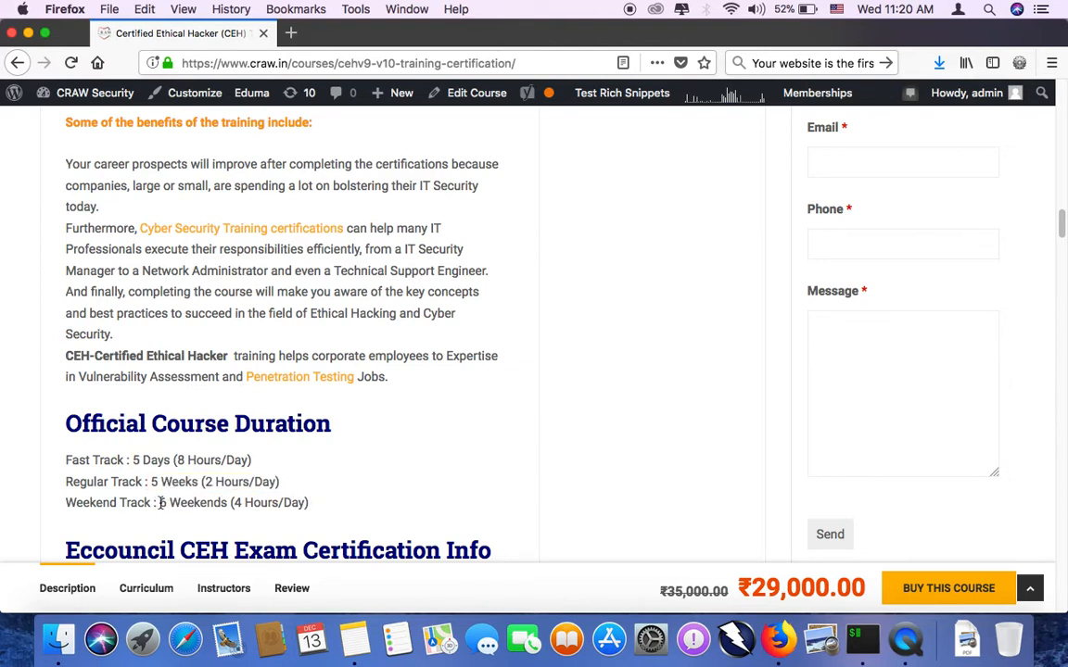
{"action": "left_click_drag", "start_coordinate": [159, 502], "coordinate": [315, 502]}
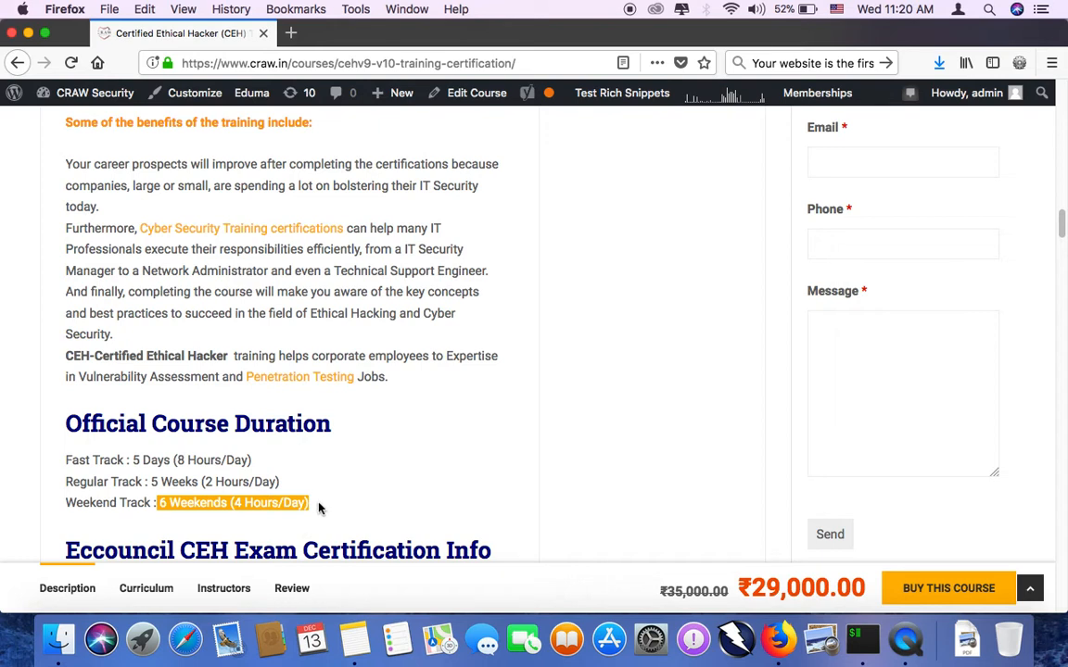
{"action": "mouse_move", "coordinate": [327, 502]}
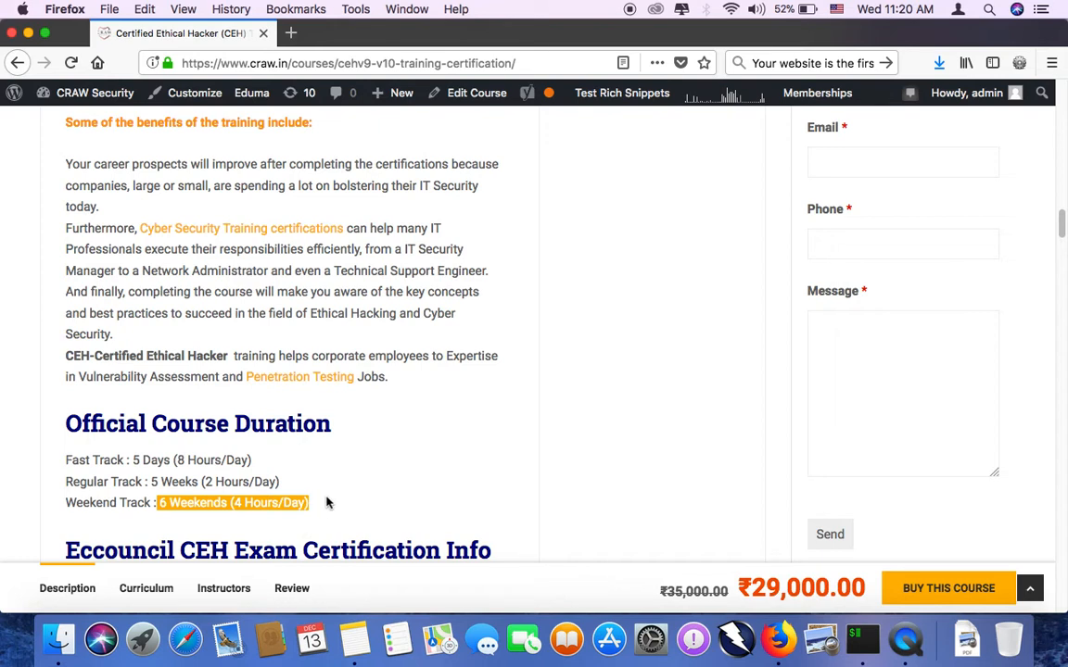
Step: Scroll through the exam certification info and 70% passing score to Kit Include
{"action": "scroll", "scroll_direction": "down", "scroll_amount": 3}
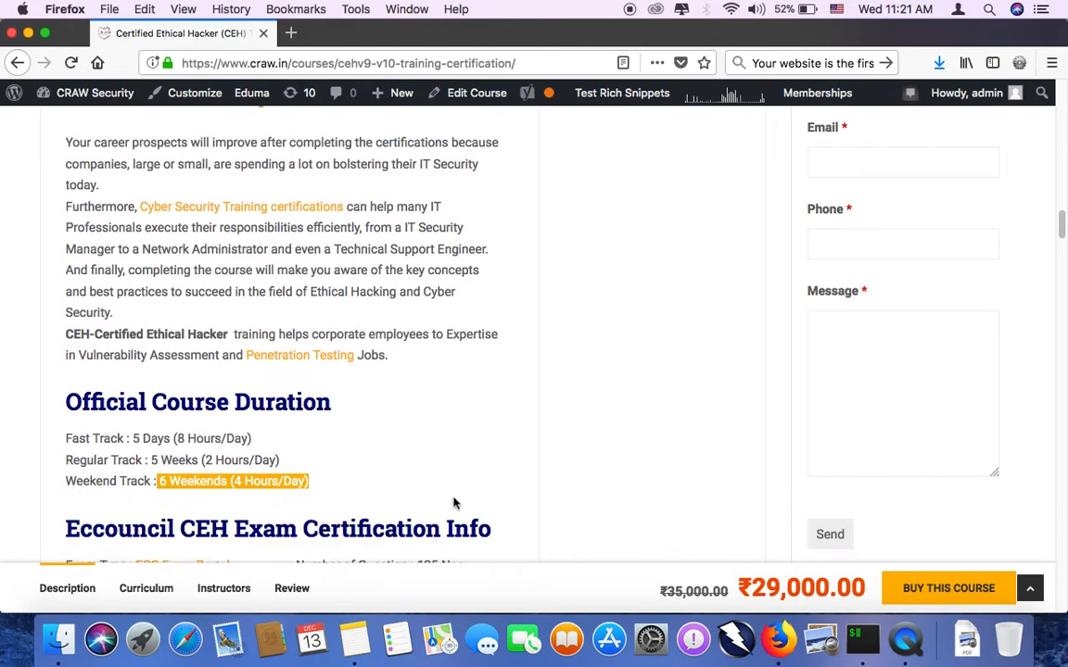
{"action": "scroll", "scroll_direction": "down", "scroll_amount": 3}
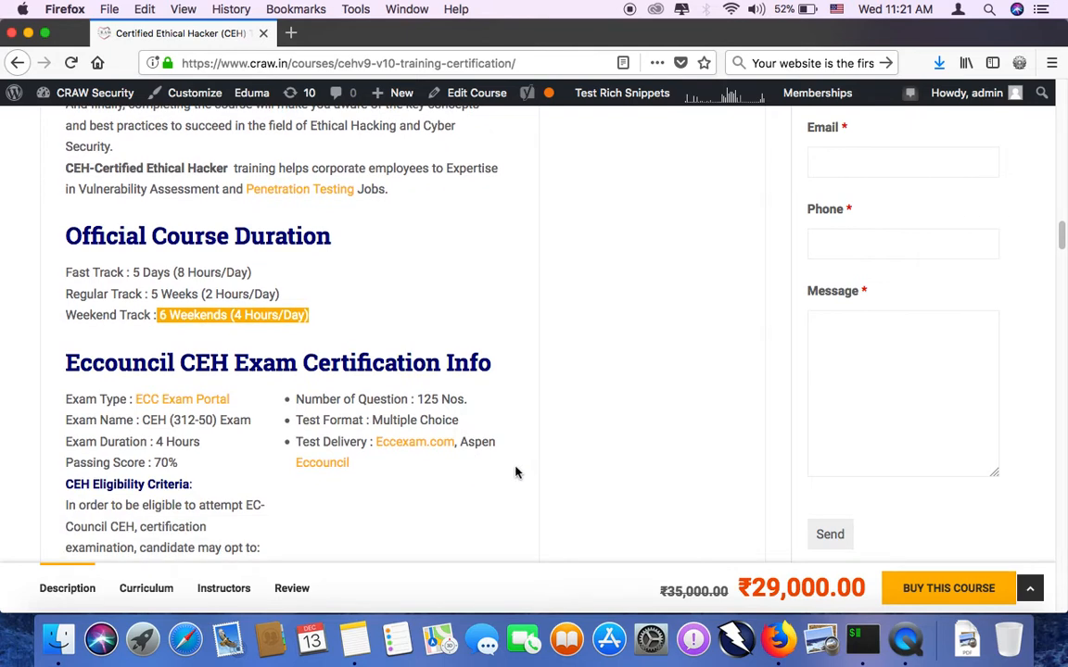
{"action": "mouse_move", "coordinate": [533, 463]}
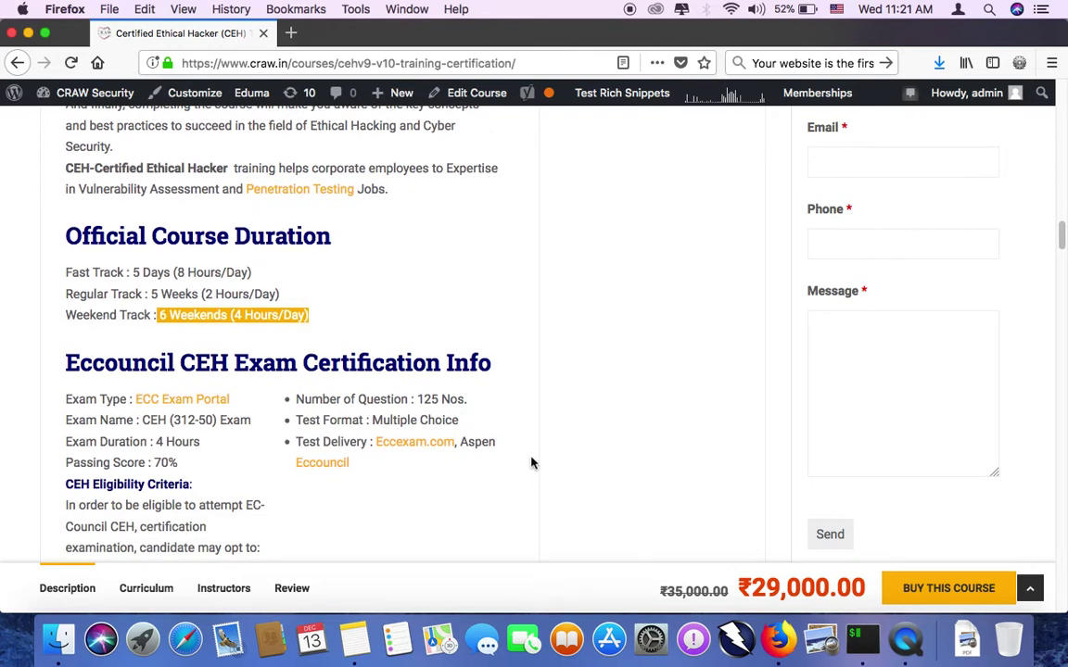
{"action": "mouse_move", "coordinate": [526, 493]}
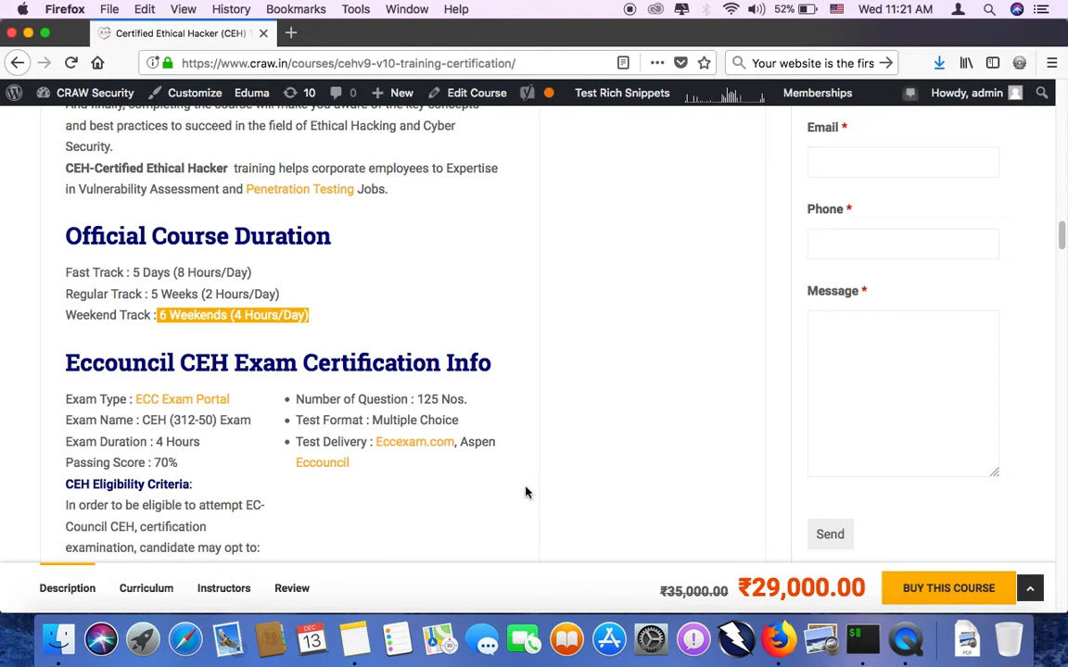
{"action": "mouse_move", "coordinate": [527, 463]}
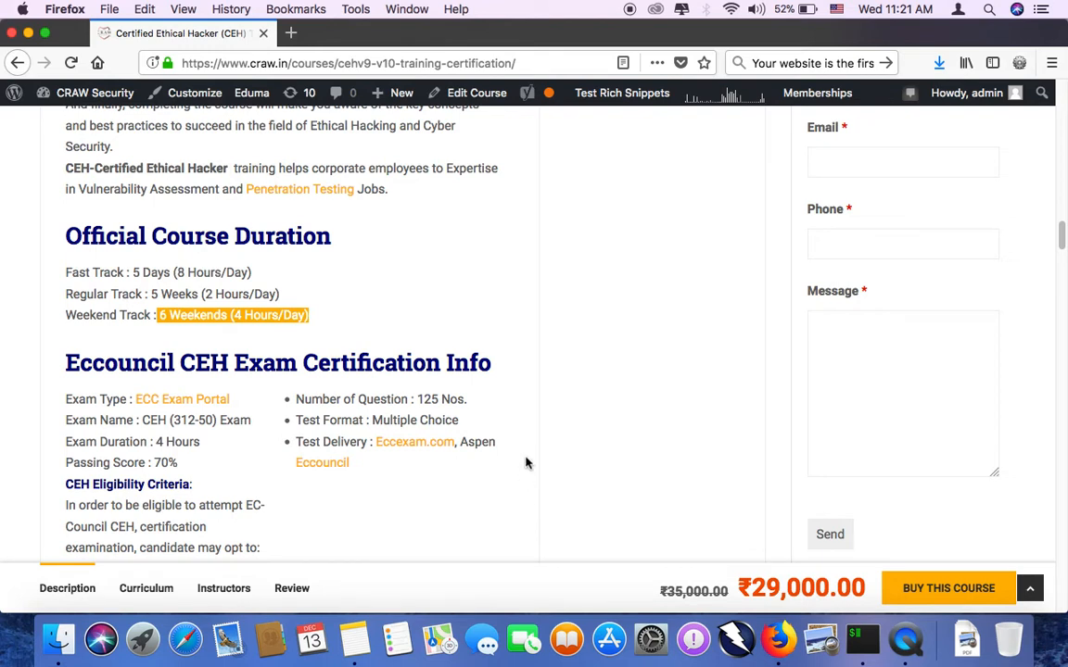
{"action": "mouse_move", "coordinate": [507, 509]}
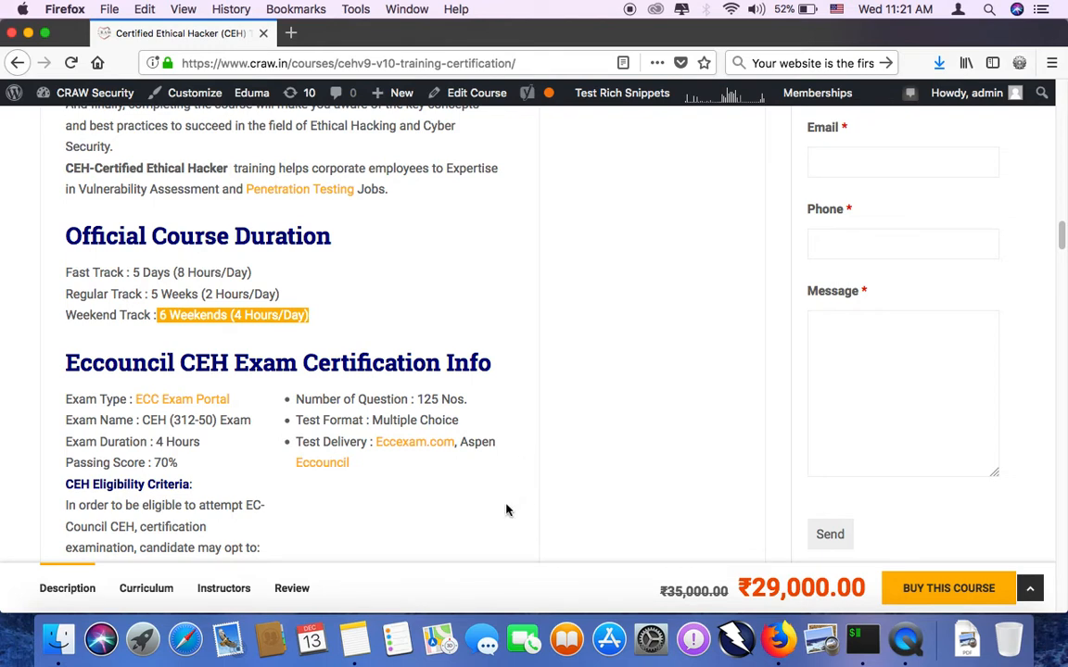
{"action": "mouse_move", "coordinate": [501, 512]}
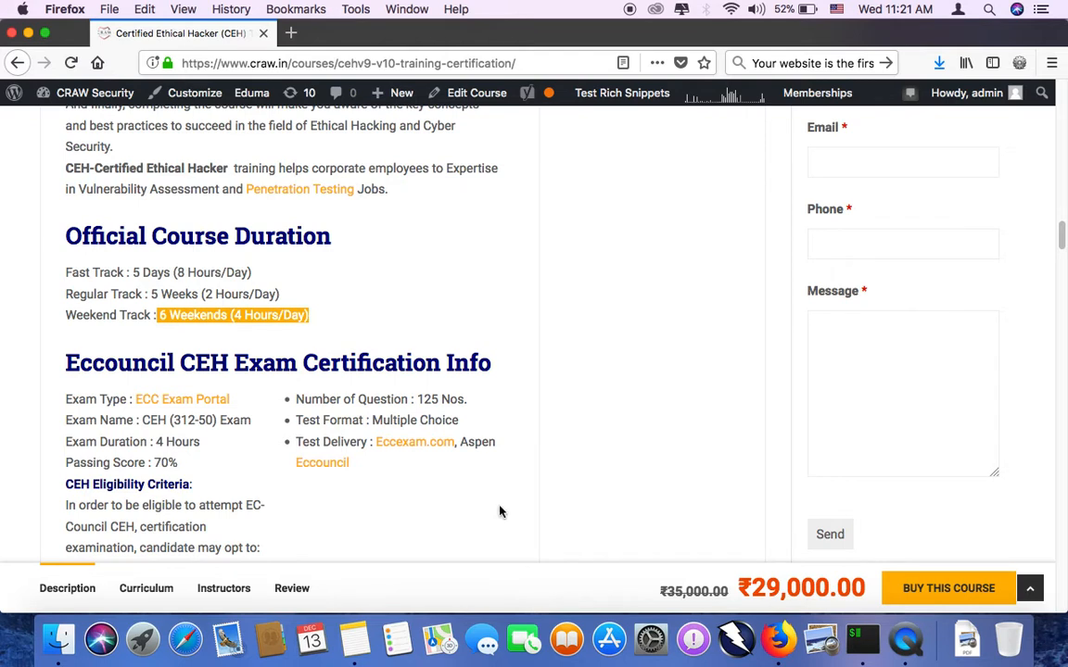
{"action": "mouse_move", "coordinate": [497, 483]}
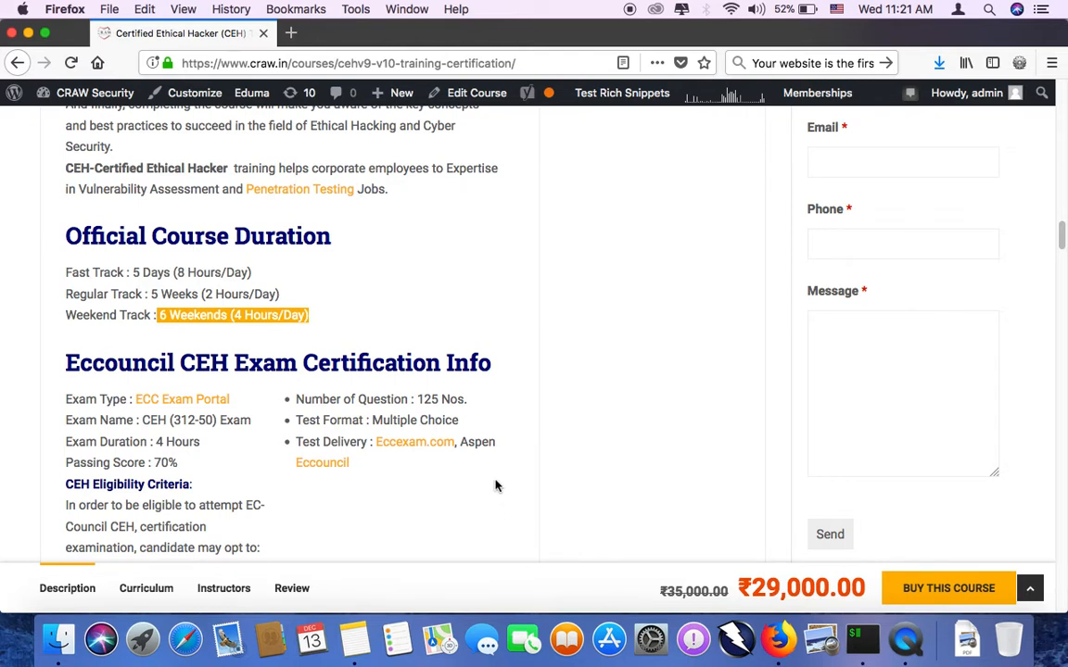
{"action": "mouse_move", "coordinate": [503, 470]}
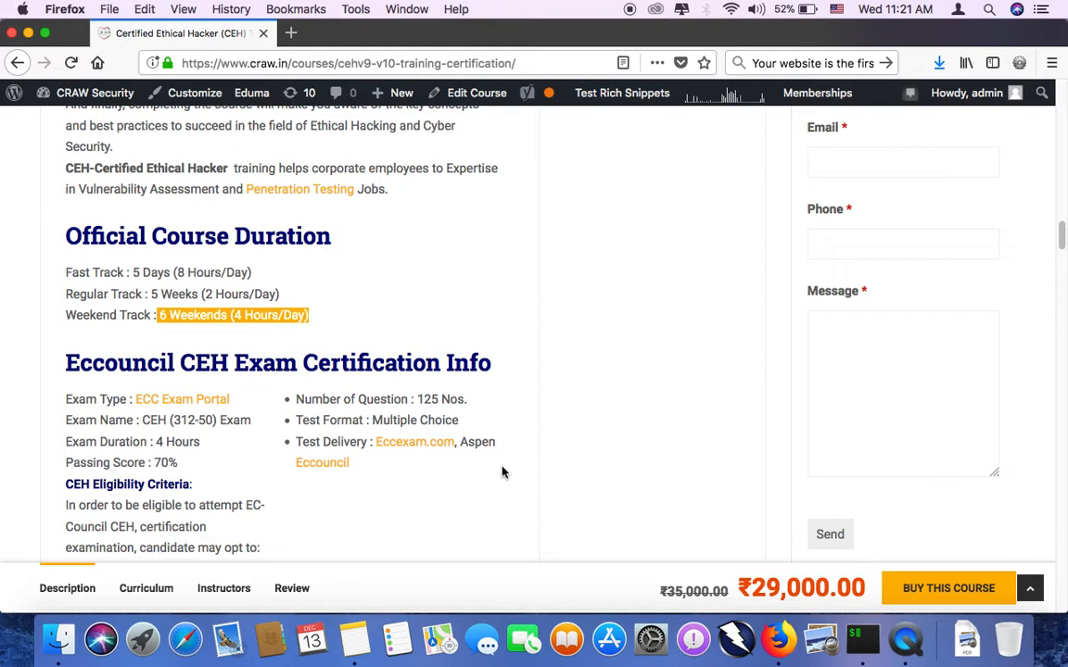
{"action": "mouse_move", "coordinate": [505, 465]}
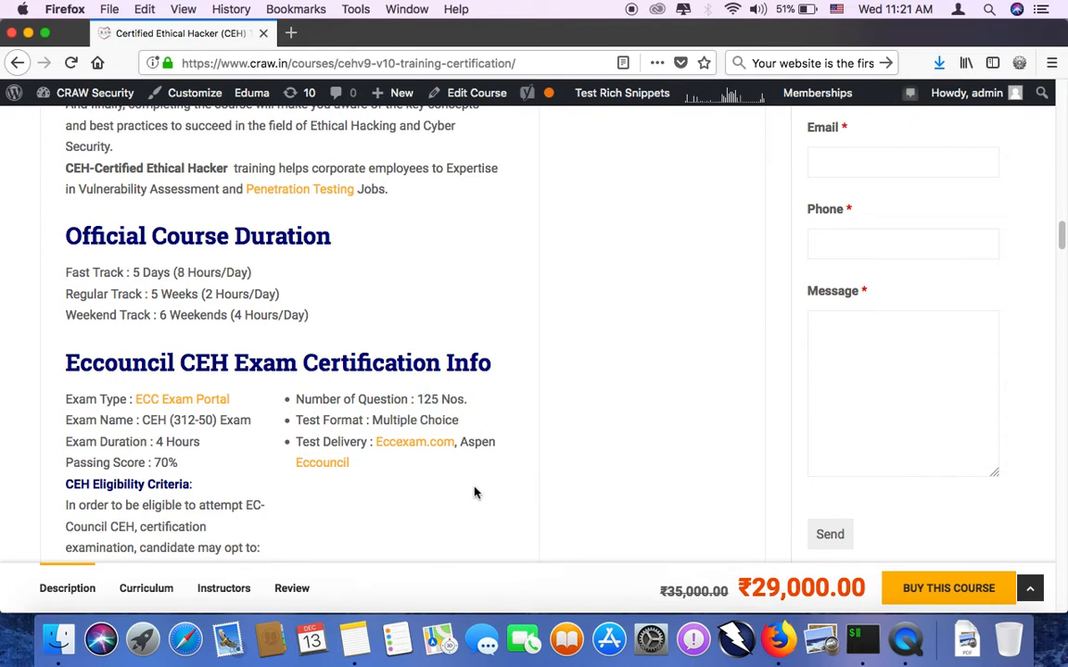
{"action": "mouse_move", "coordinate": [170, 339]}
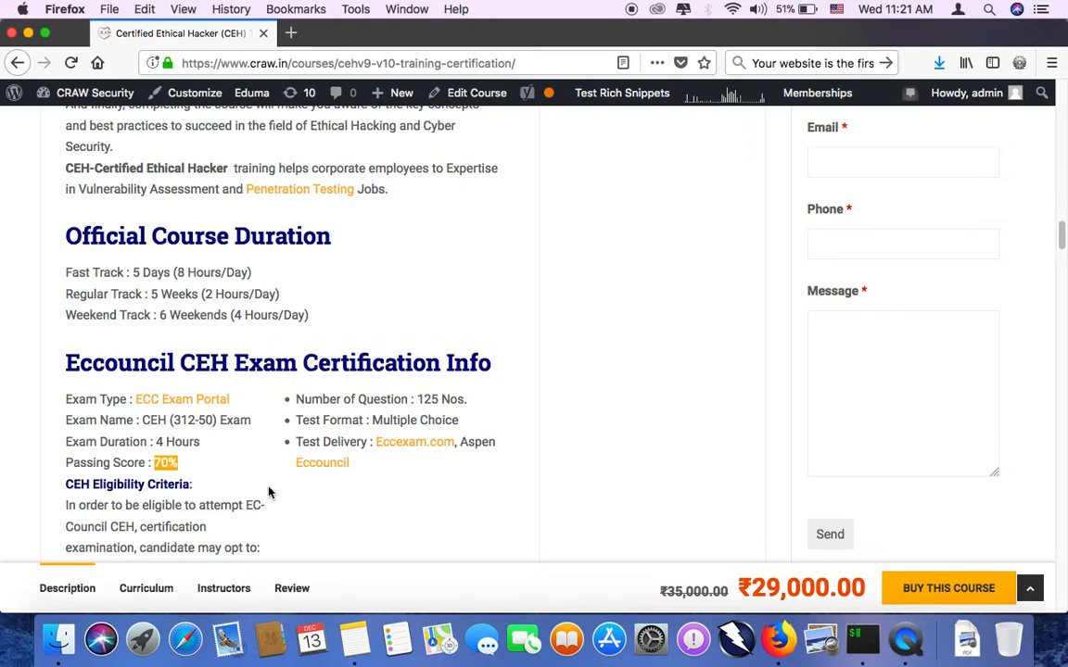
{"action": "scroll", "scroll_direction": "down", "scroll_amount": 3}
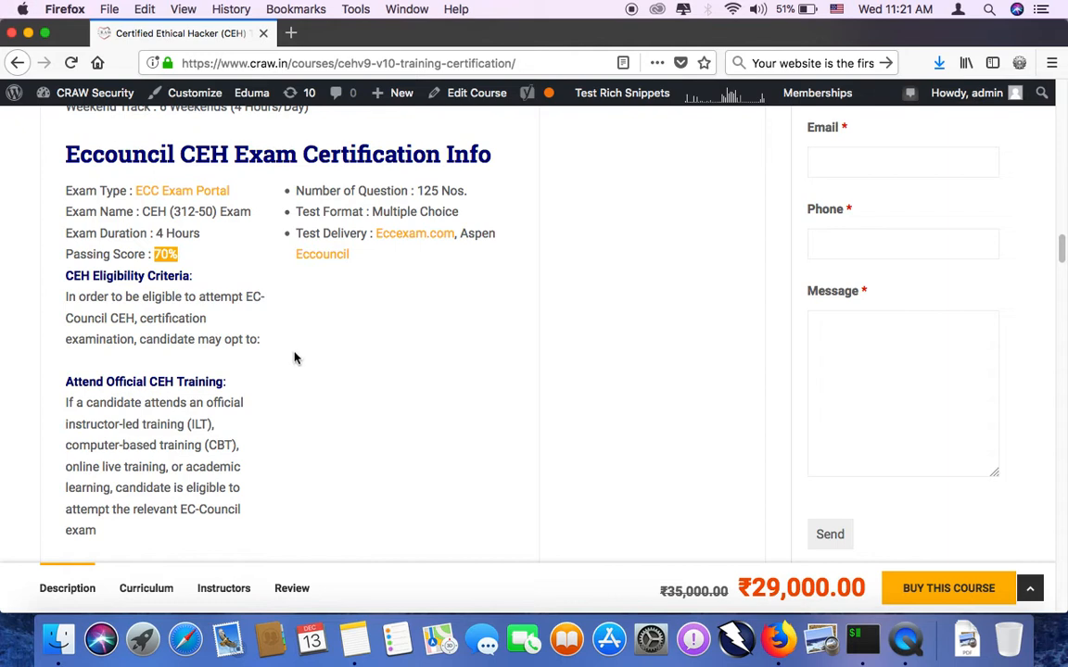
{"action": "mouse_move", "coordinate": [295, 343]}
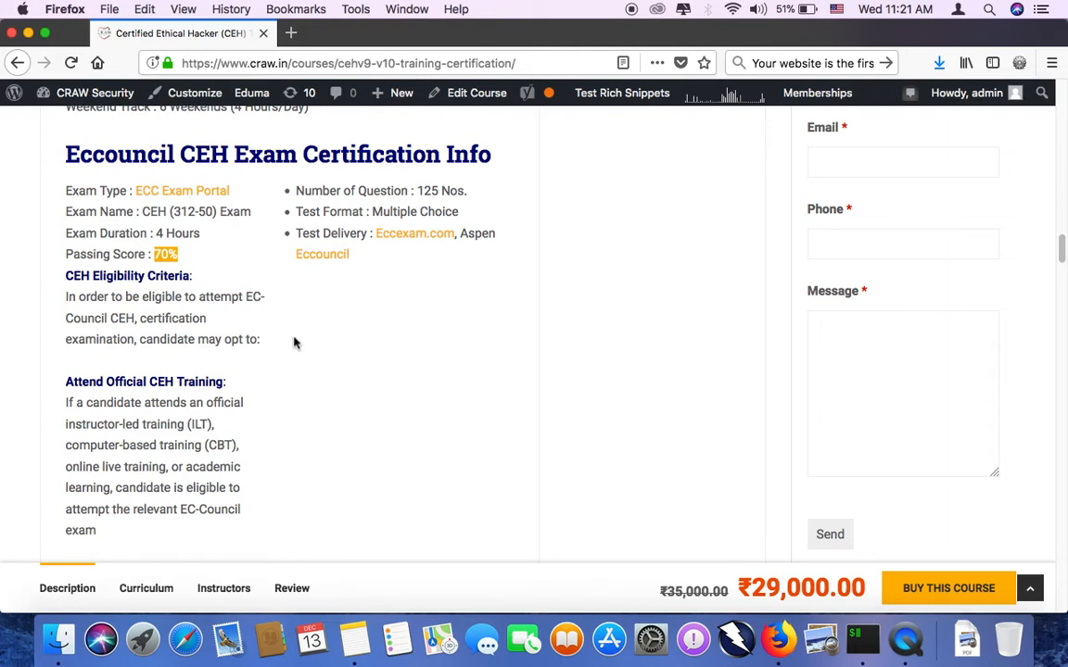
{"action": "mouse_move", "coordinate": [278, 336]}
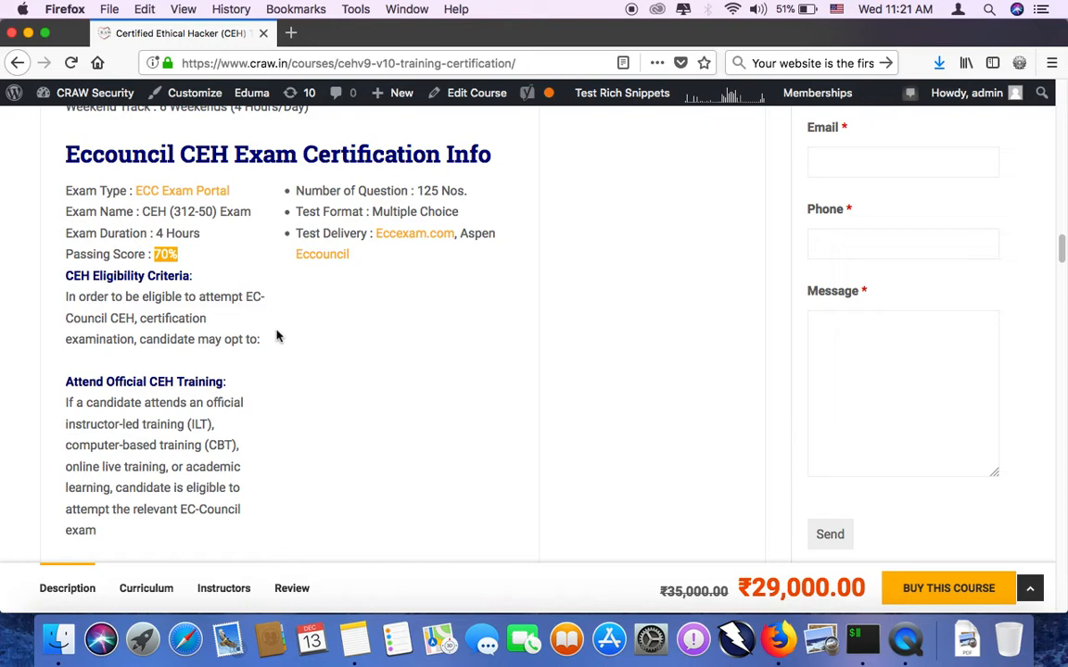
{"action": "mouse_move", "coordinate": [272, 338]}
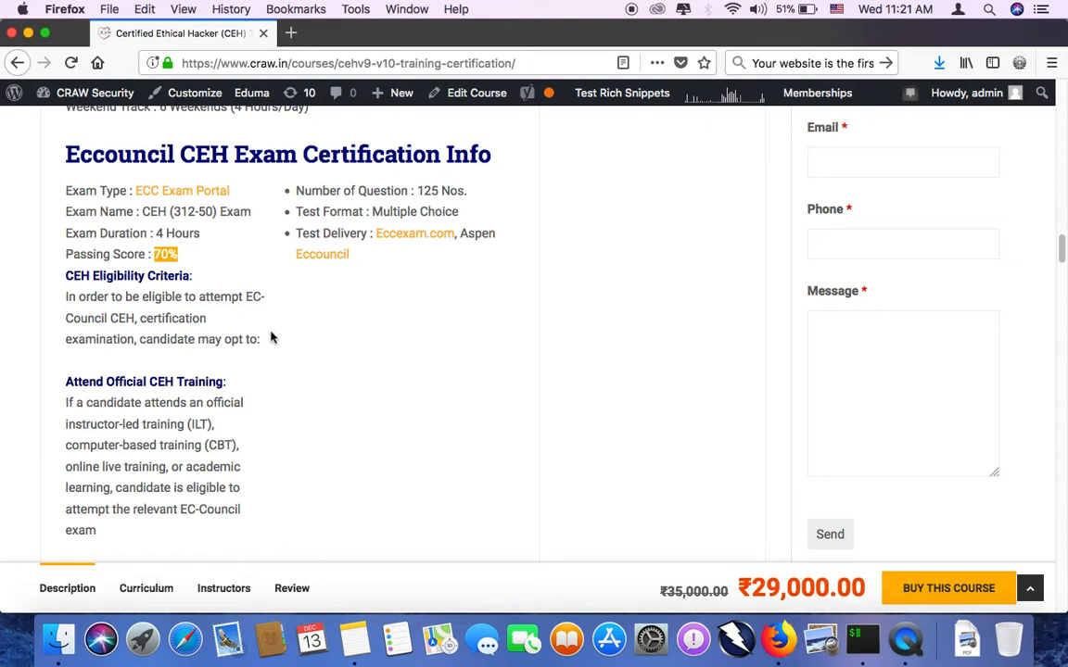
{"action": "scroll", "scroll_direction": "down", "scroll_amount": 3}
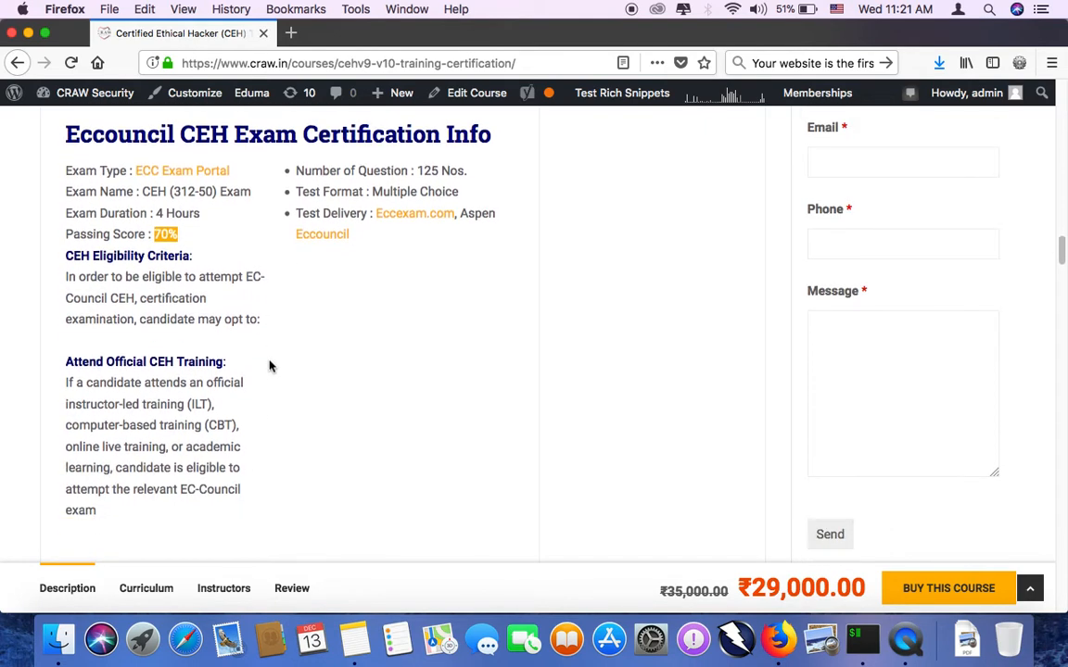
{"action": "scroll", "scroll_direction": "down", "scroll_amount": 3}
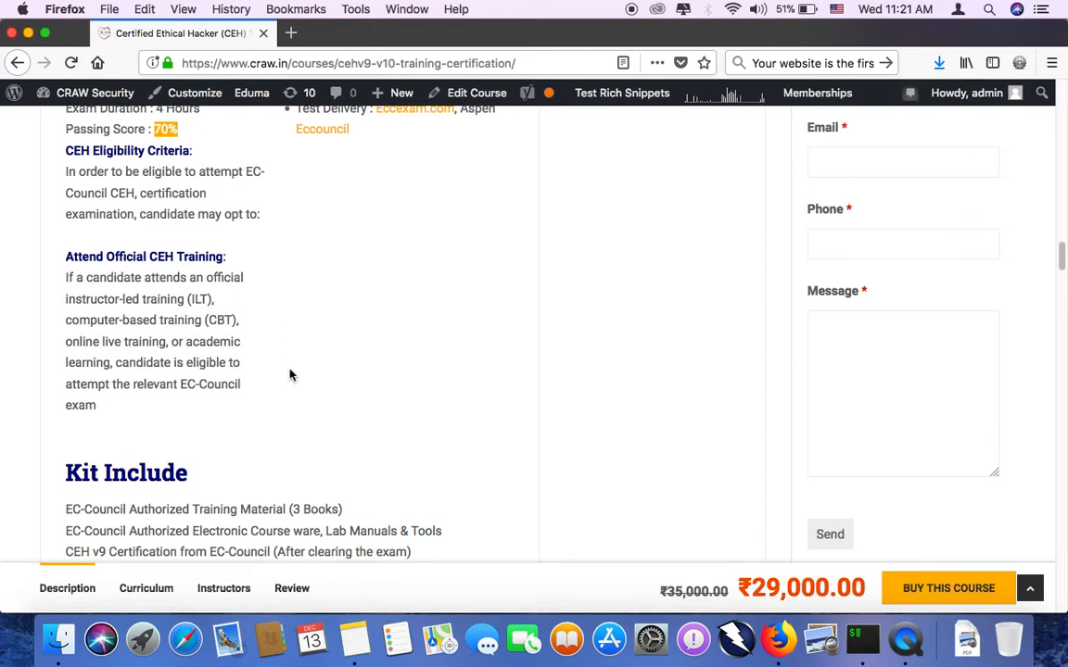
{"action": "mouse_move", "coordinate": [367, 401]}
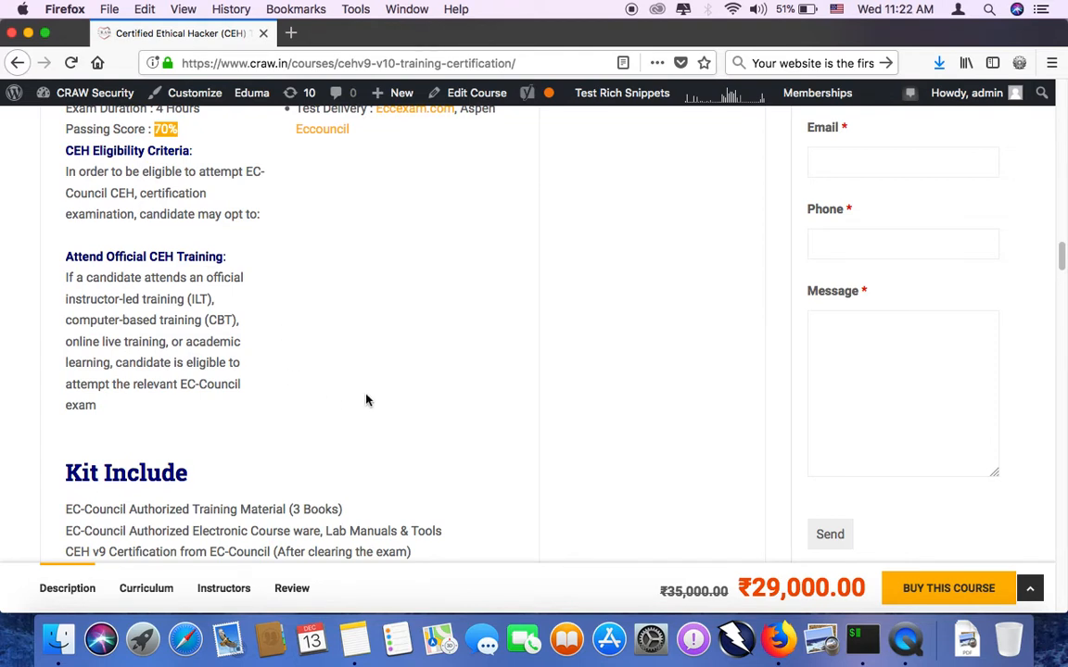
{"action": "mouse_move", "coordinate": [369, 395]}
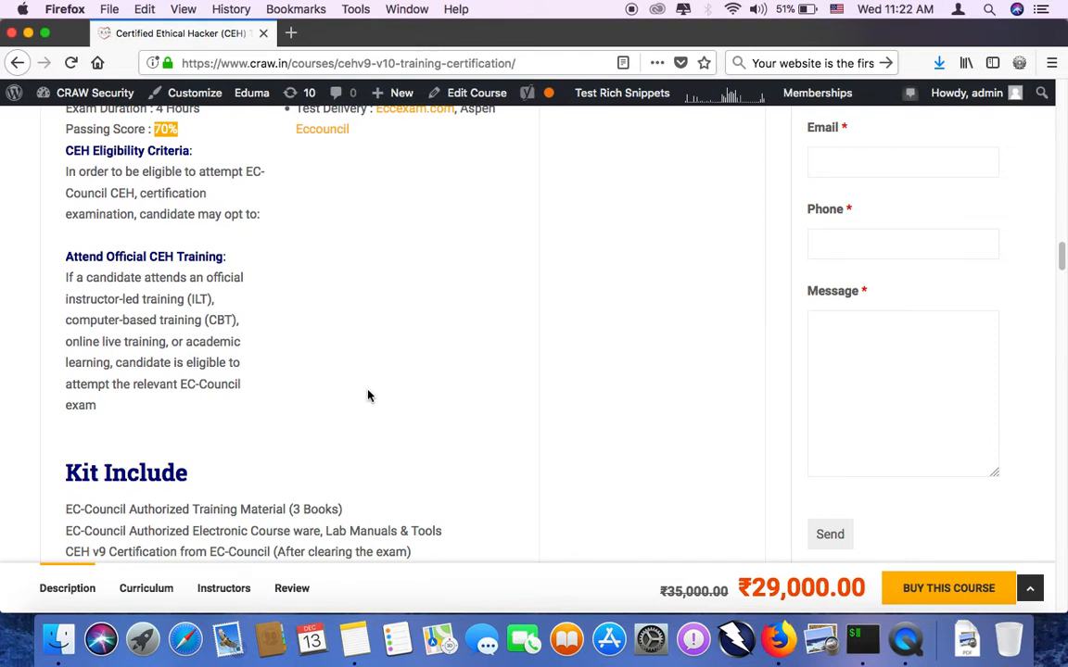
{"action": "mouse_move", "coordinate": [373, 394]}
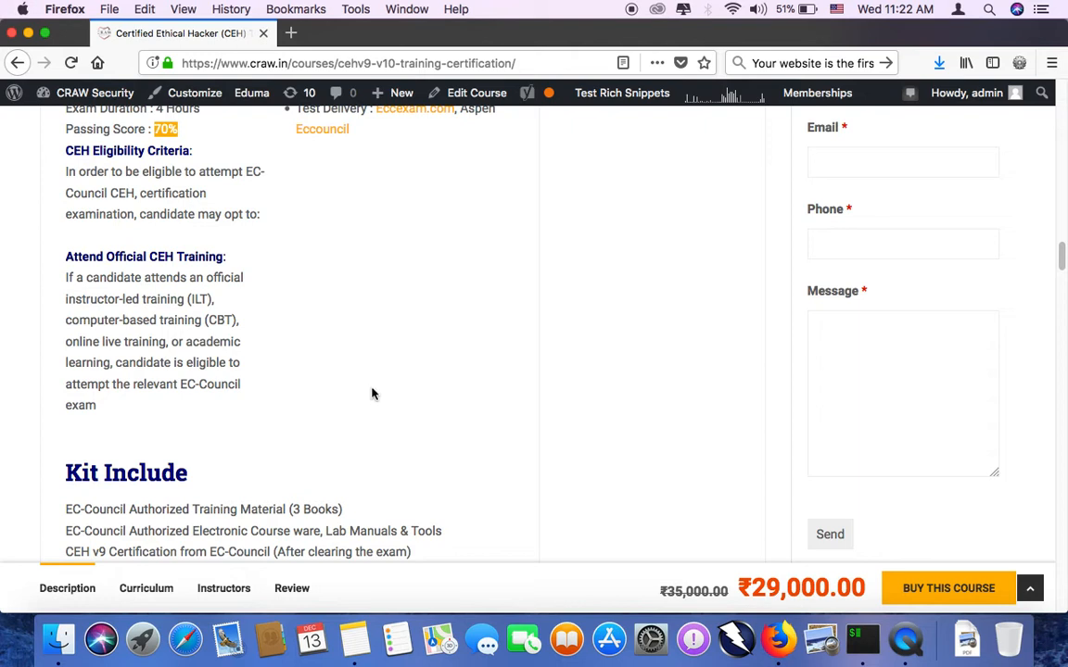
{"action": "mouse_move", "coordinate": [369, 396]}
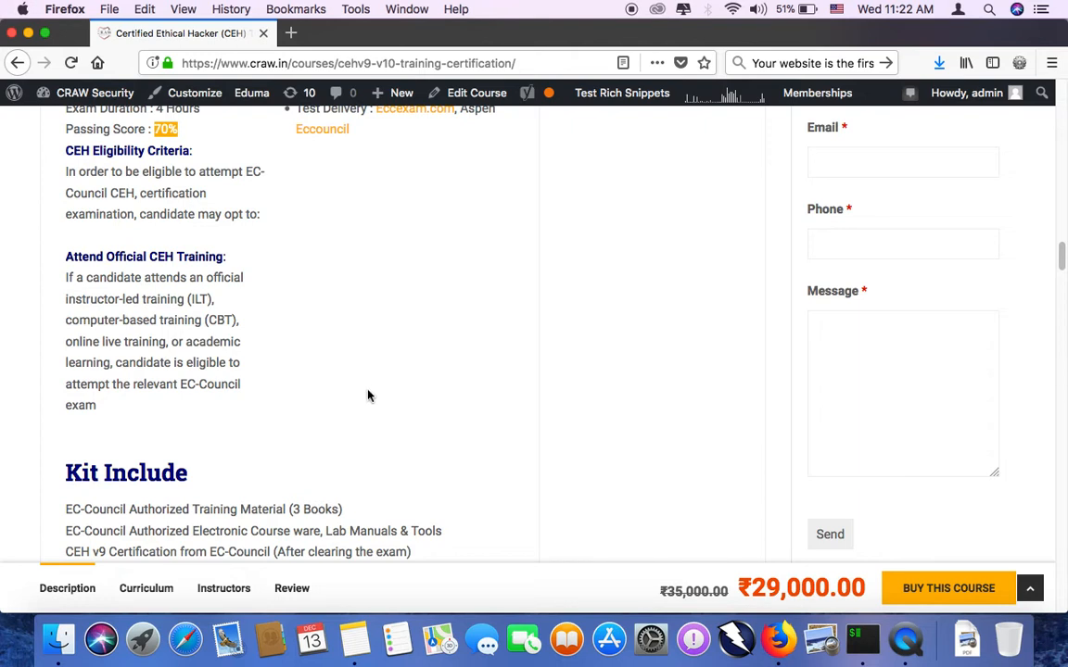
{"action": "mouse_move", "coordinate": [355, 398]}
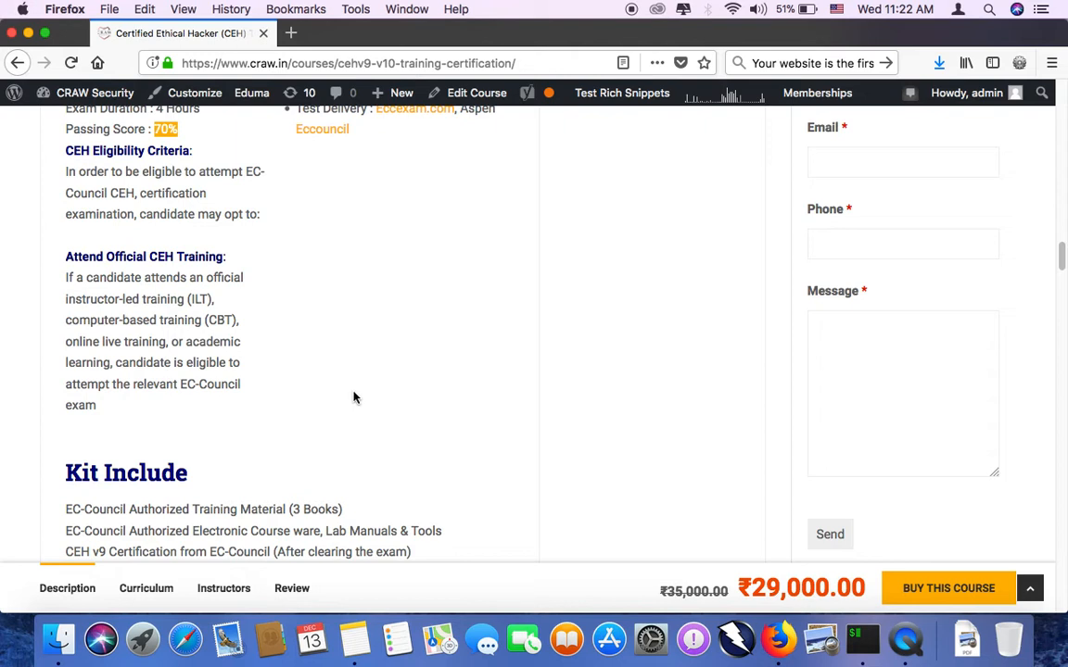
{"action": "scroll", "scroll_direction": "down", "scroll_amount": 3}
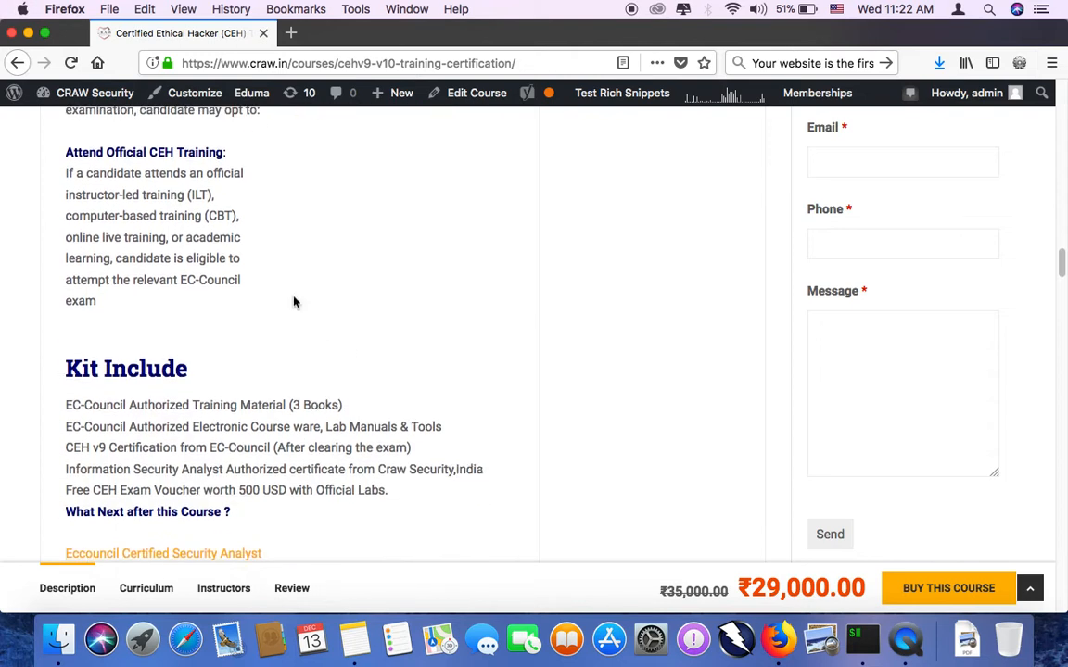
{"action": "mouse_move", "coordinate": [298, 298]}
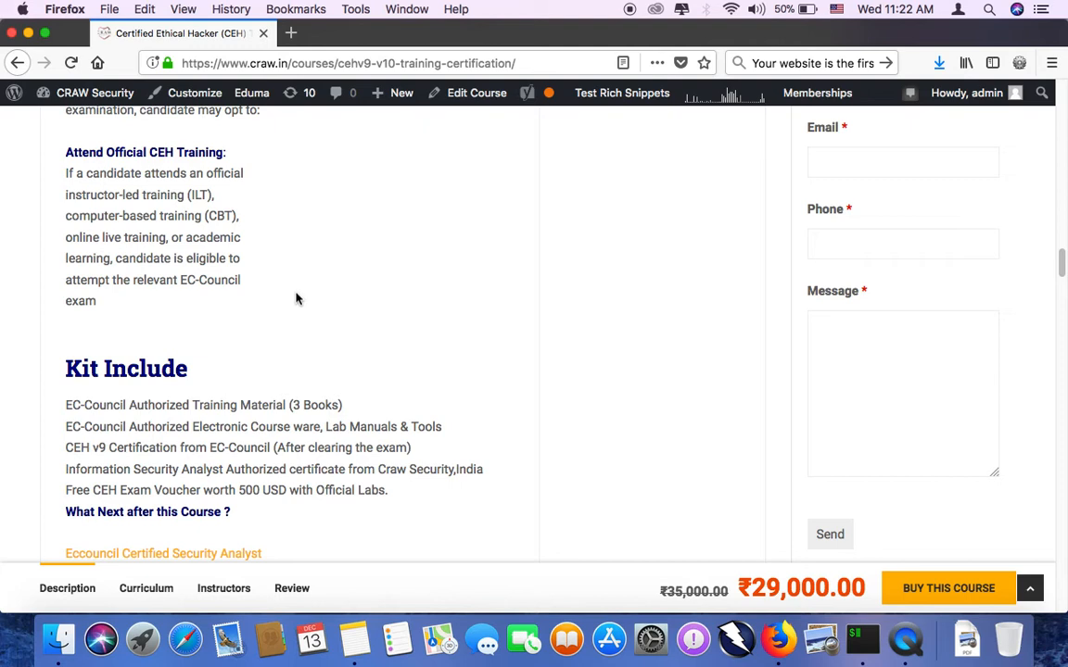
Step: Highlight the courseware, lab manuals and CEH v9 certification kit items
{"action": "triple_click", "coordinate": [202, 405]}
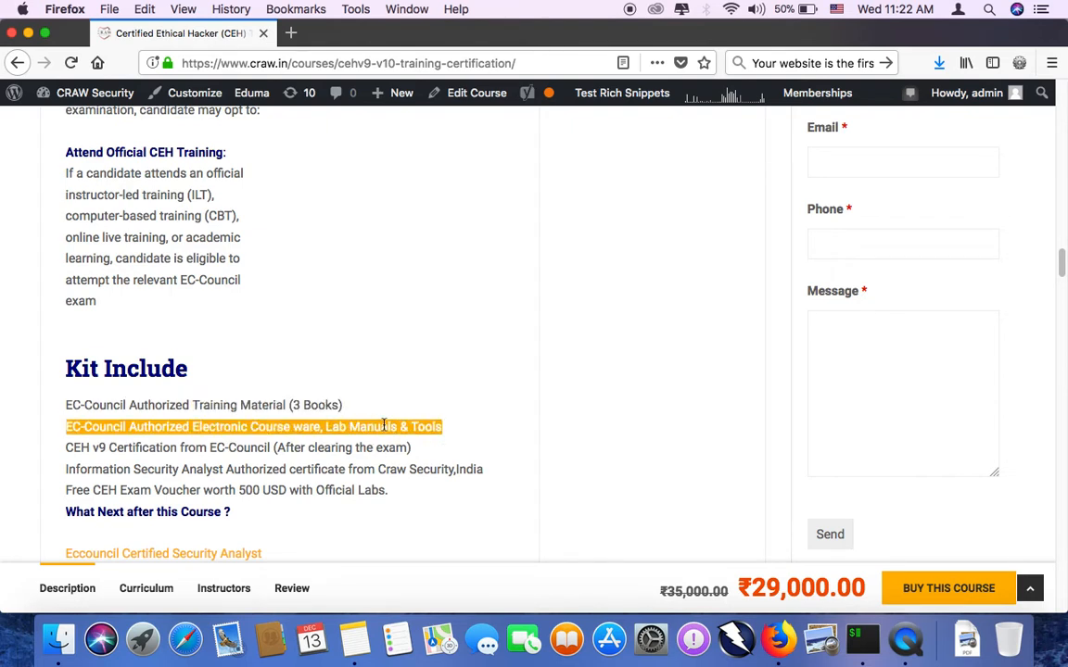
{"action": "left_click", "coordinate": [292, 449]}
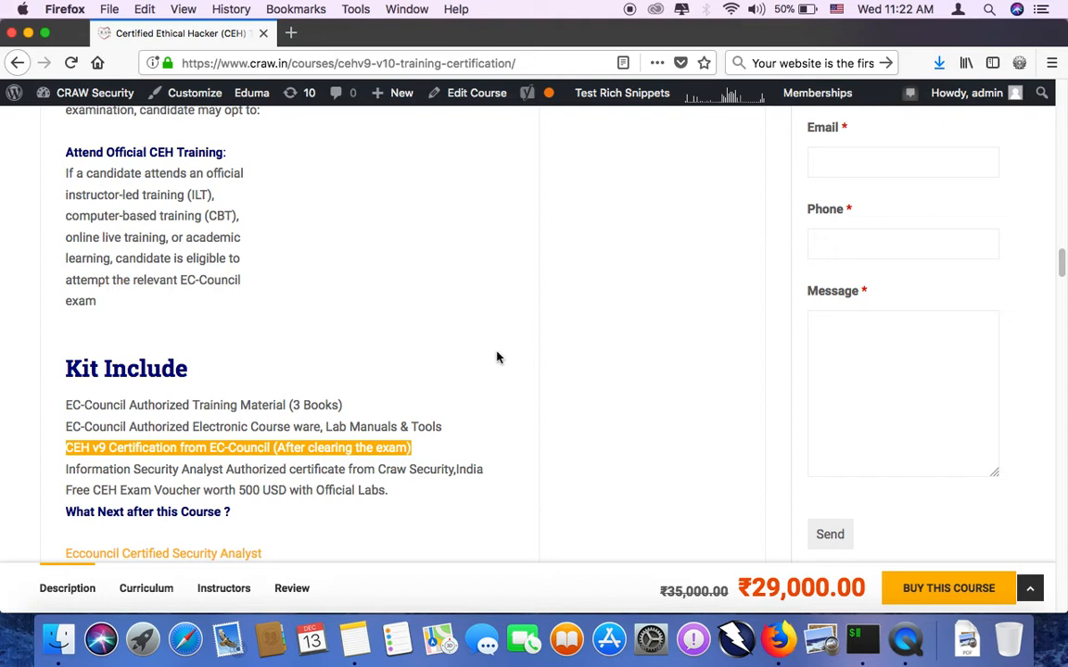
{"action": "mouse_move", "coordinate": [476, 397]}
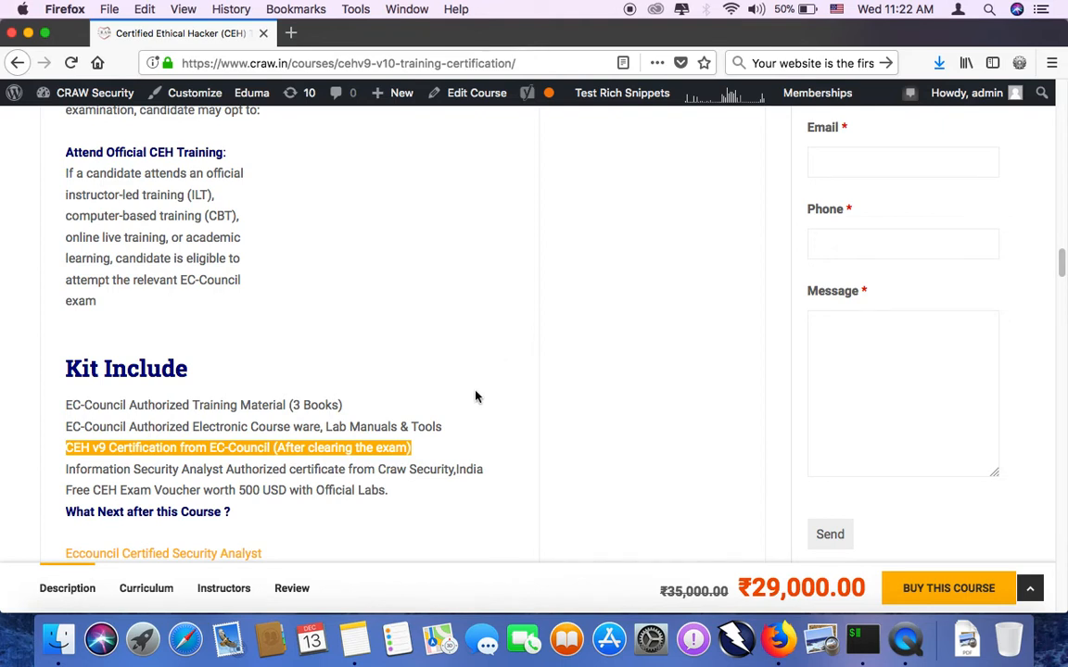
{"action": "double_click", "coordinate": [226, 490]}
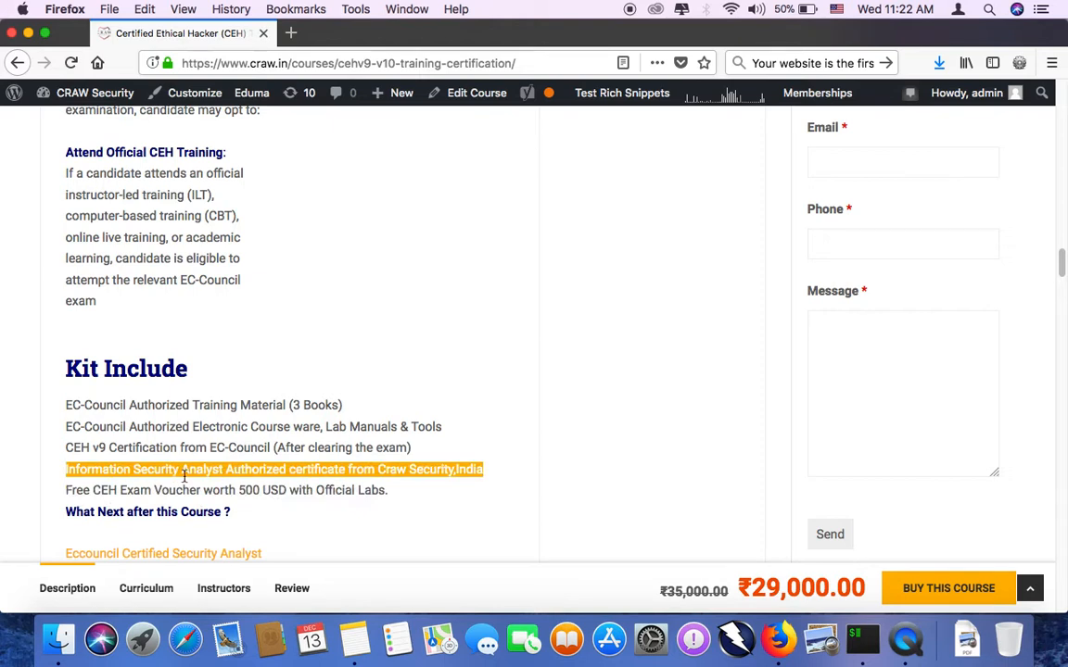
{"action": "mouse_move", "coordinate": [444, 496]}
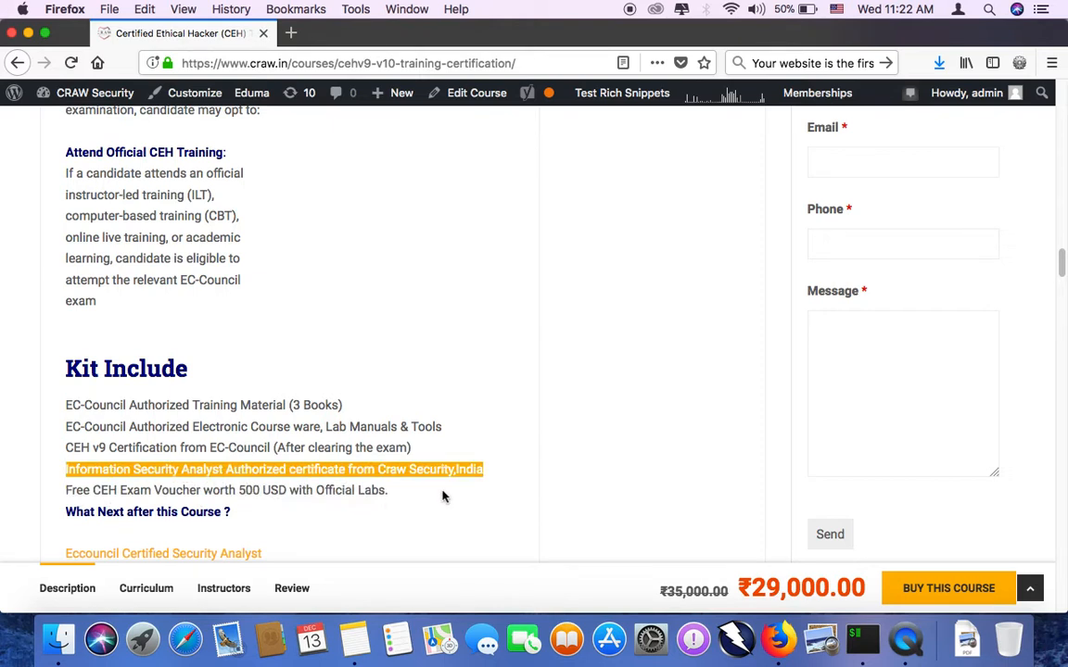
Step: Scroll past What Next and the training calendar to the Have Any Question section
{"action": "scroll", "scroll_direction": "down", "scroll_amount": 3}
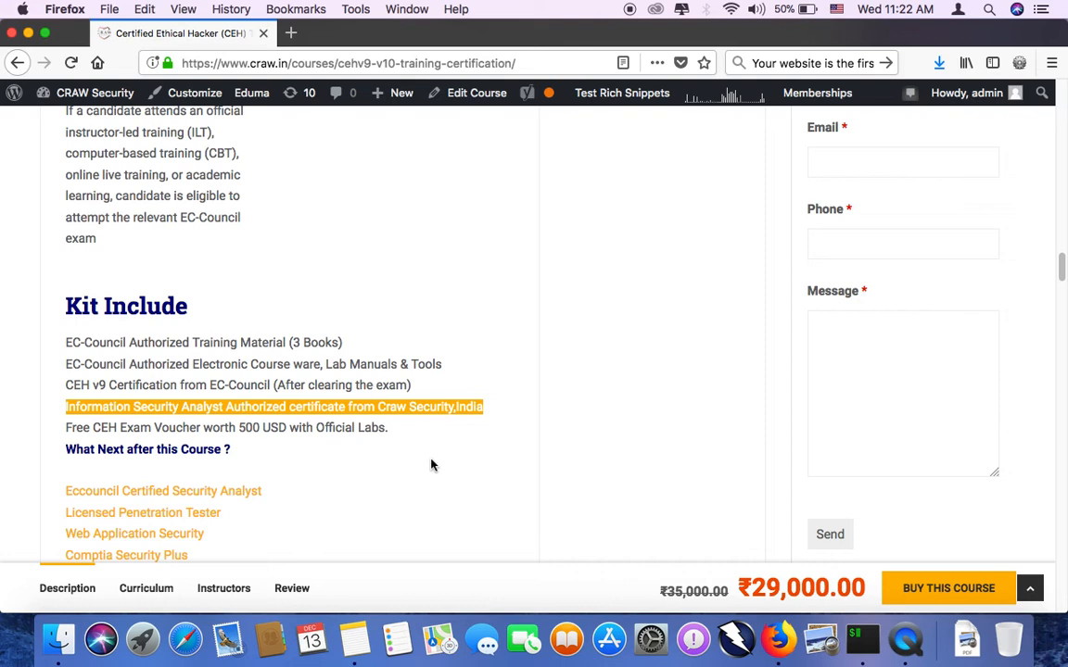
{"action": "mouse_move", "coordinate": [431, 461]}
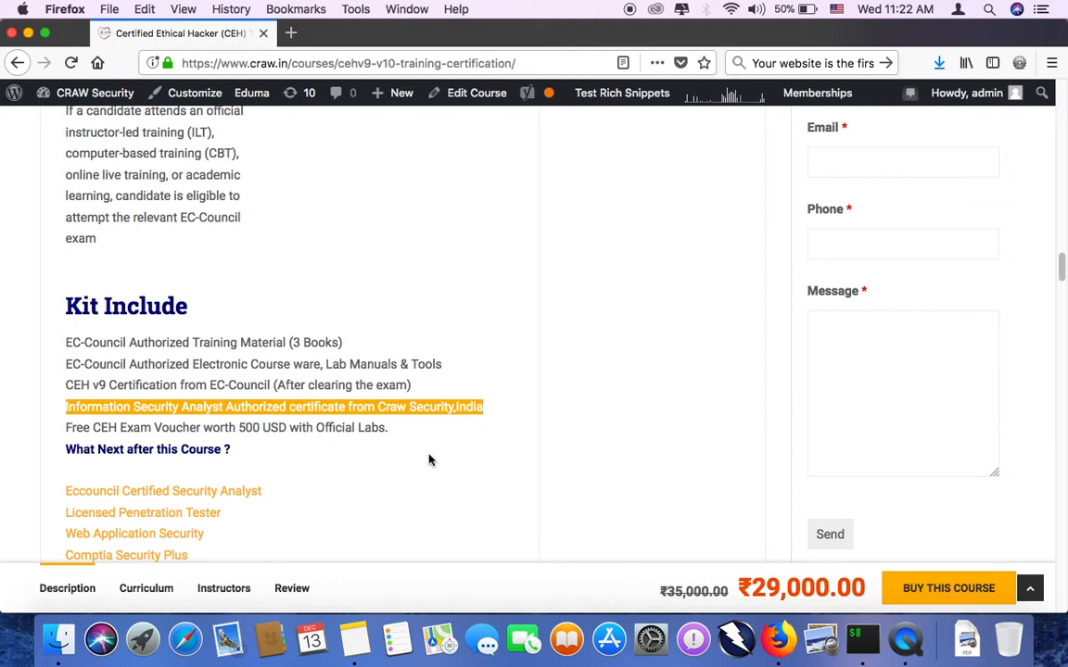
{"action": "scroll", "scroll_direction": "down", "scroll_amount": 3}
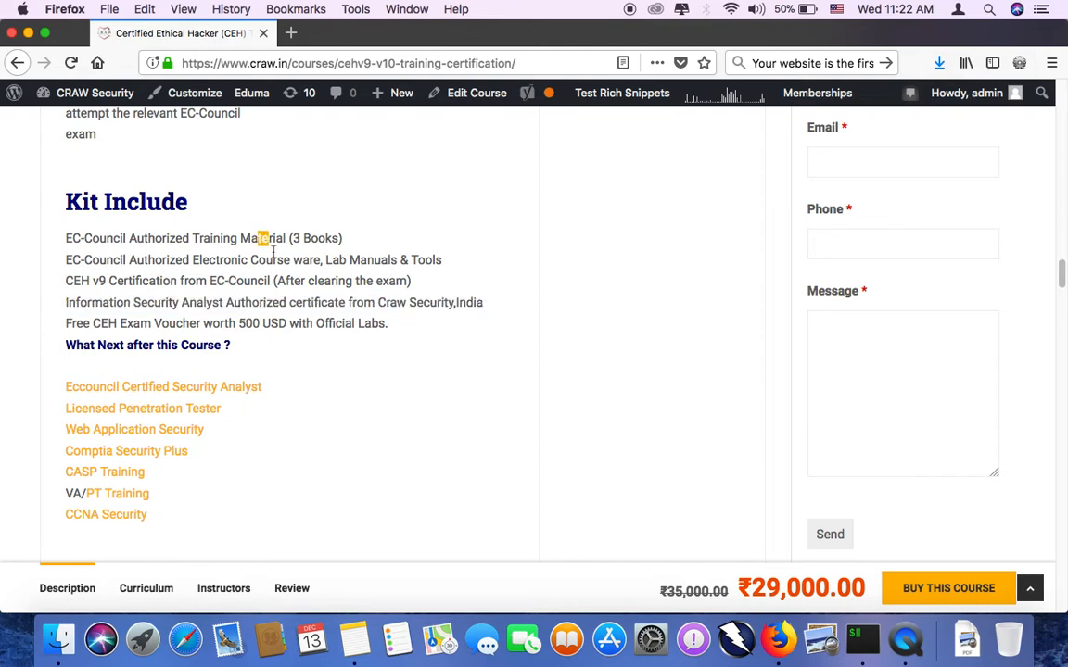
{"action": "mouse_move", "coordinate": [413, 351]}
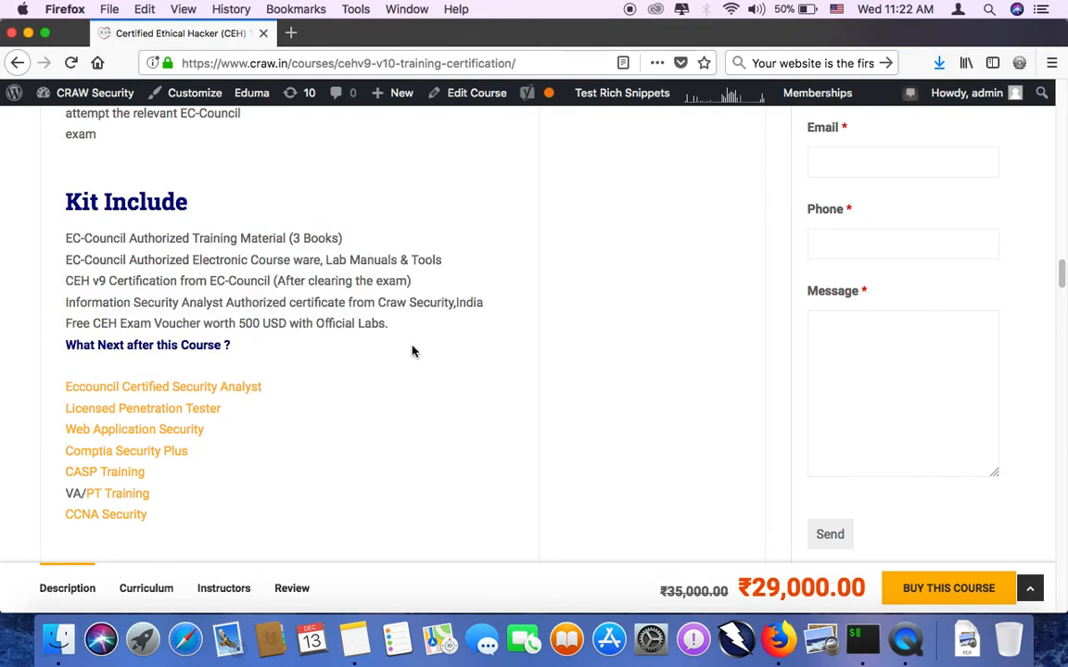
{"action": "scroll", "scroll_direction": "down", "scroll_amount": 3}
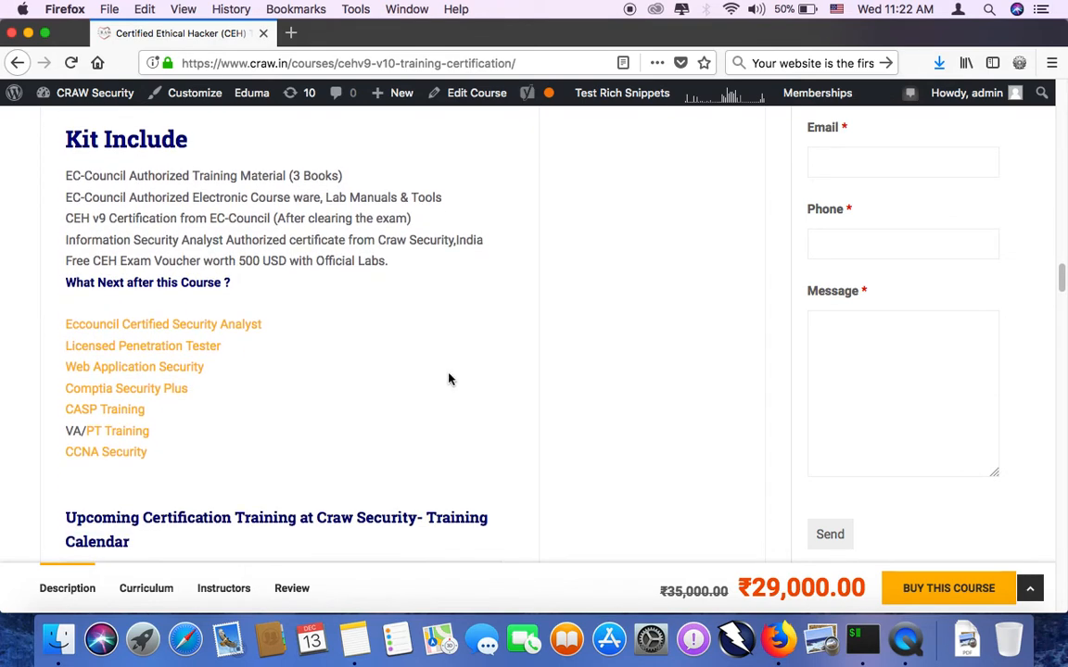
{"action": "mouse_move", "coordinate": [278, 388]}
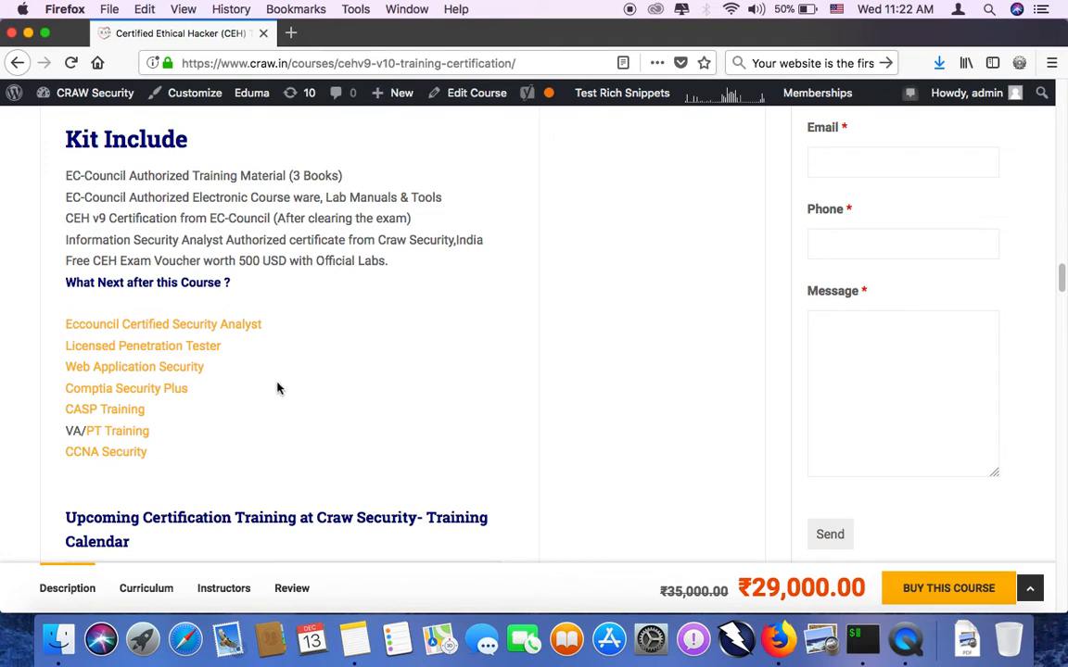
{"action": "mouse_move", "coordinate": [463, 374]}
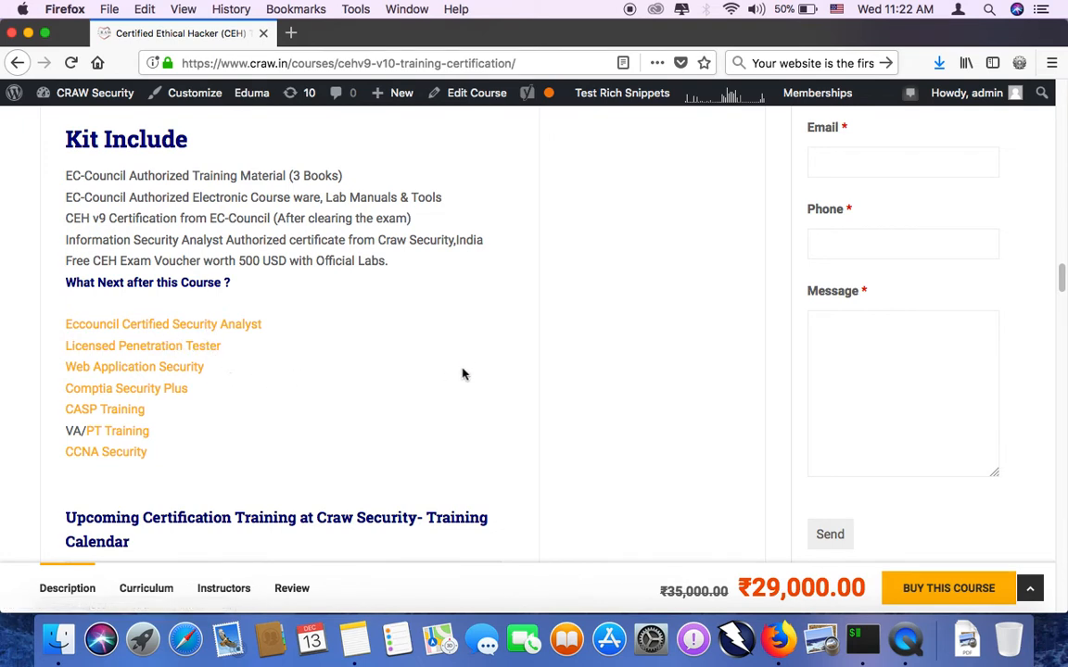
{"action": "scroll", "scroll_direction": "down", "scroll_amount": 3}
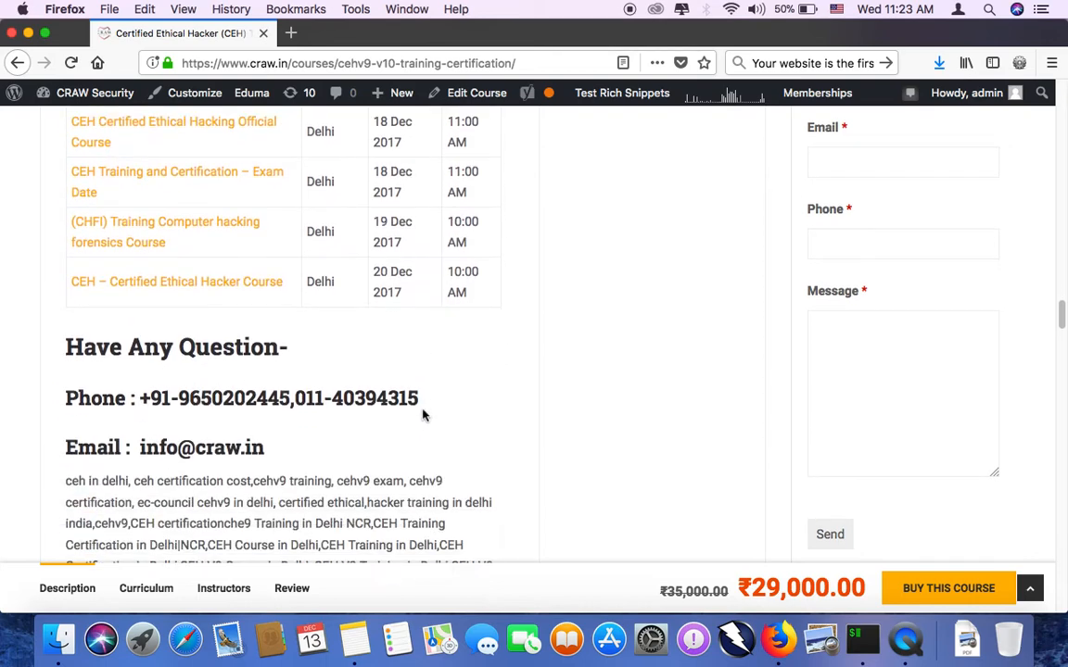
Step: Scroll to the You May Like section with LPT, ECSA and Advanced Ethical Hacking
{"action": "scroll", "scroll_direction": "down", "scroll_amount": 3}
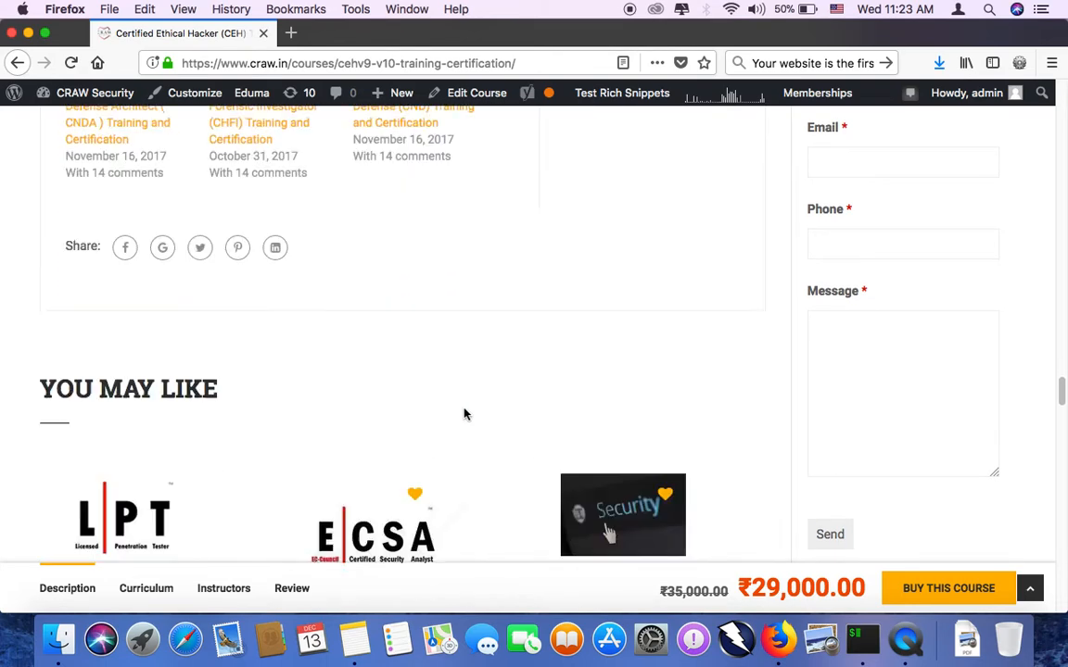
{"action": "scroll", "scroll_direction": "down", "scroll_amount": 3}
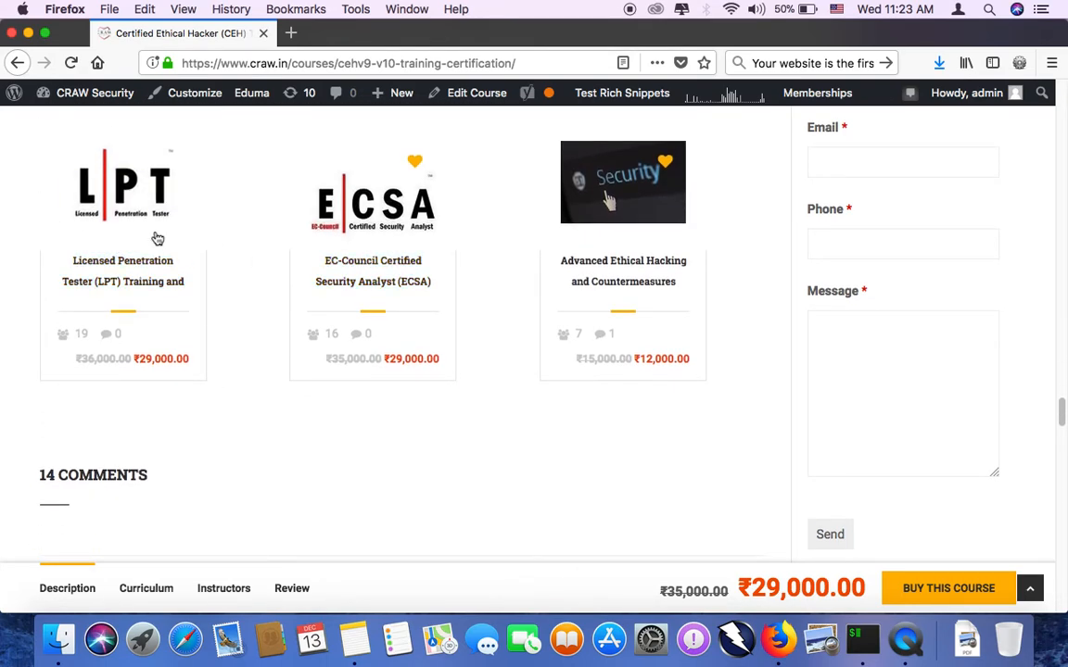
{"action": "mouse_move", "coordinate": [654, 426]}
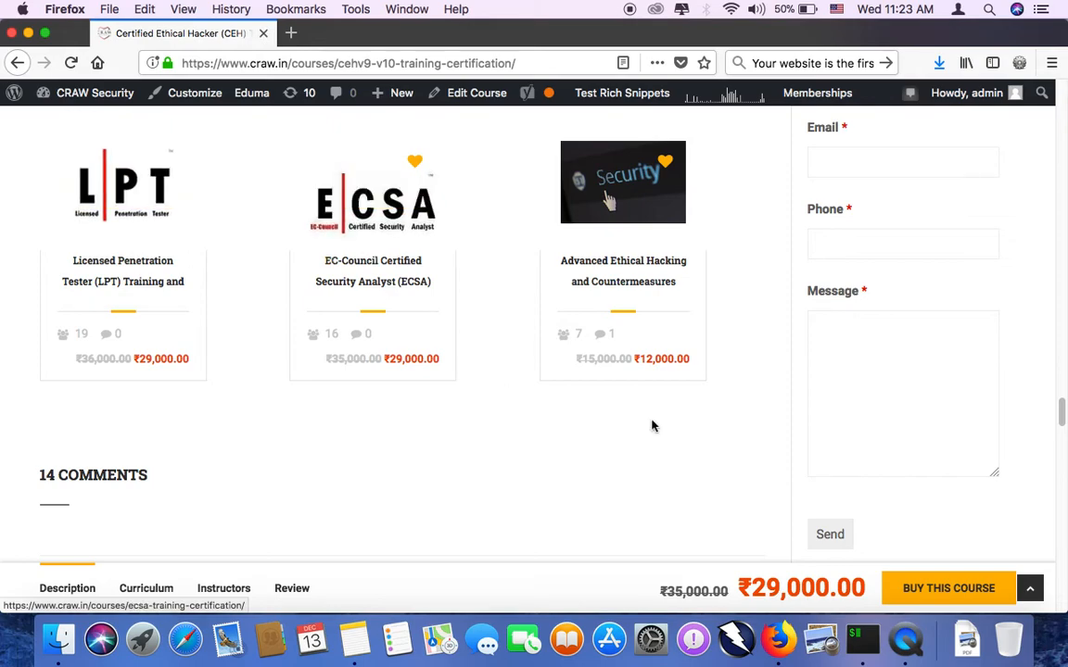
{"action": "scroll", "scroll_direction": "up", "scroll_amount": 3}
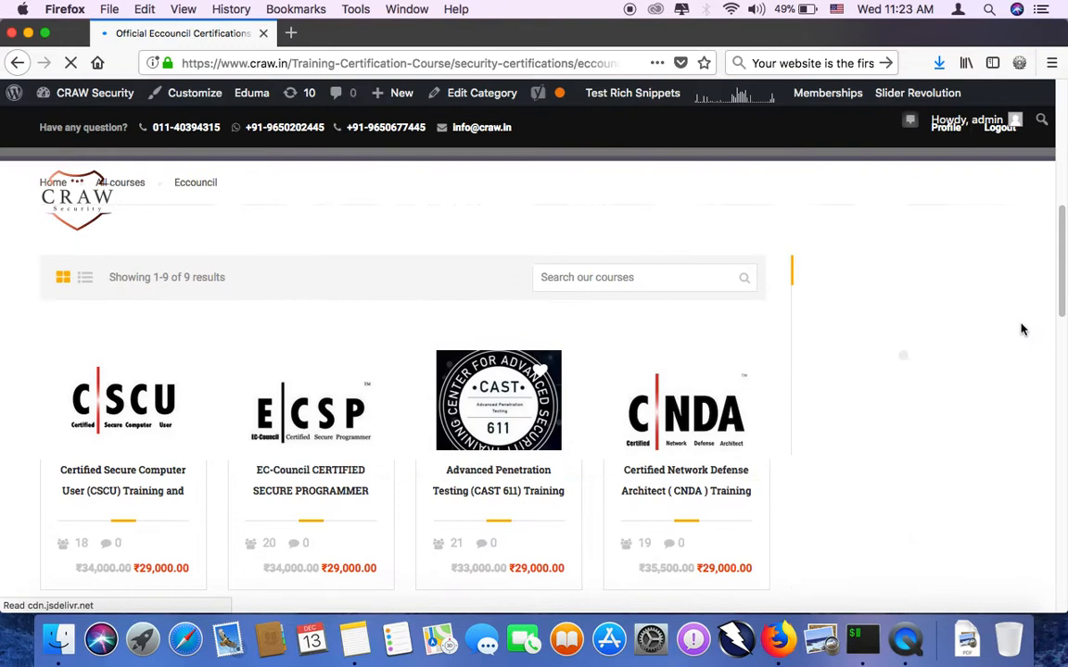
Step: Browse the Eccouncil certifications listing and open the CEH v9/V10 training course page
{"action": "scroll", "scroll_direction": "down", "scroll_amount": 3}
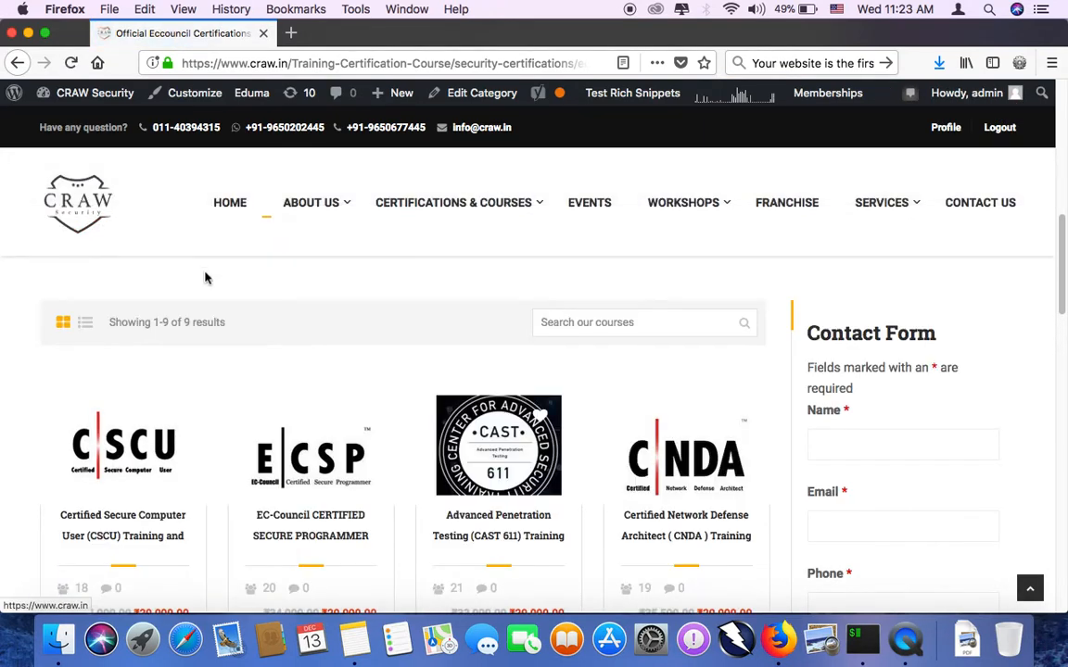
{"action": "scroll", "scroll_direction": "down", "scroll_amount": 3}
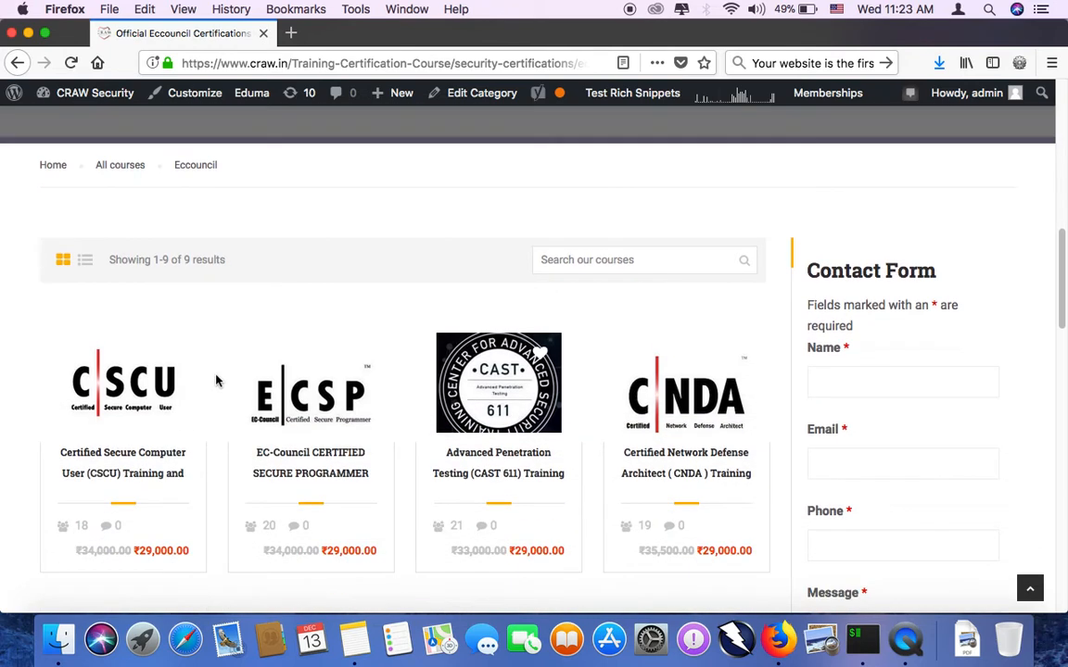
{"action": "mouse_move", "coordinate": [200, 394]}
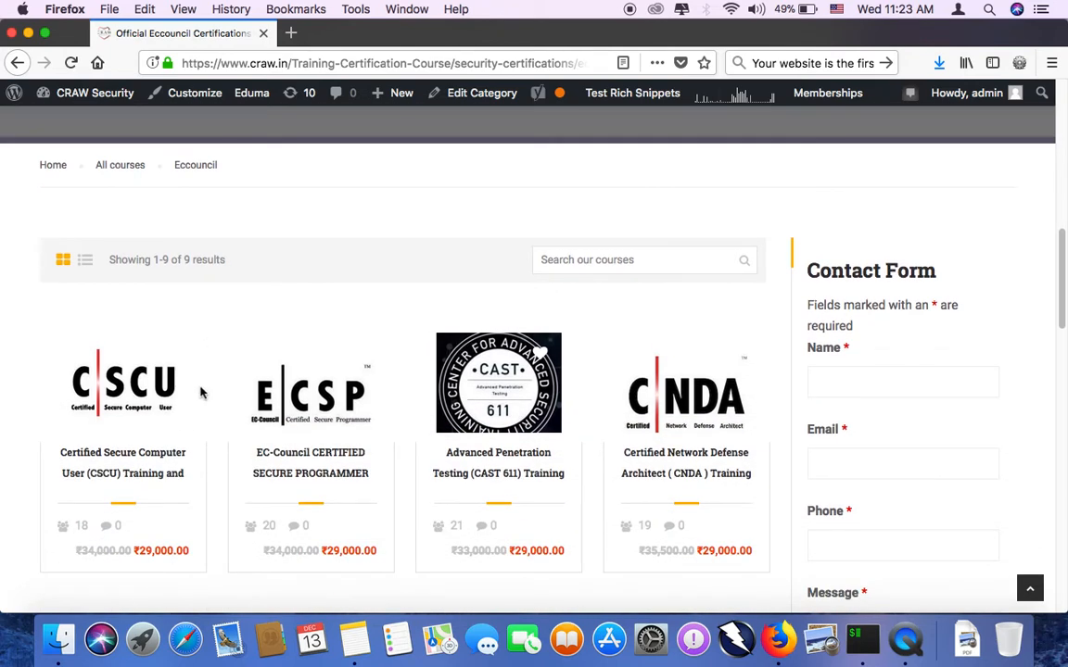
{"action": "mouse_move", "coordinate": [214, 378]}
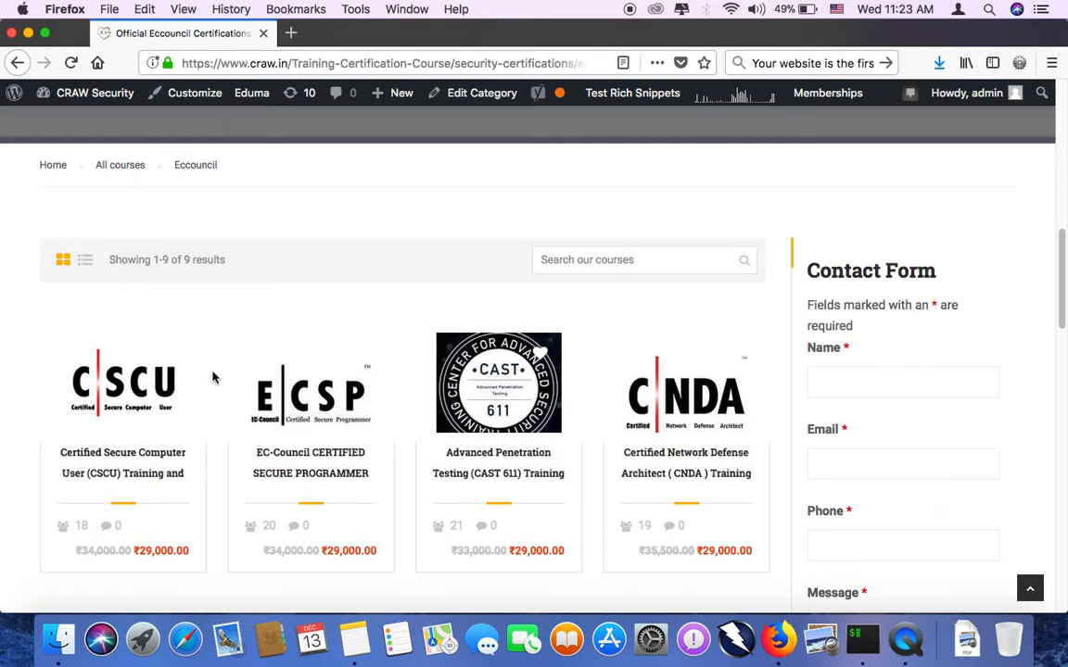
{"action": "mouse_move", "coordinate": [589, 451]}
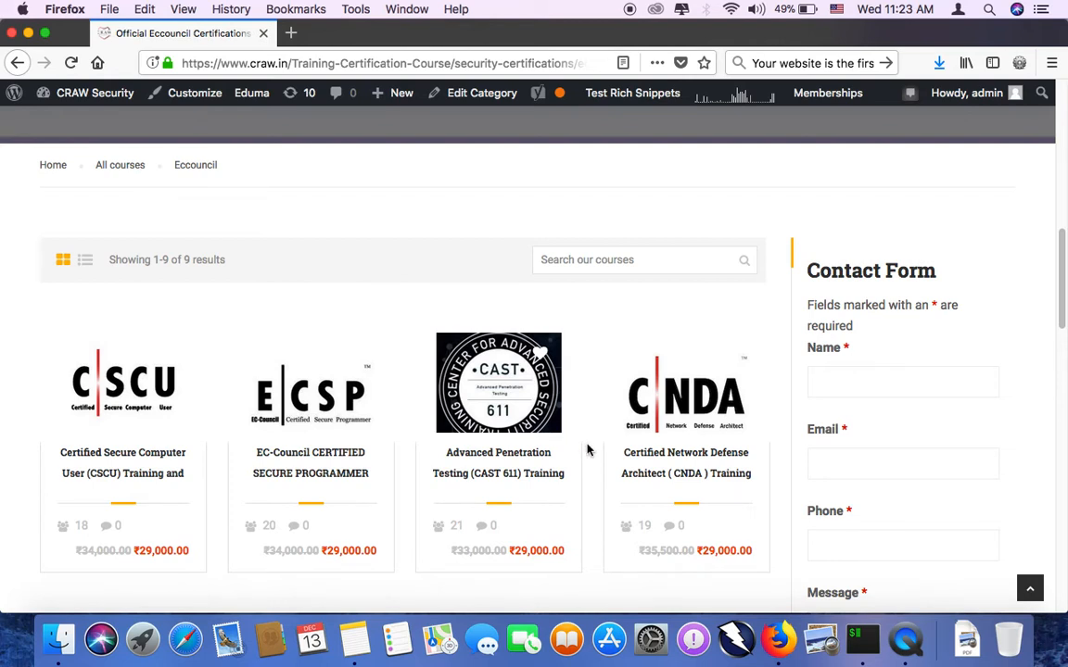
{"action": "mouse_move", "coordinate": [686, 438]}
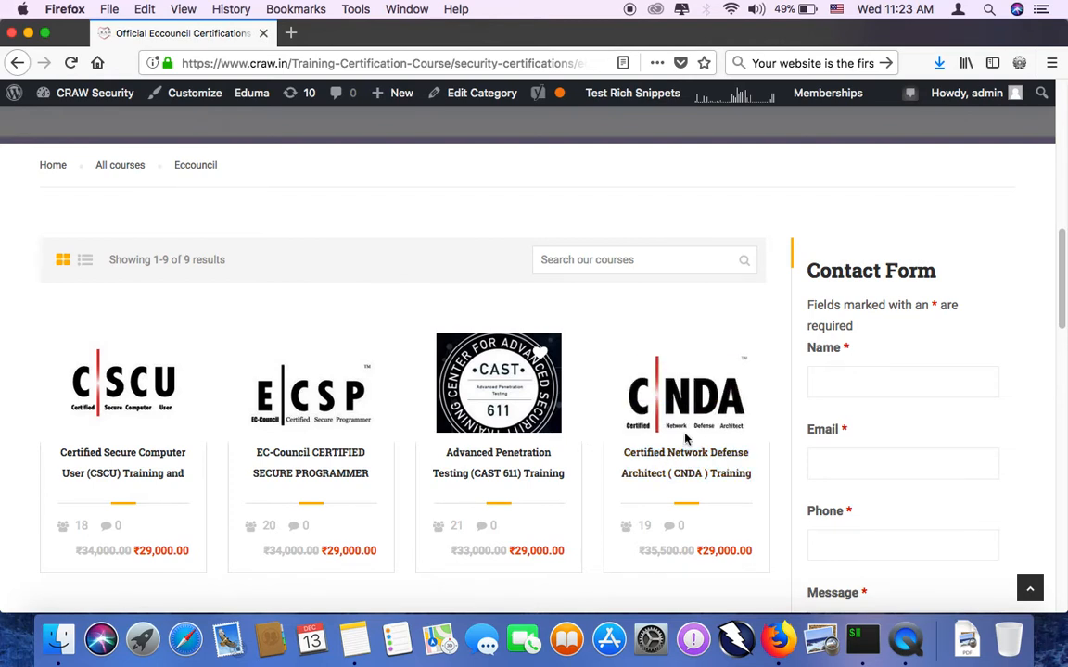
{"action": "scroll", "scroll_direction": "down", "scroll_amount": 3}
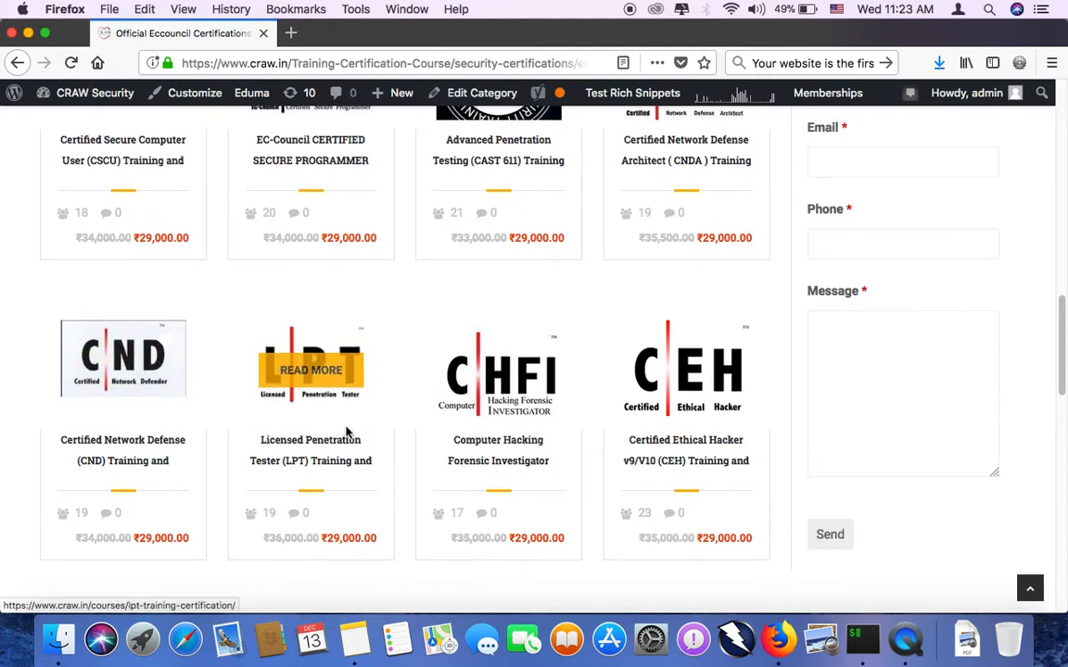
{"action": "mouse_move", "coordinate": [342, 445]}
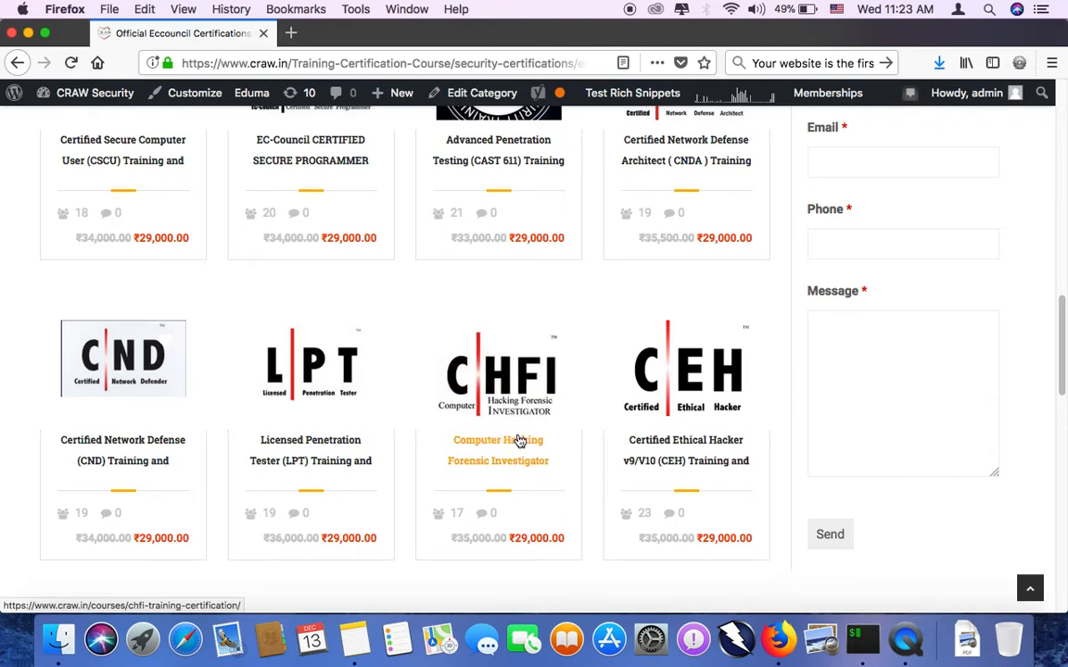
{"action": "mouse_move", "coordinate": [537, 445]}
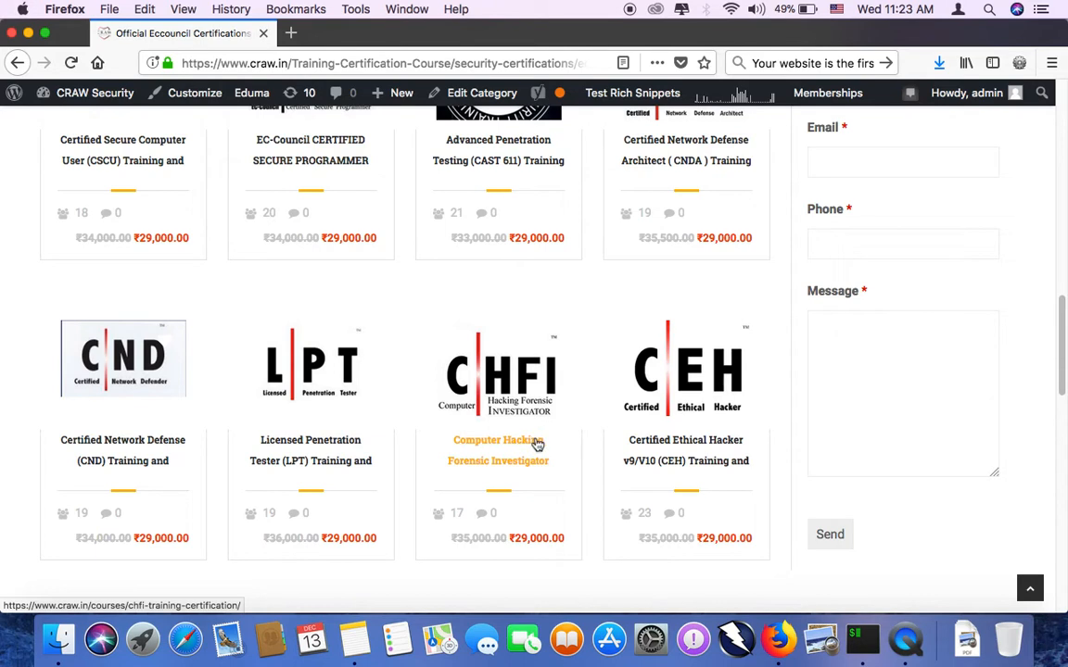
{"action": "mouse_move", "coordinate": [595, 431]}
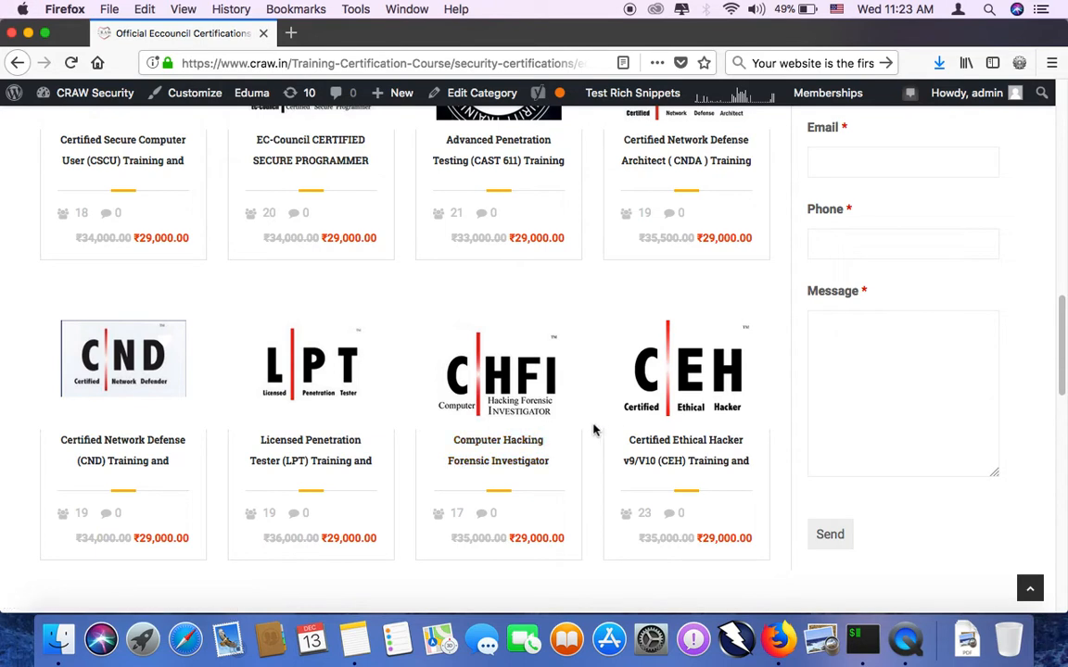
{"action": "scroll", "scroll_direction": "down", "scroll_amount": 3}
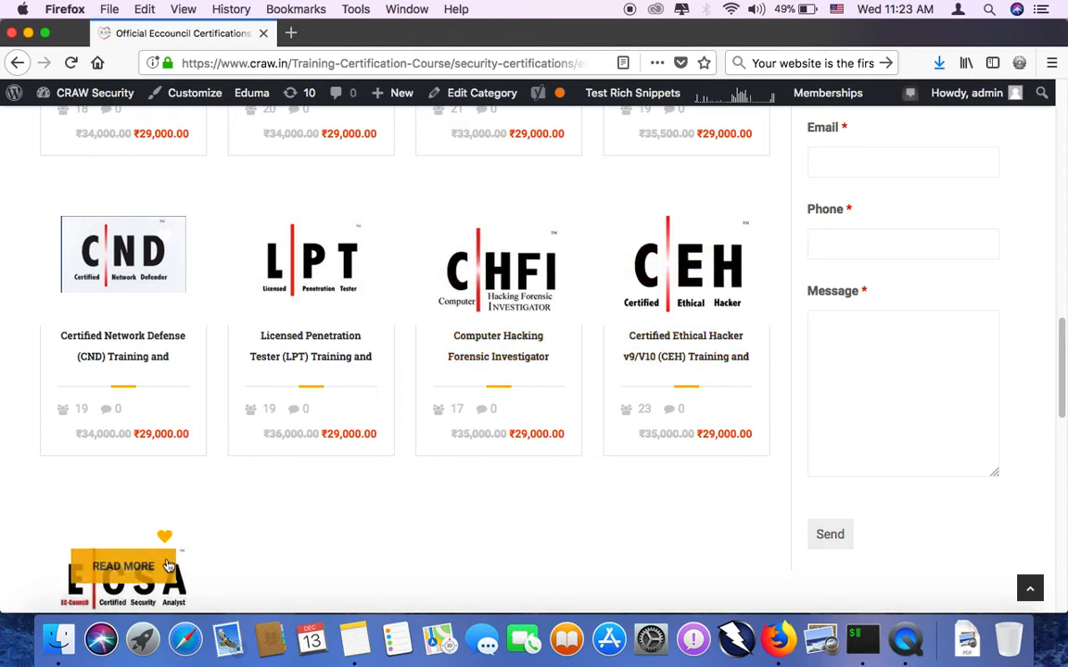
{"action": "scroll", "scroll_direction": "down", "scroll_amount": 3}
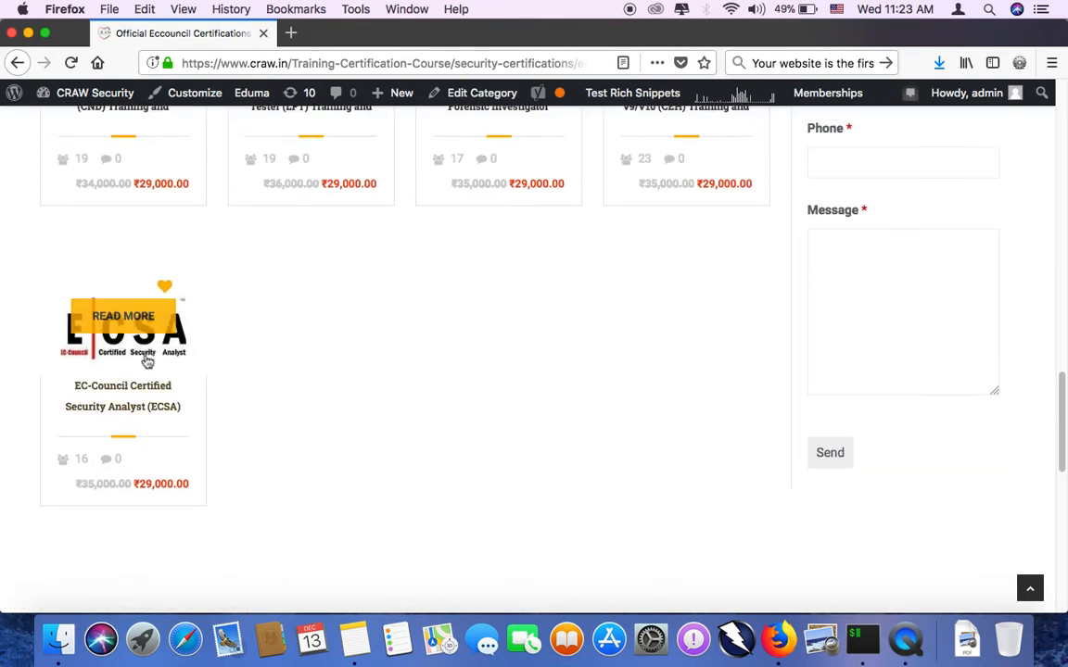
{"action": "mouse_move", "coordinate": [412, 428]}
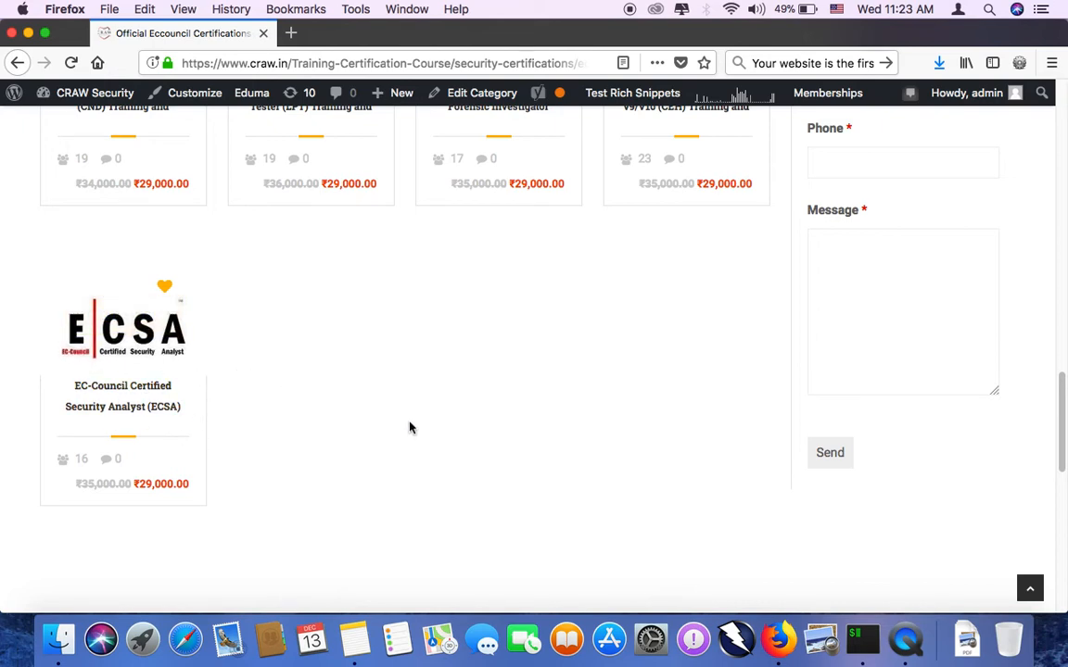
{"action": "scroll", "scroll_direction": "up", "scroll_amount": 3}
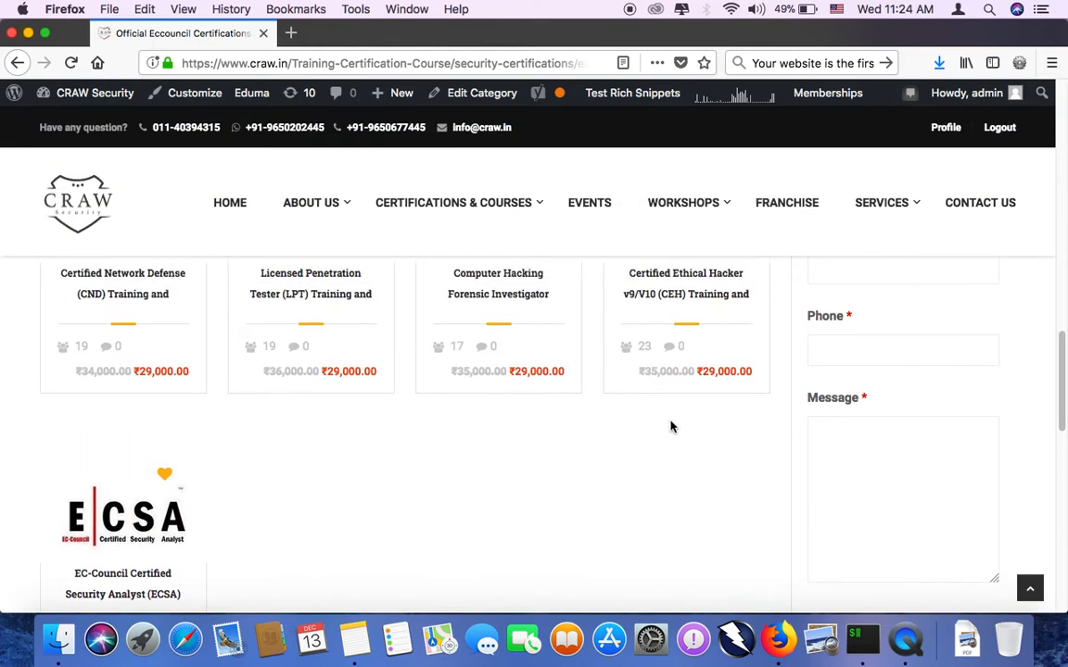
{"action": "mouse_move", "coordinate": [685, 282]}
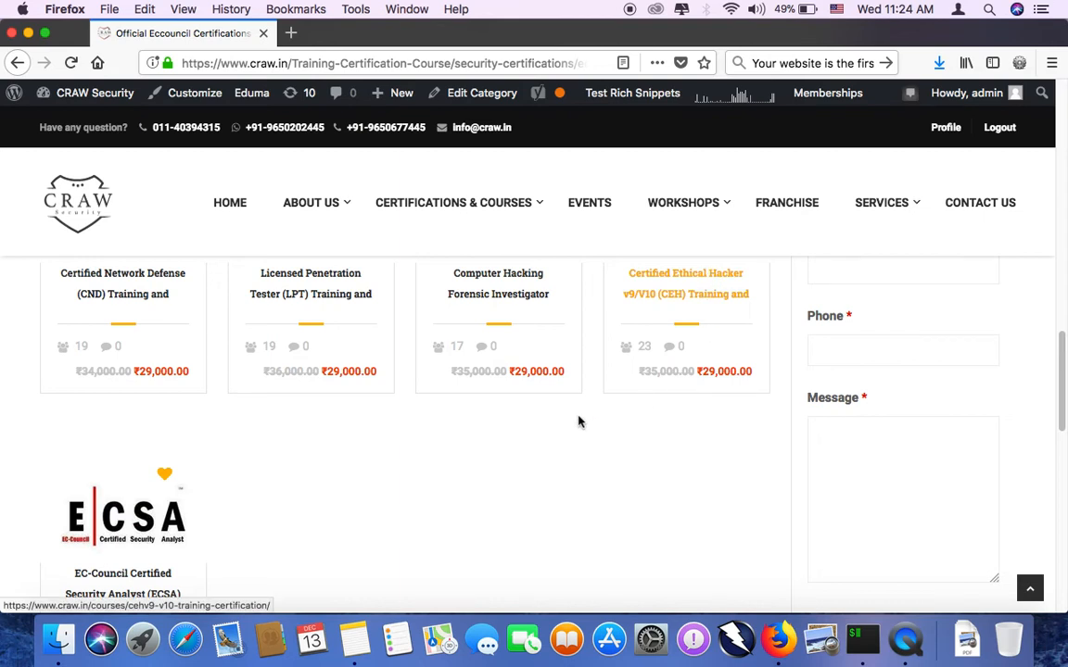
{"action": "mouse_move", "coordinate": [701, 288]}
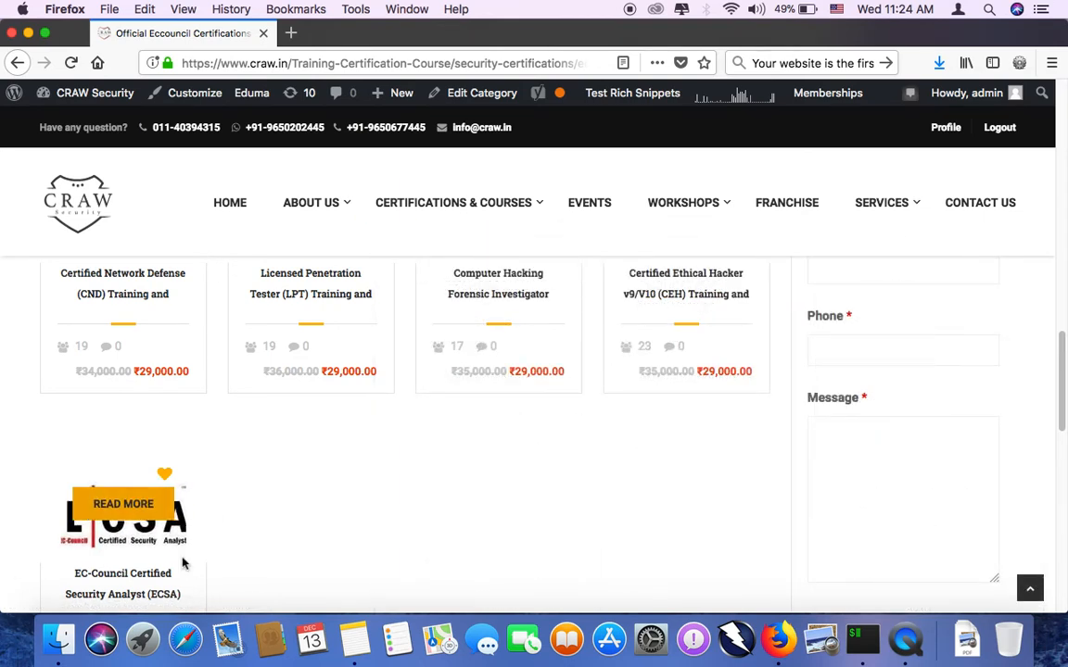
{"action": "scroll", "scroll_direction": "down", "scroll_amount": 3}
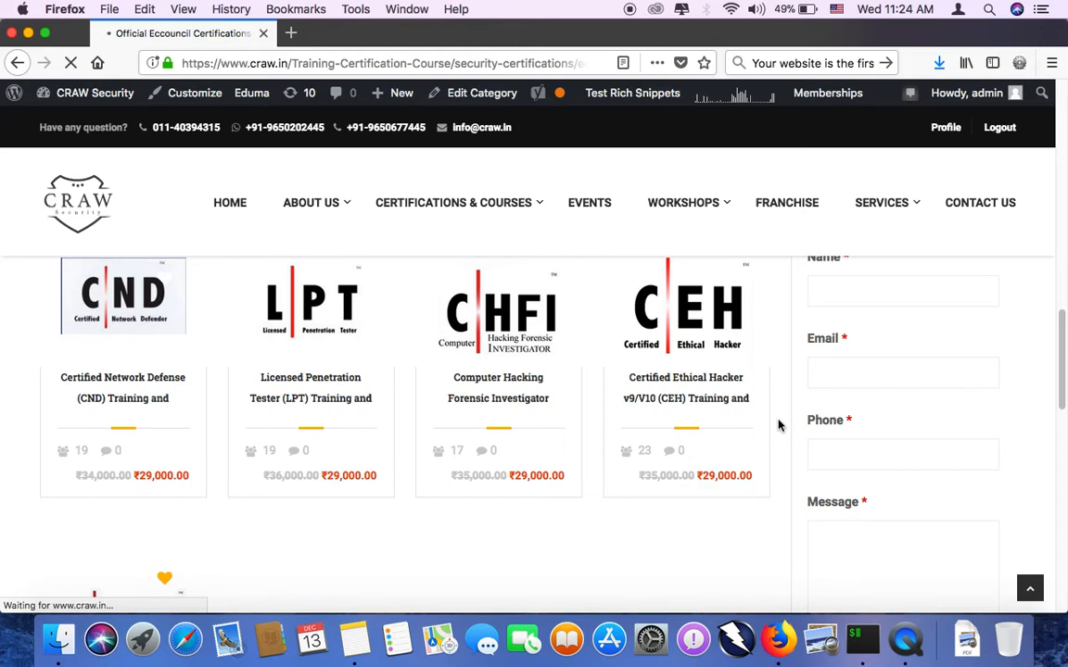
{"action": "left_click", "coordinate": [685, 387]}
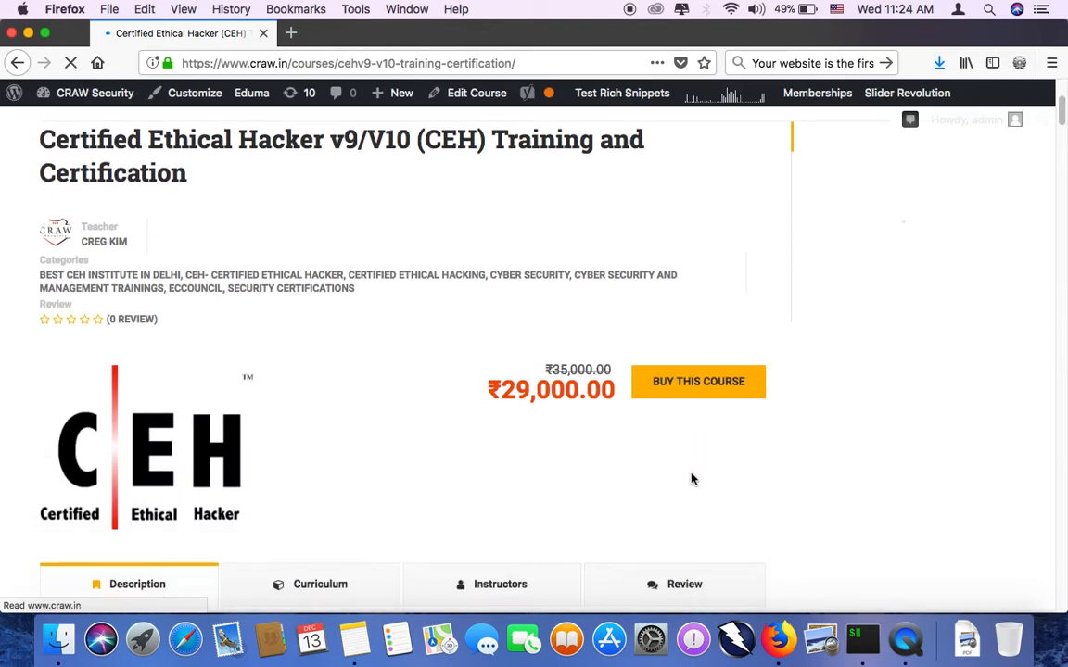
Step: Highlight the CEH course's discounted price
{"action": "scroll", "scroll_direction": "down", "scroll_amount": 3}
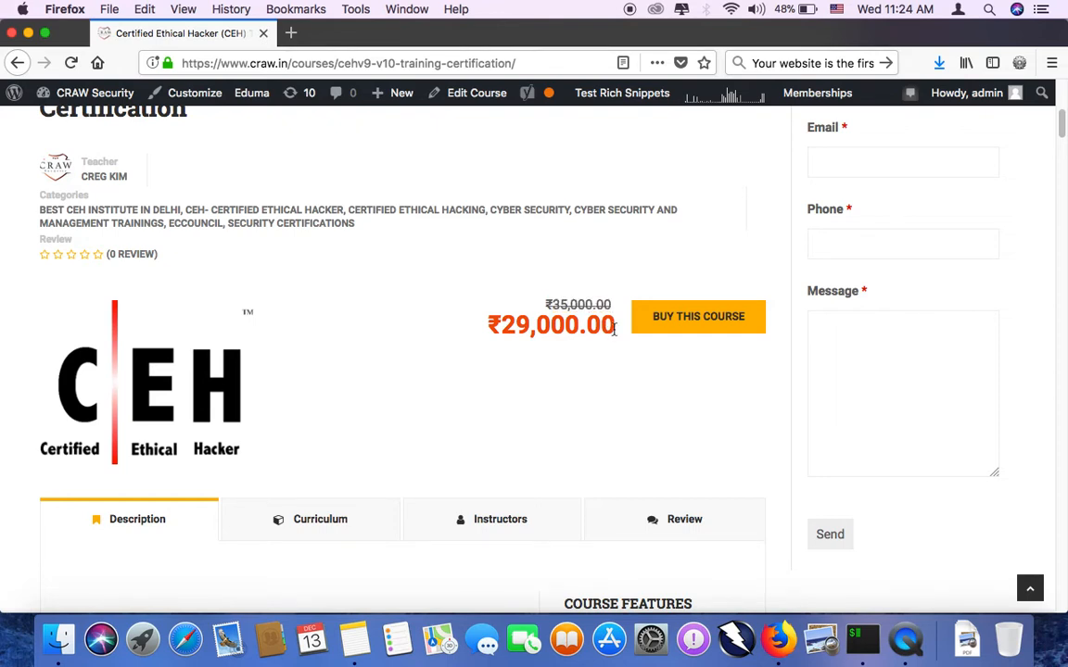
{"action": "double_click", "coordinate": [558, 325]}
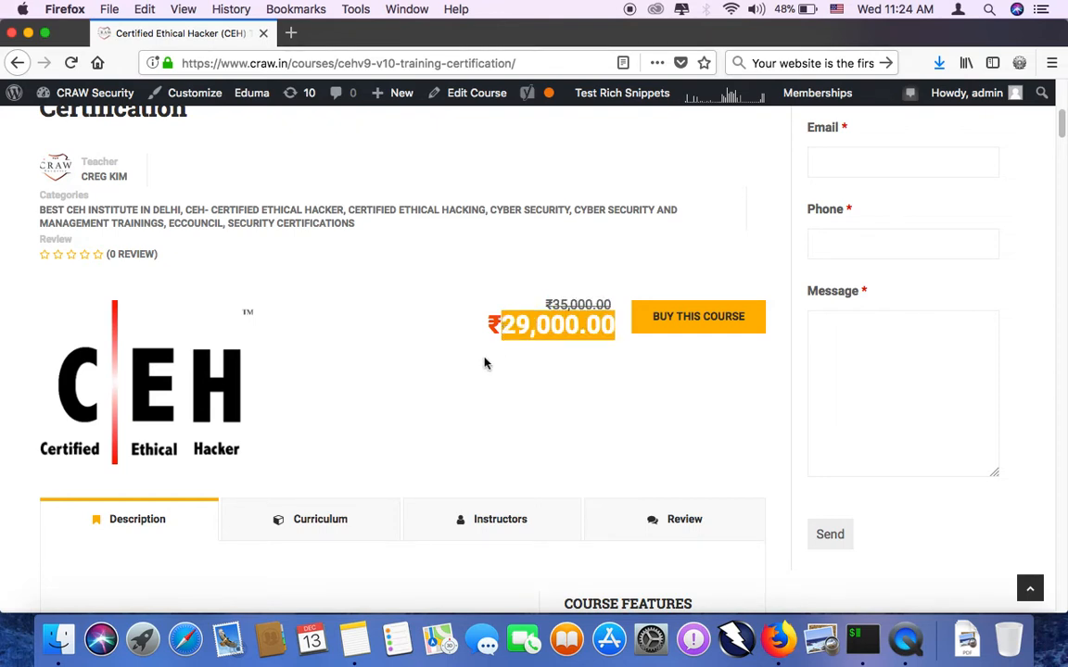
{"action": "mouse_move", "coordinate": [467, 312]}
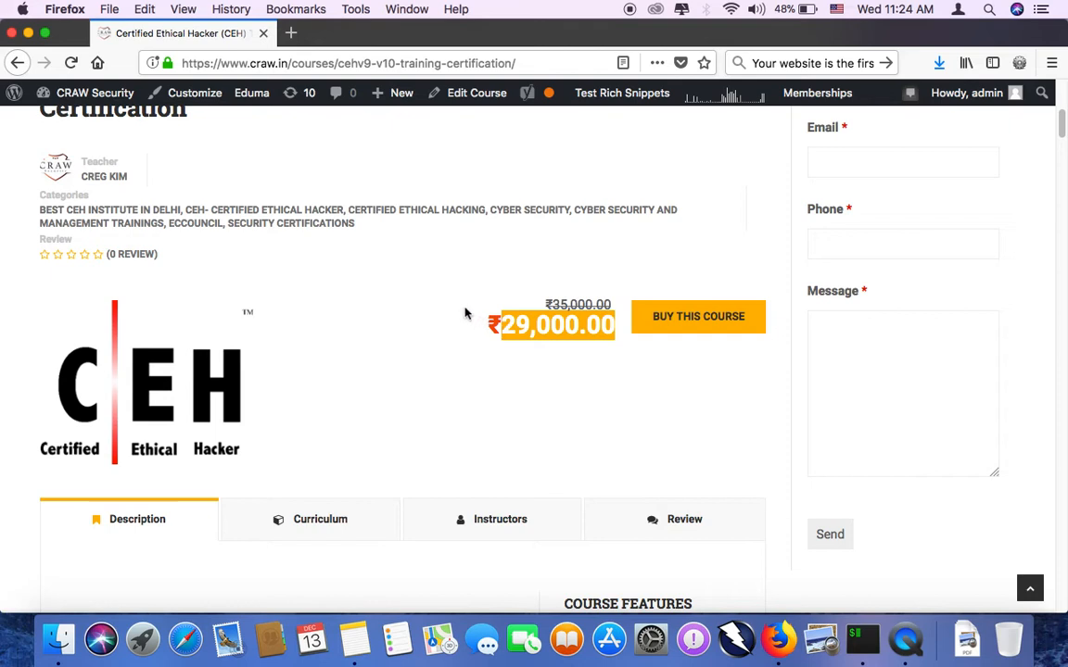
{"action": "scroll", "scroll_direction": "down", "scroll_amount": 3}
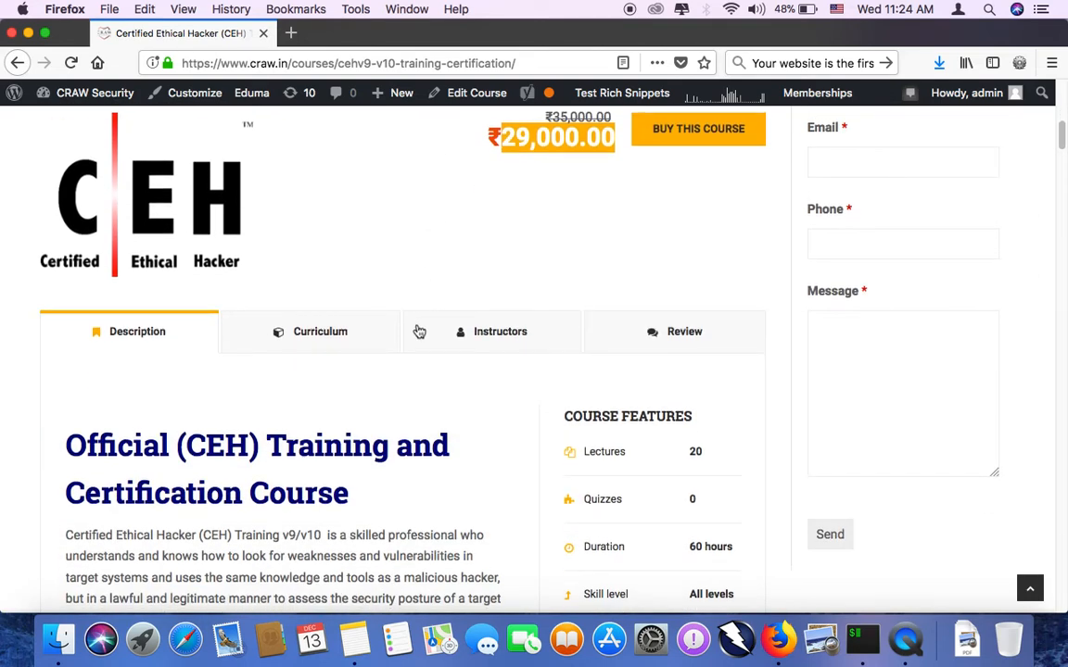
{"action": "mouse_move", "coordinate": [417, 278]}
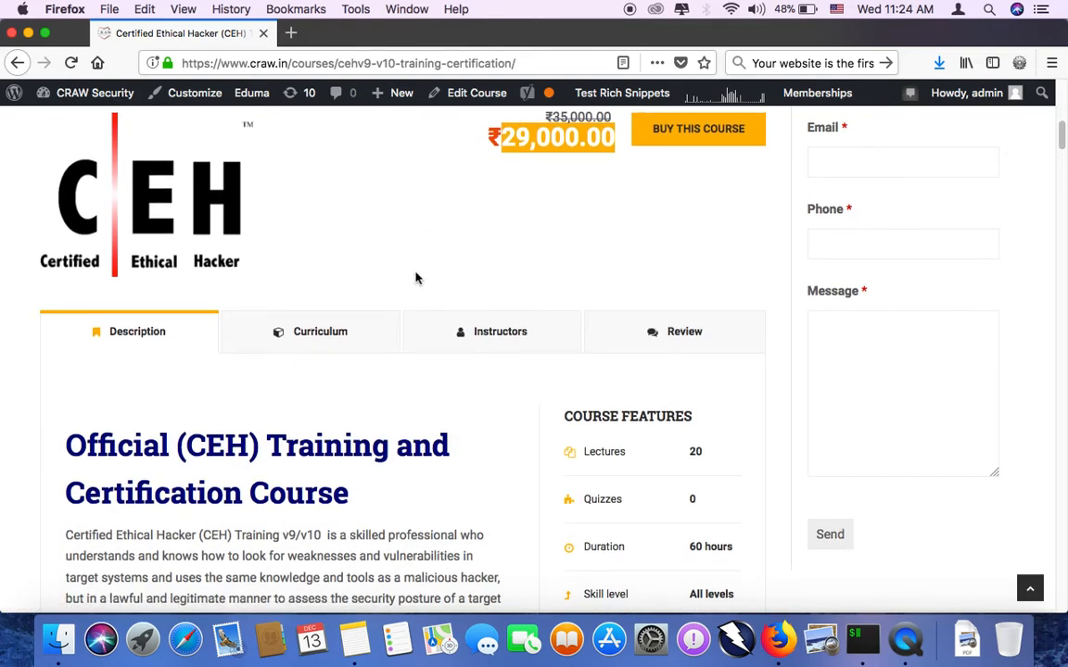
{"action": "mouse_move", "coordinate": [416, 282]}
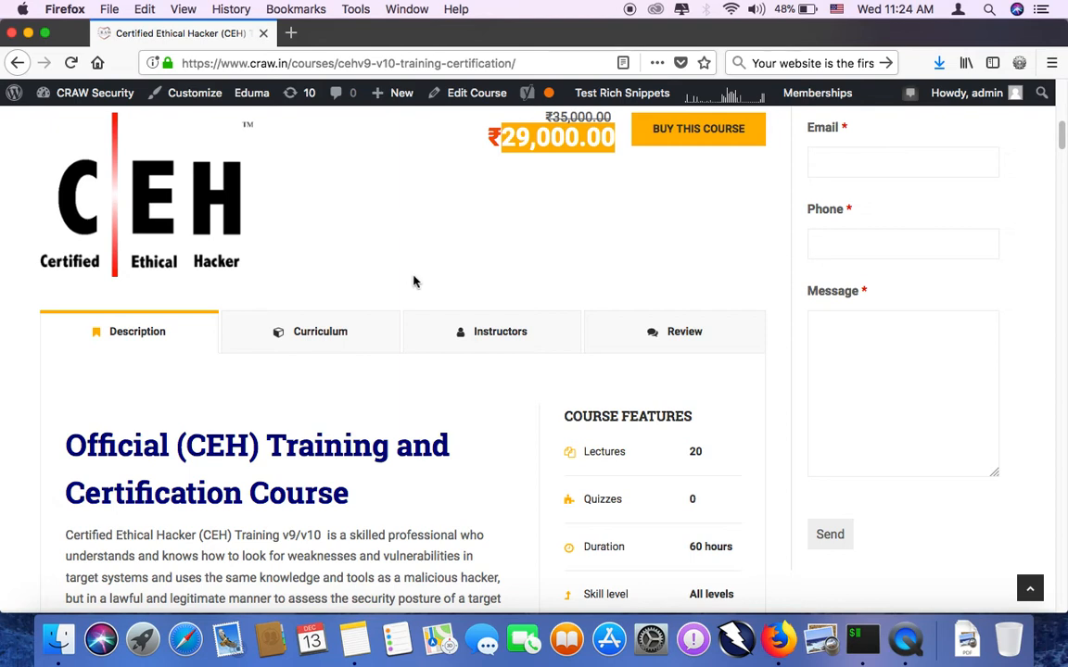
Step: View the curriculum lectures and instructor Creg Kim's details
{"action": "left_click", "coordinate": [320, 332]}
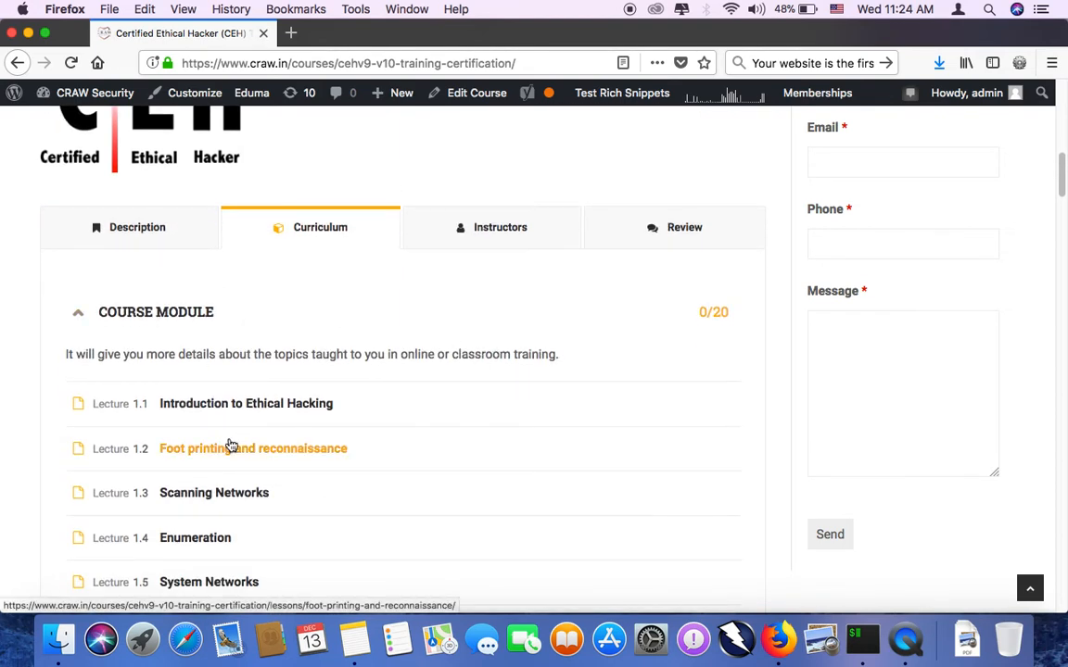
{"action": "scroll", "scroll_direction": "down", "scroll_amount": 3}
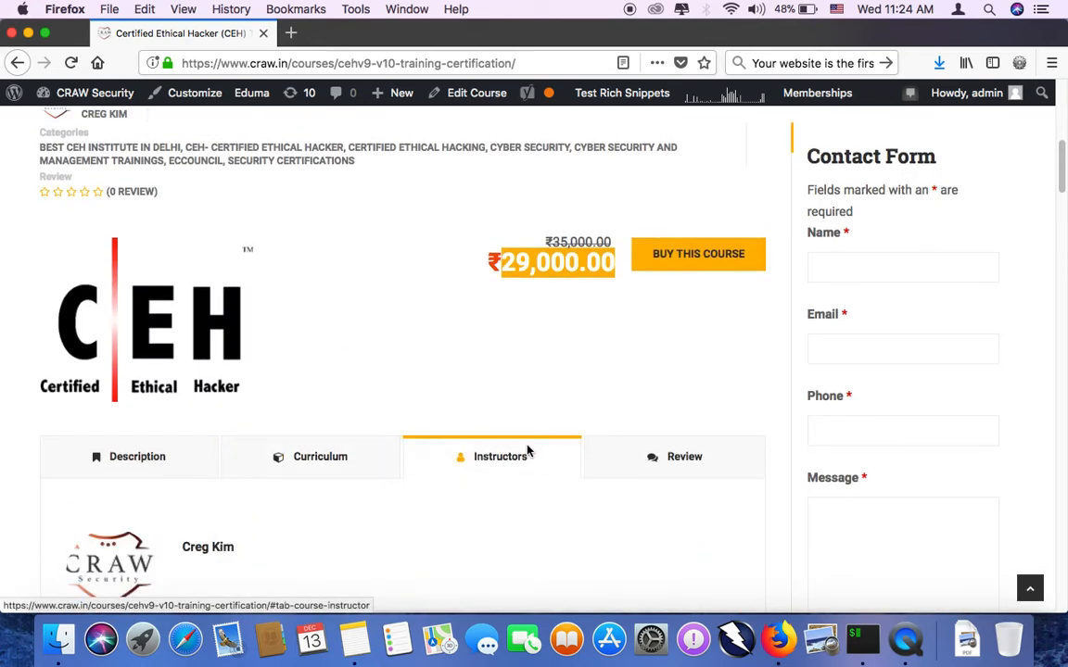
{"action": "scroll", "scroll_direction": "down", "scroll_amount": 3}
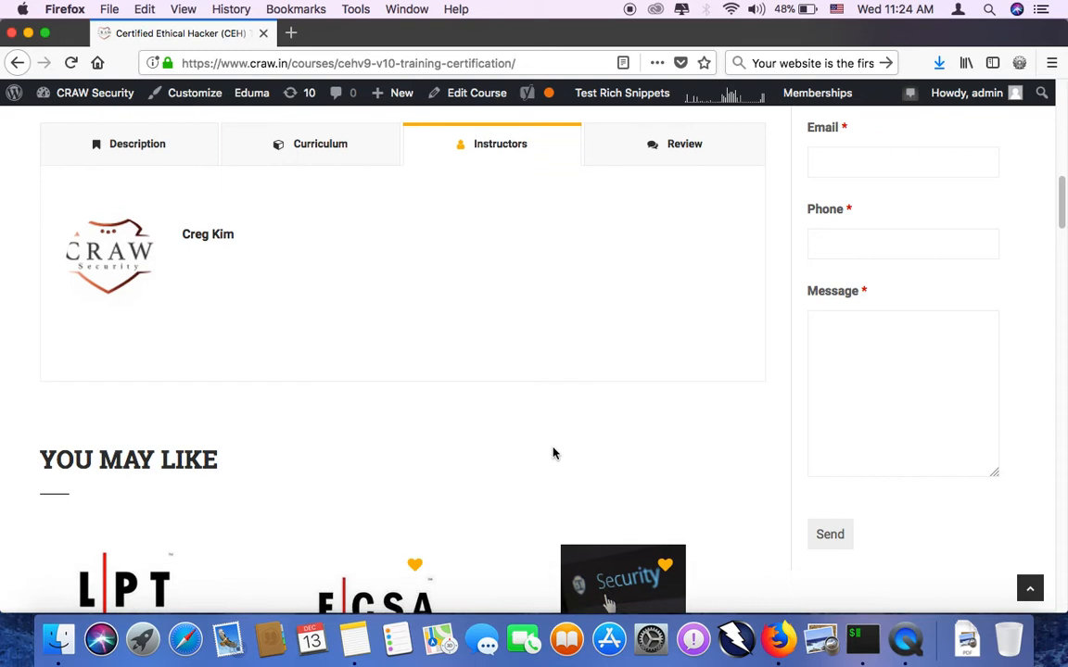
{"action": "scroll", "scroll_direction": "down", "scroll_amount": 3}
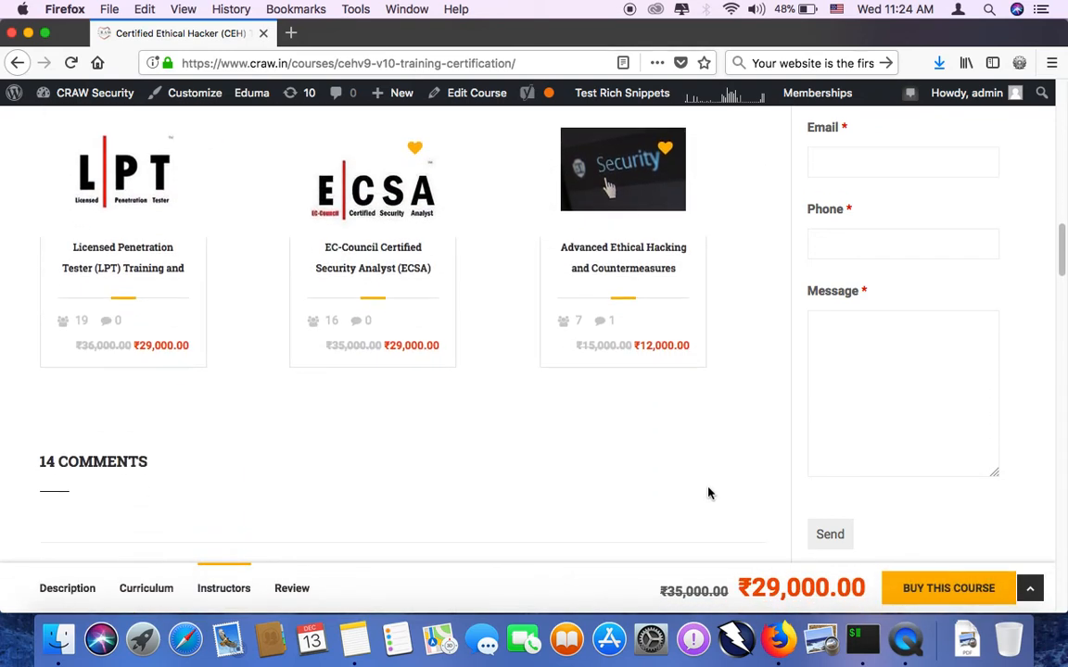
{"action": "scroll", "scroll_direction": "up", "scroll_amount": 3}
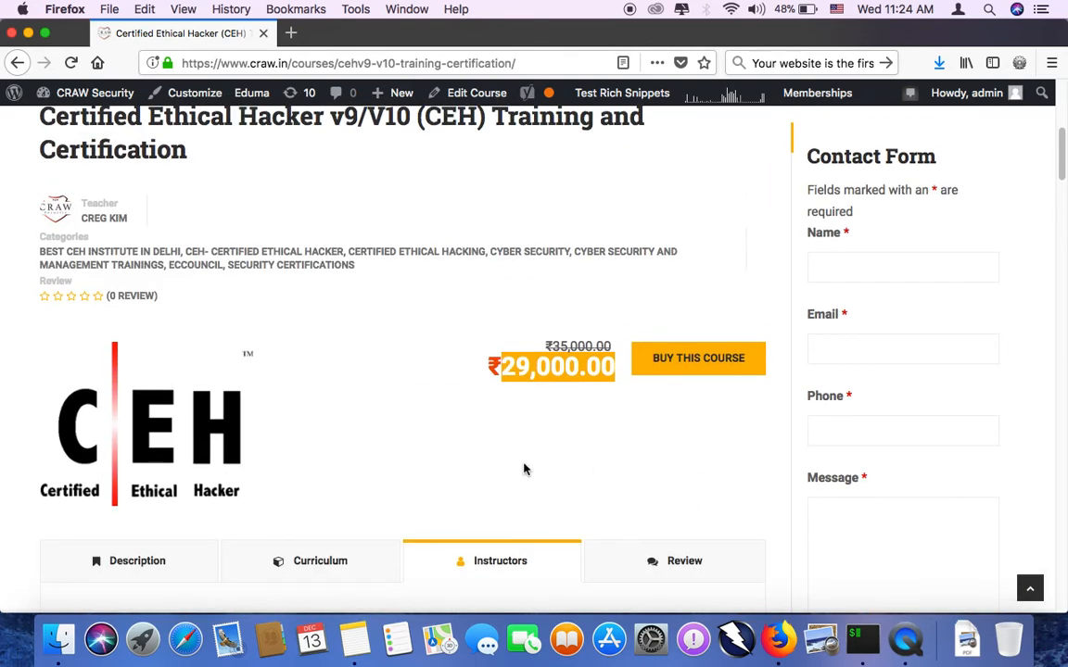
Step: Scroll the Description tab, highlighting Assessments, down to the summary with address and telephone
{"action": "scroll", "scroll_direction": "down", "scroll_amount": 3}
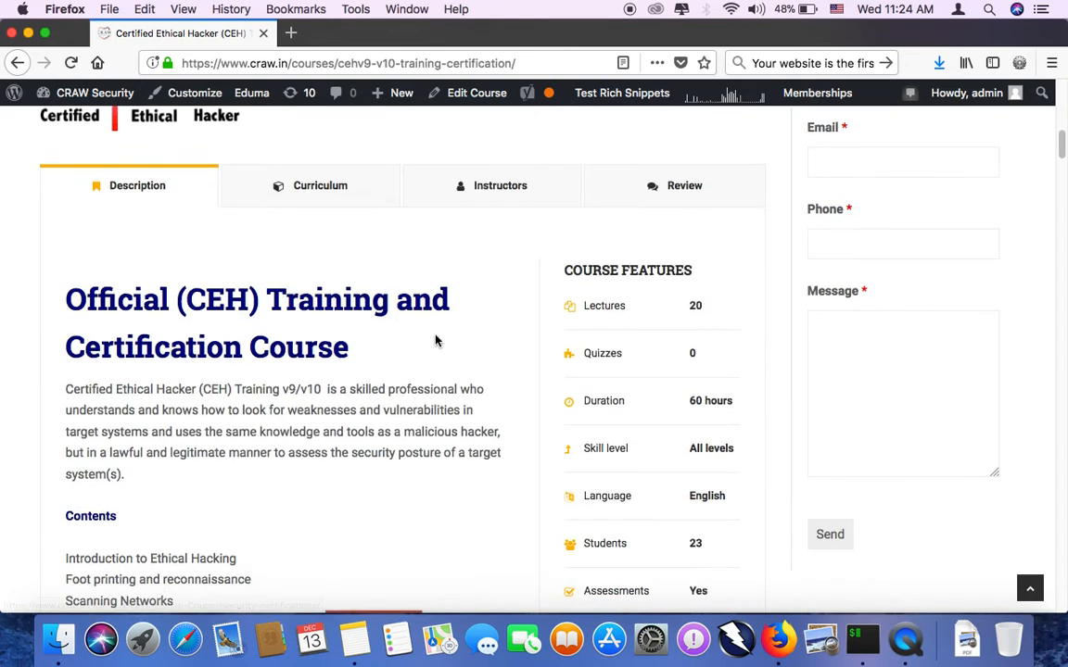
{"action": "scroll", "scroll_direction": "down", "scroll_amount": 3}
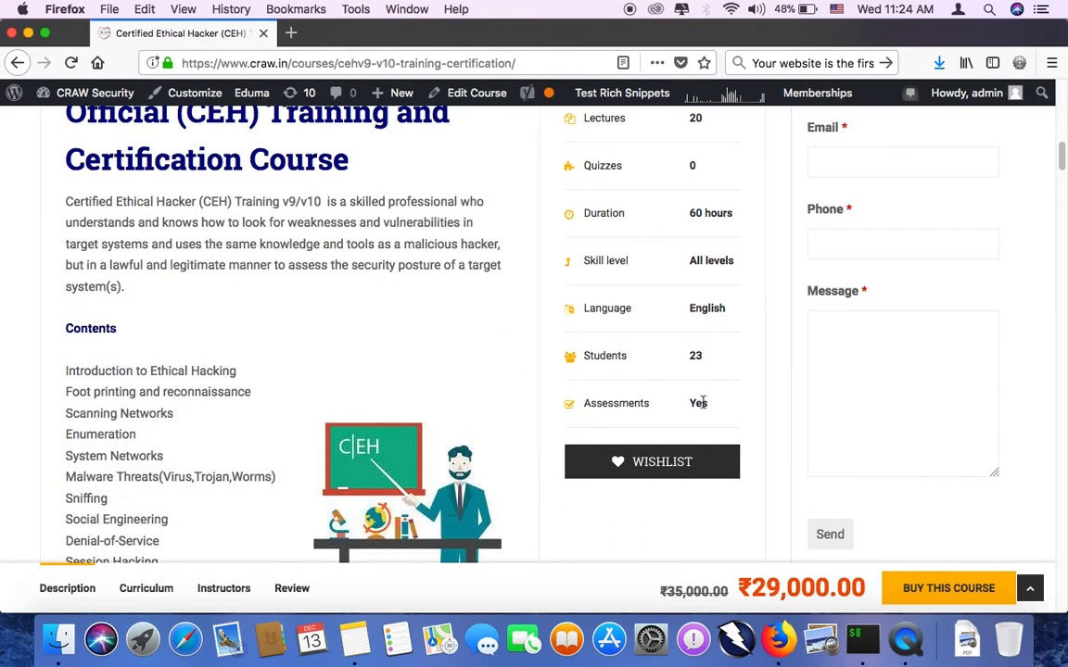
{"action": "double_click", "coordinate": [615, 404]}
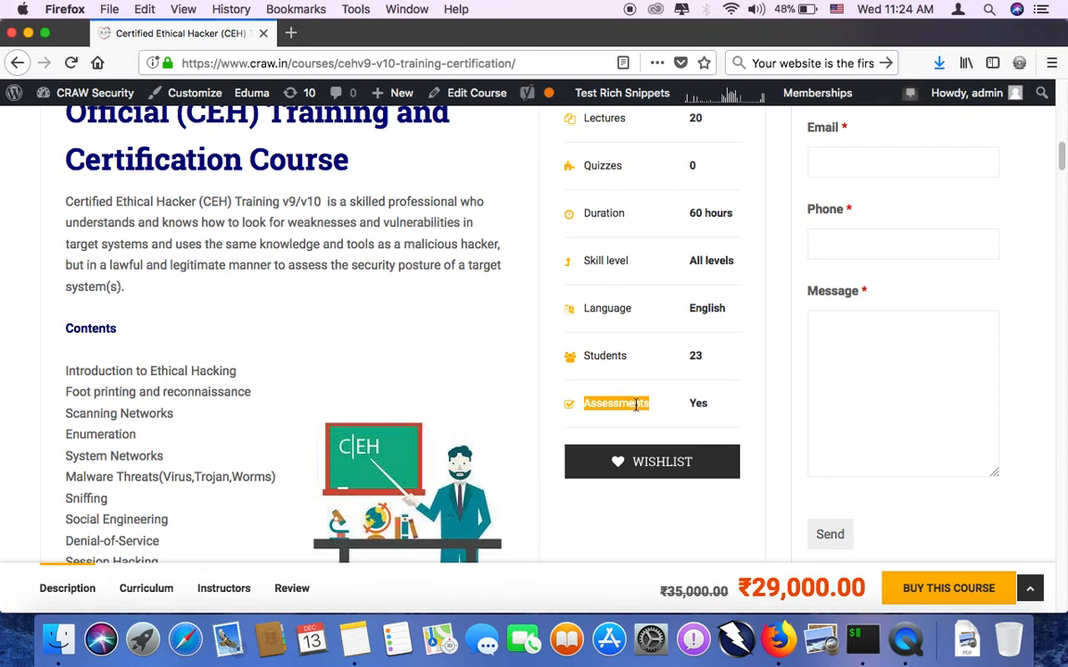
{"action": "mouse_move", "coordinate": [497, 349]}
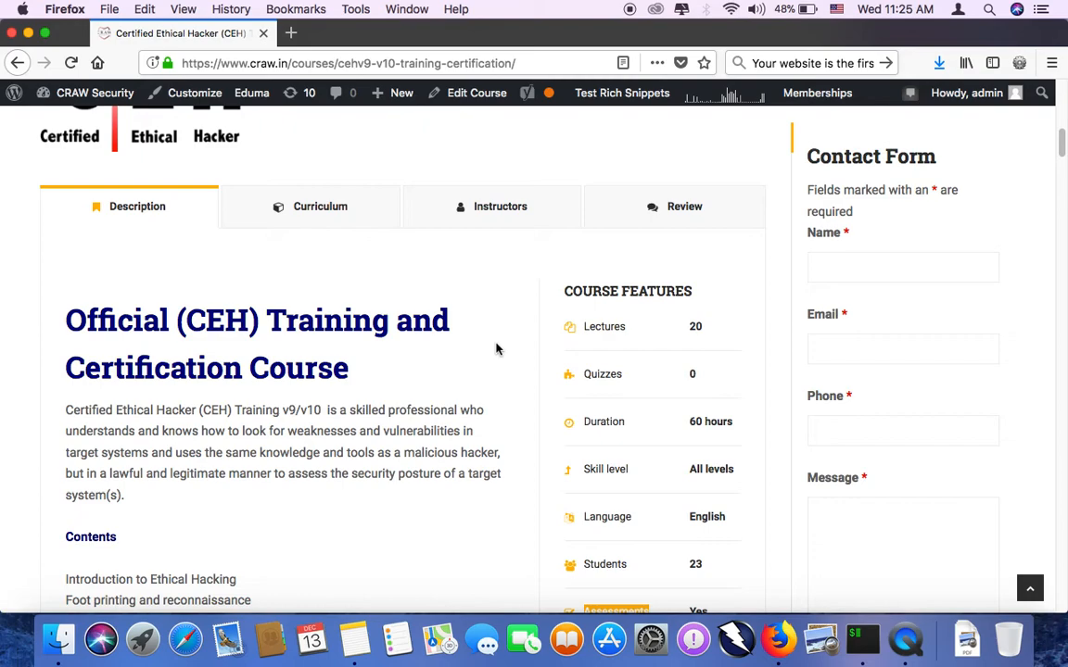
{"action": "scroll", "scroll_direction": "down", "scroll_amount": 3}
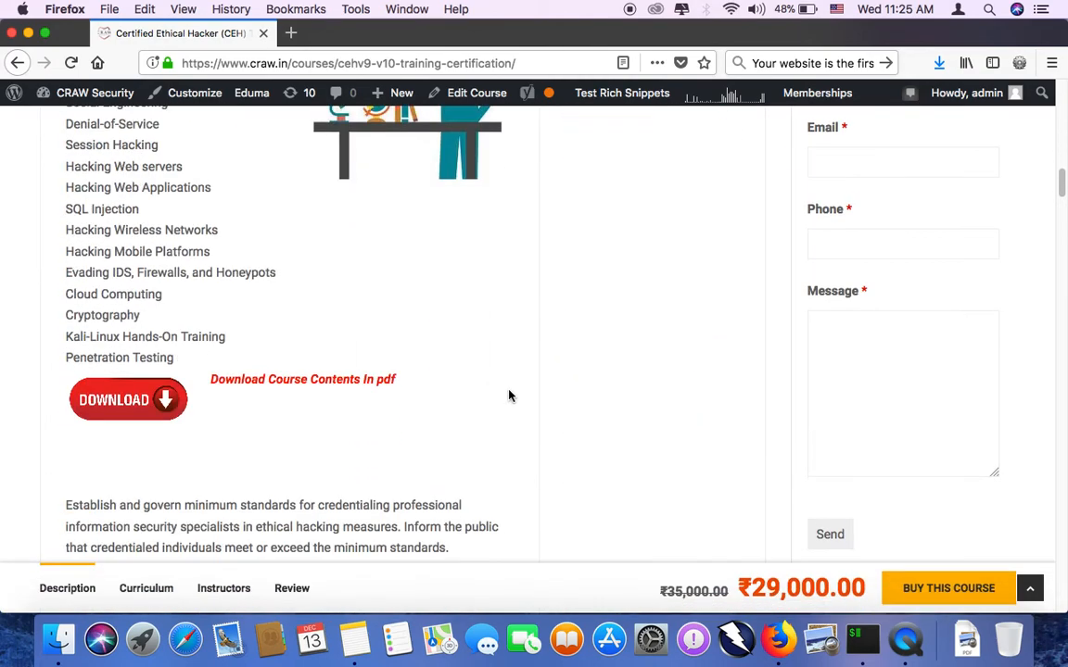
{"action": "scroll", "scroll_direction": "down", "scroll_amount": 3}
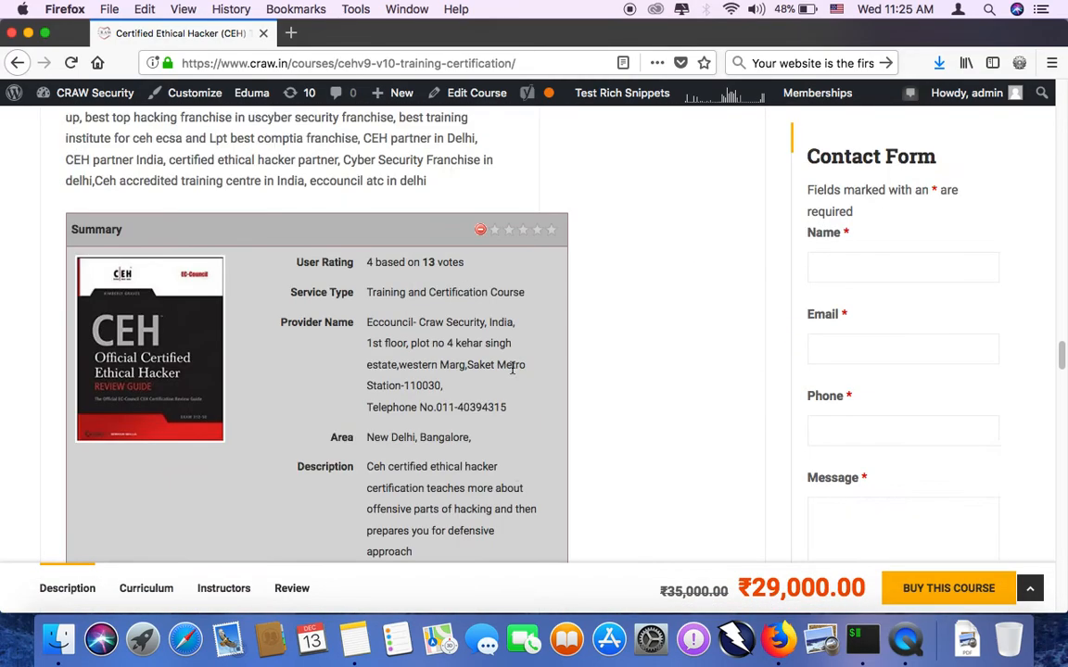
{"action": "scroll", "scroll_direction": "down", "scroll_amount": 3}
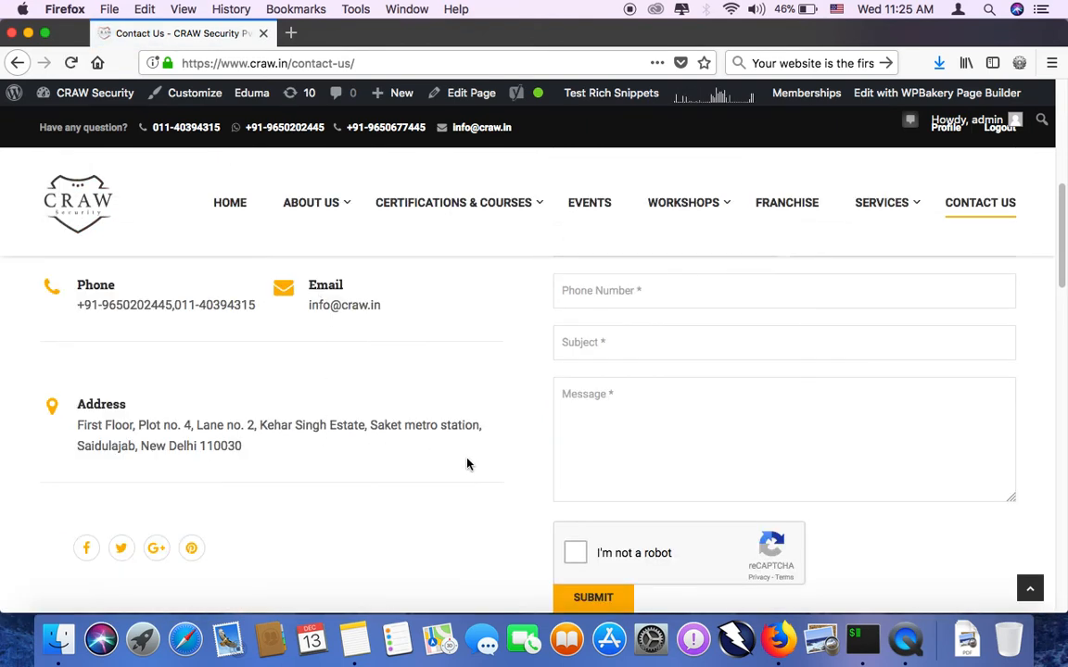
{"action": "mouse_move", "coordinate": [503, 459]}
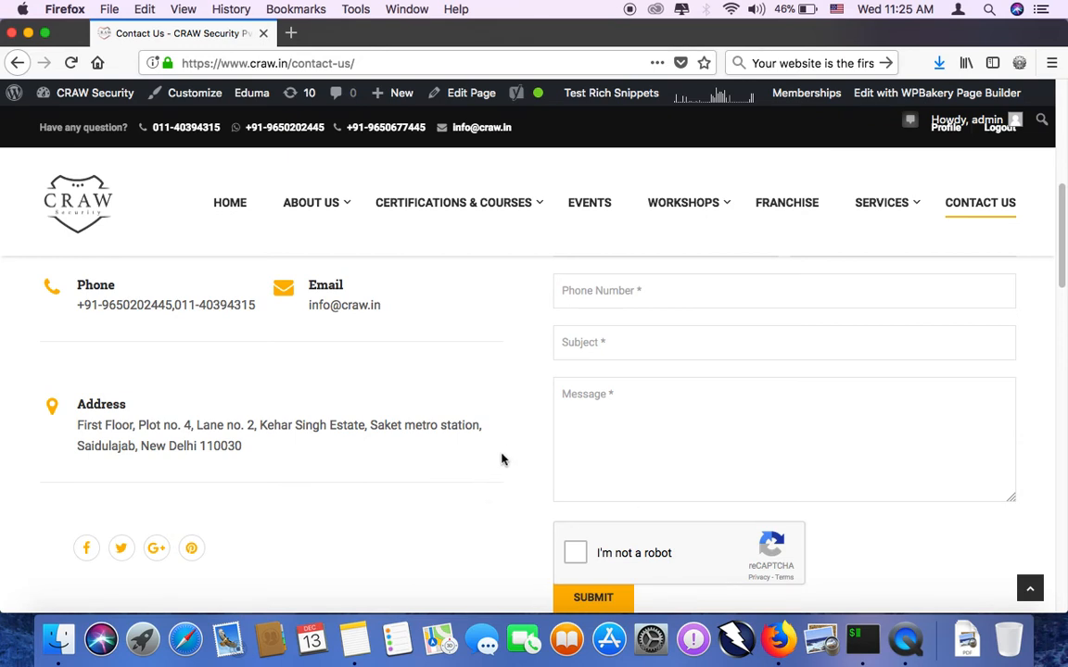
Step: Scroll up the Contact Us page toward the top, past the phone, email and New Delhi address
{"action": "scroll", "scroll_direction": "up", "scroll_amount": 3}
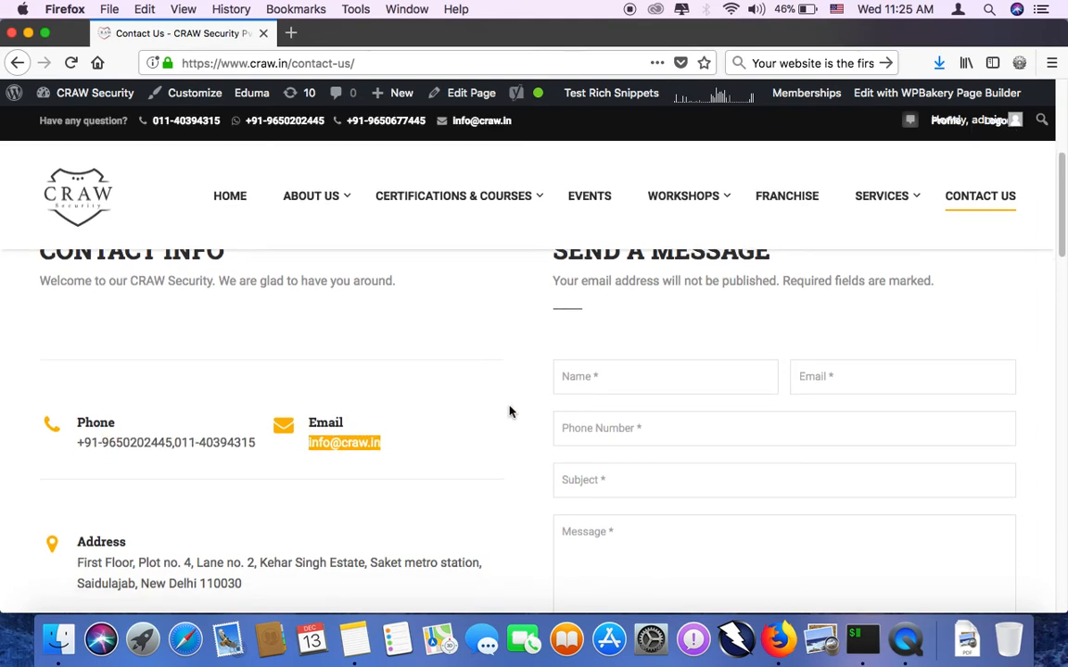
{"action": "scroll", "scroll_direction": "up", "scroll_amount": 3}
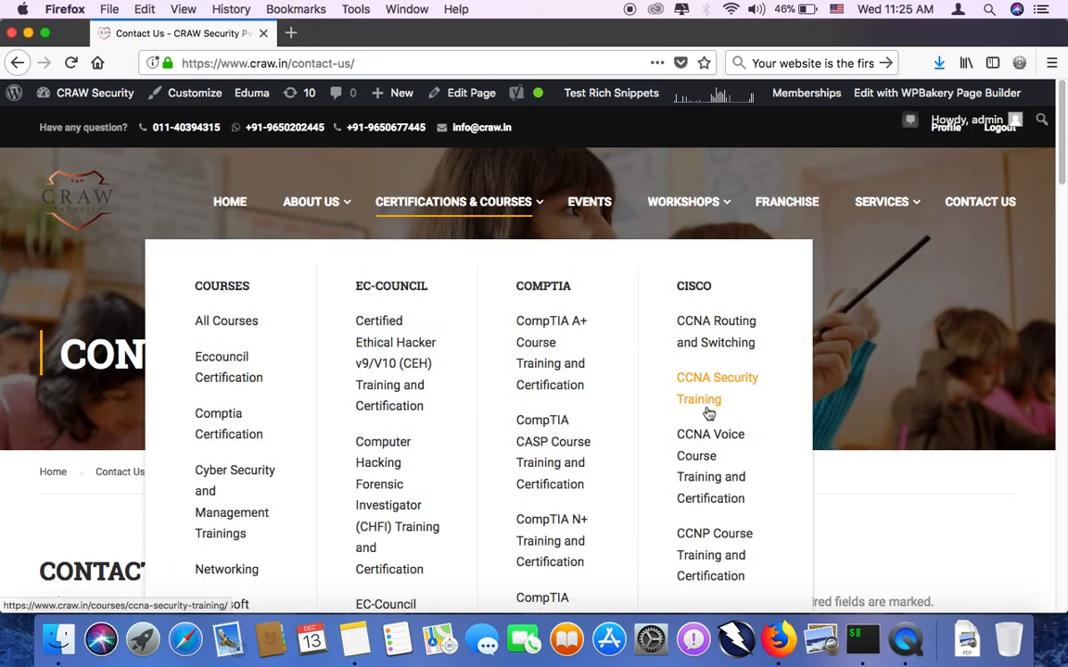
{"action": "mouse_move", "coordinate": [631, 399]}
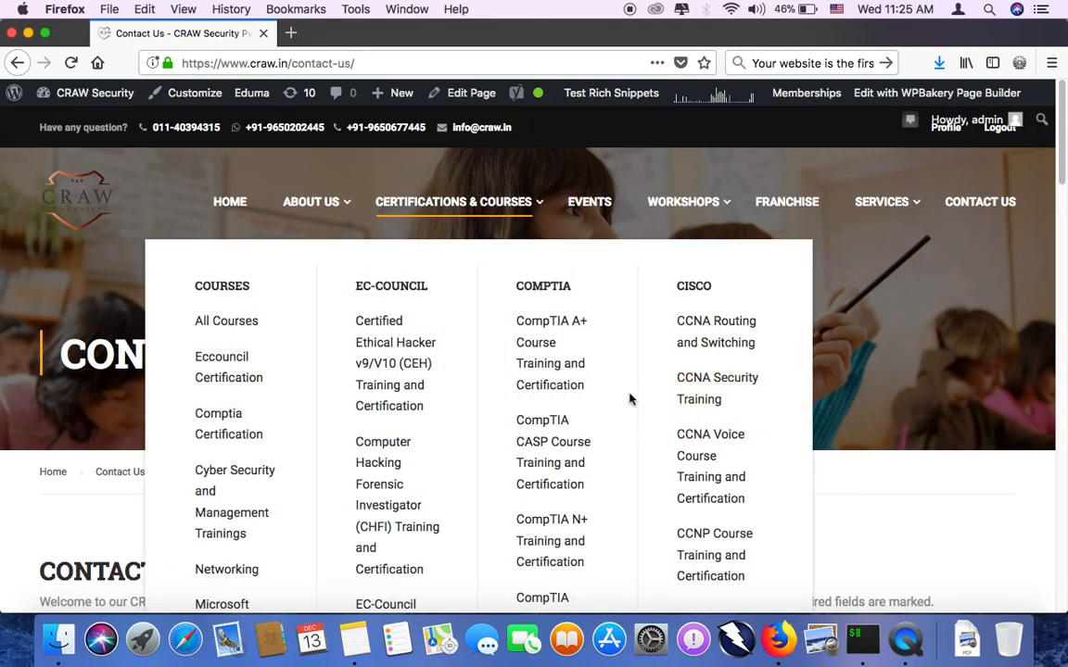
{"action": "mouse_move", "coordinate": [560, 162]}
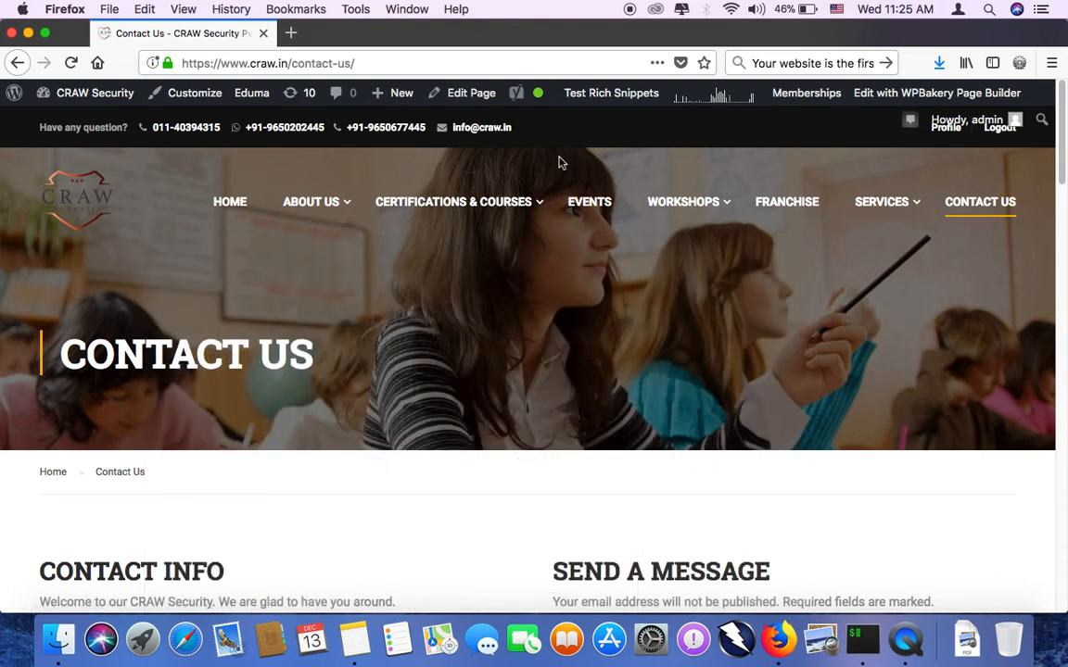
{"action": "mouse_move", "coordinate": [551, 157]}
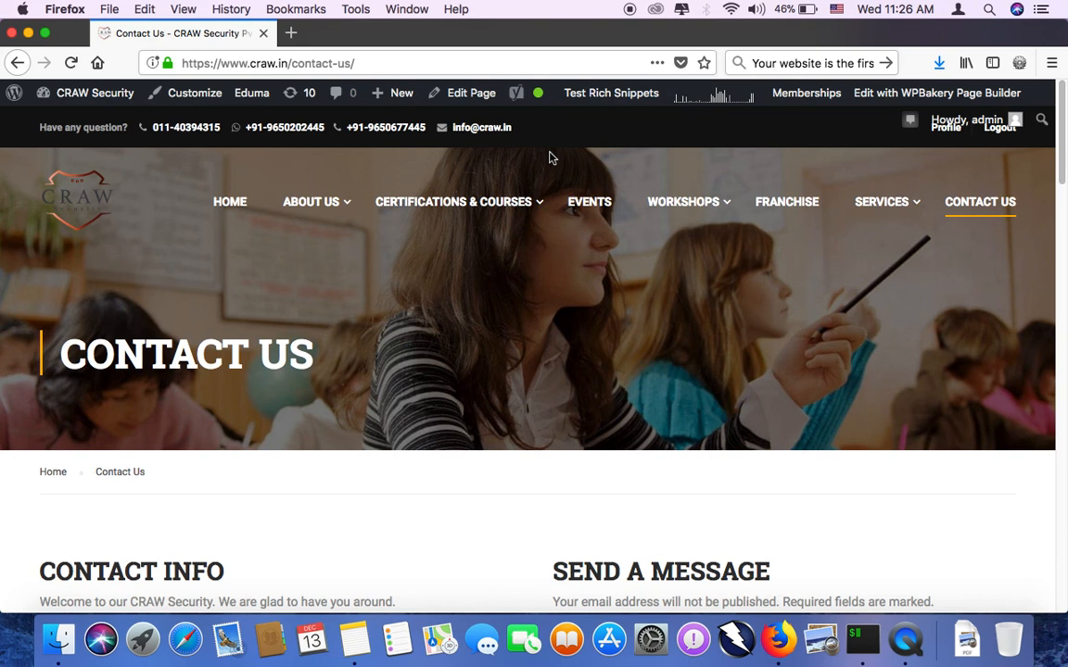
{"action": "mouse_move", "coordinate": [544, 156]}
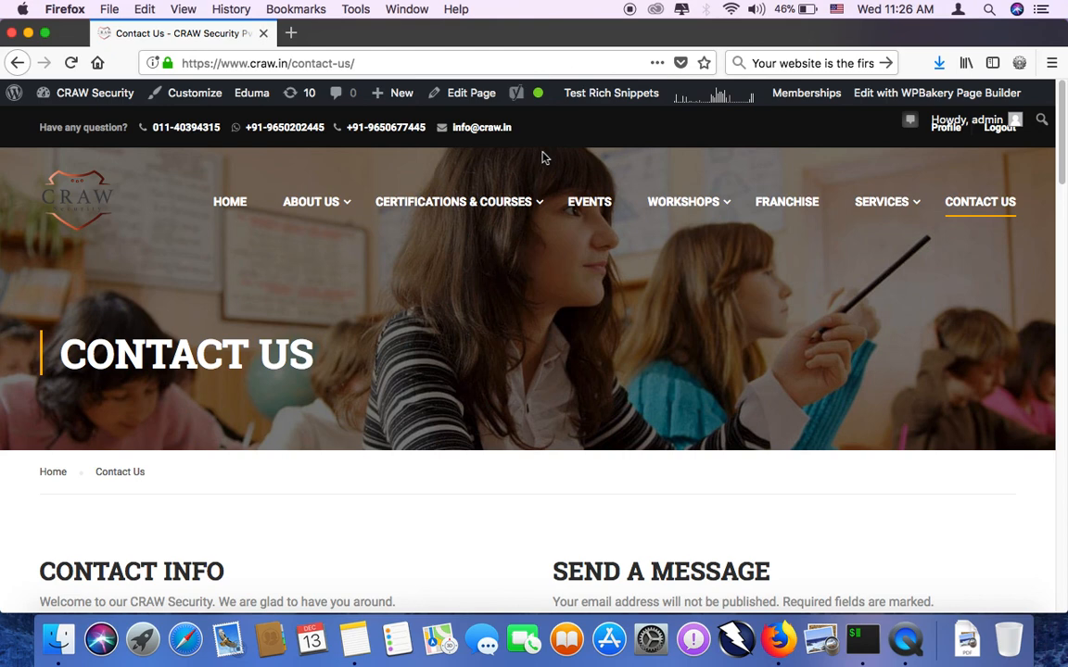
{"action": "mouse_move", "coordinate": [904, 640]}
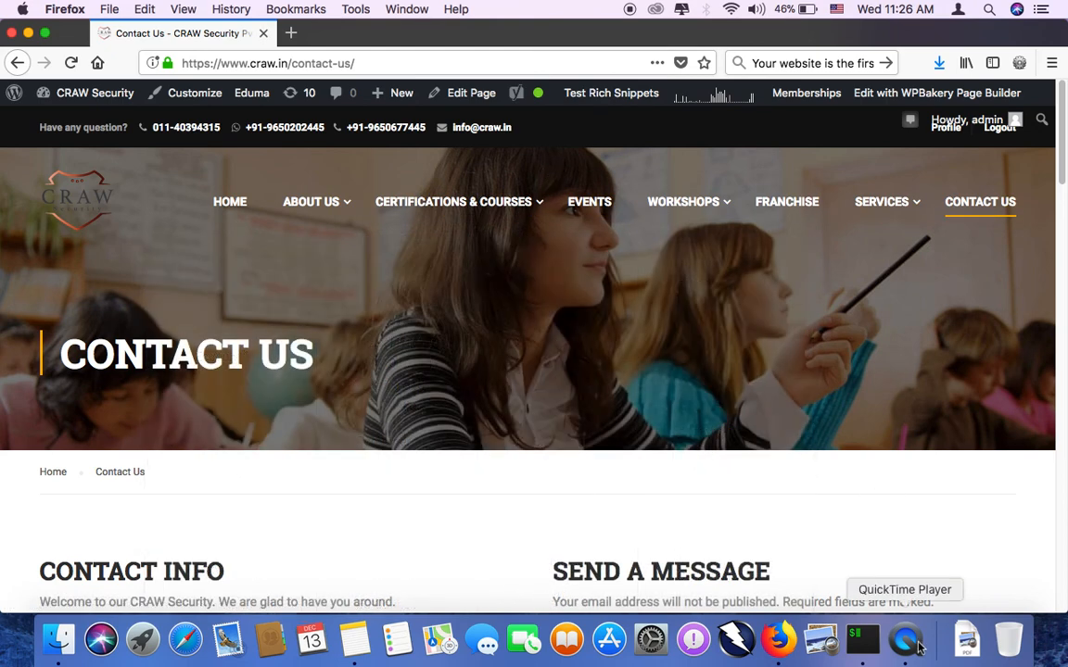